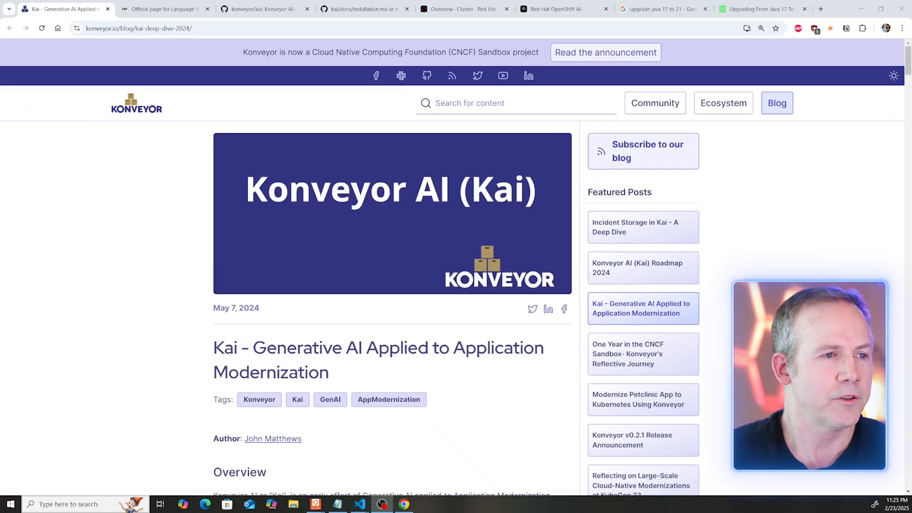
Scroll through the currently open page to review its content.
{"action": "scroll", "scroll_direction": "down", "scroll_amount": 3}
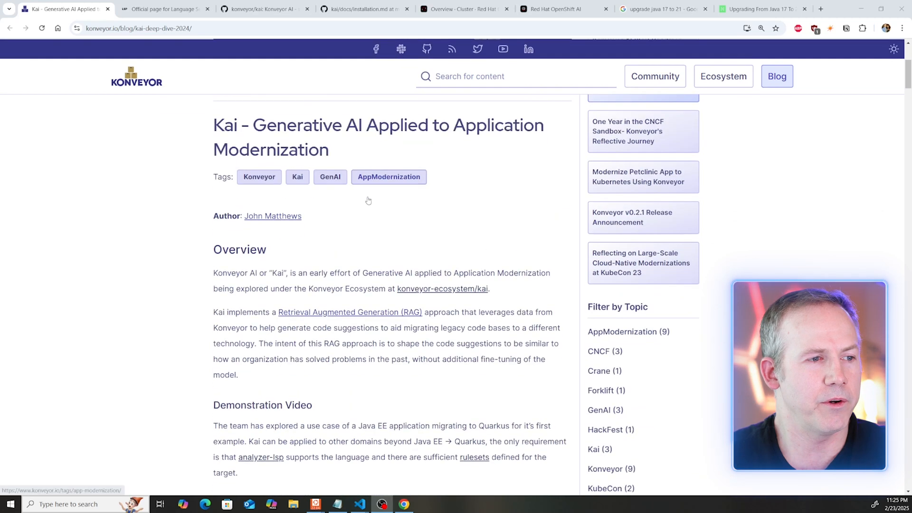
{"action": "scroll", "scroll_direction": "down", "scroll_amount": 3}
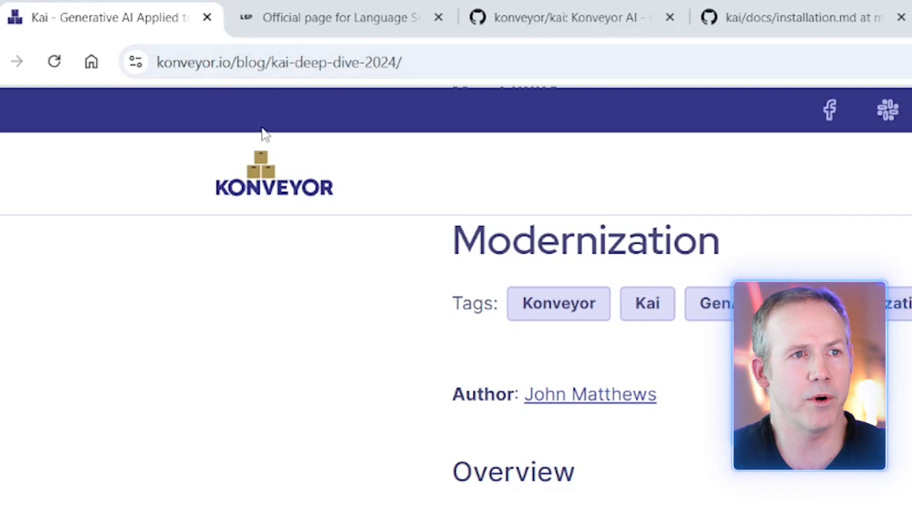
{"action": "mouse_move", "coordinate": [299, 140]}
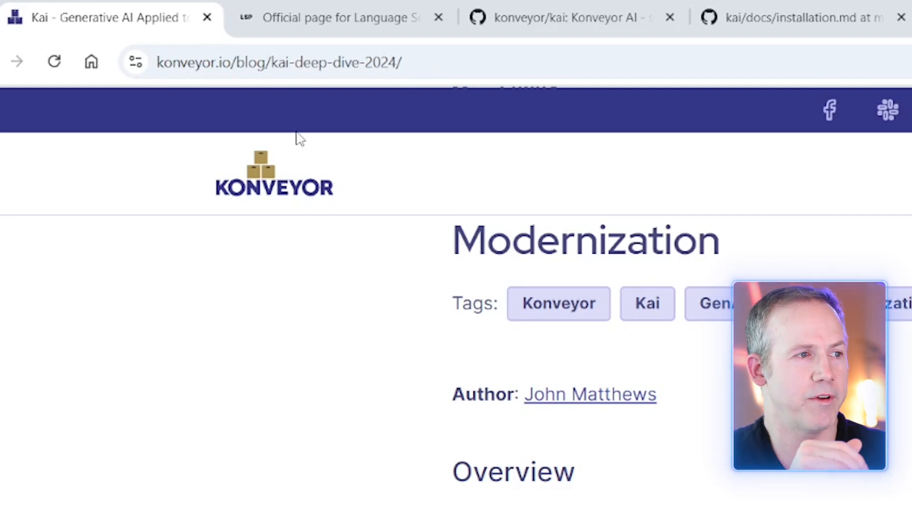
{"action": "scroll", "scroll_direction": "down", "scroll_amount": 3}
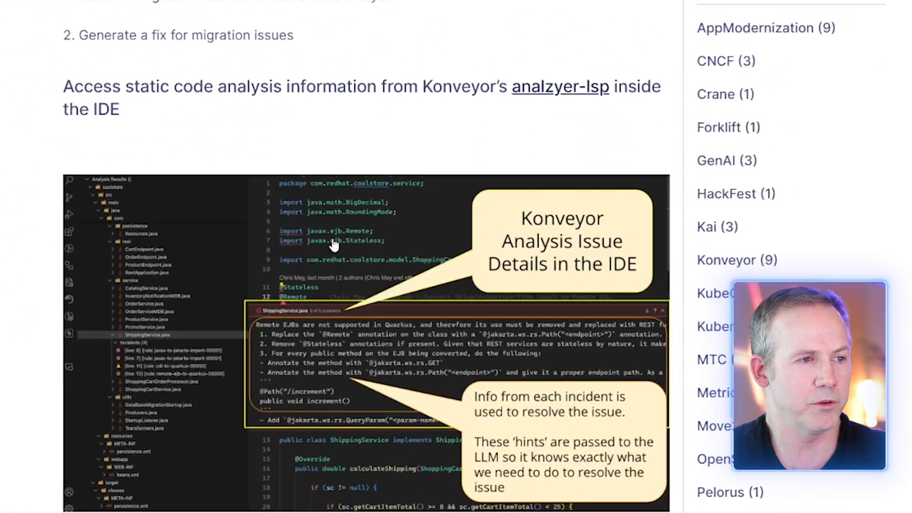
{"action": "scroll", "scroll_direction": "up", "scroll_amount": 3}
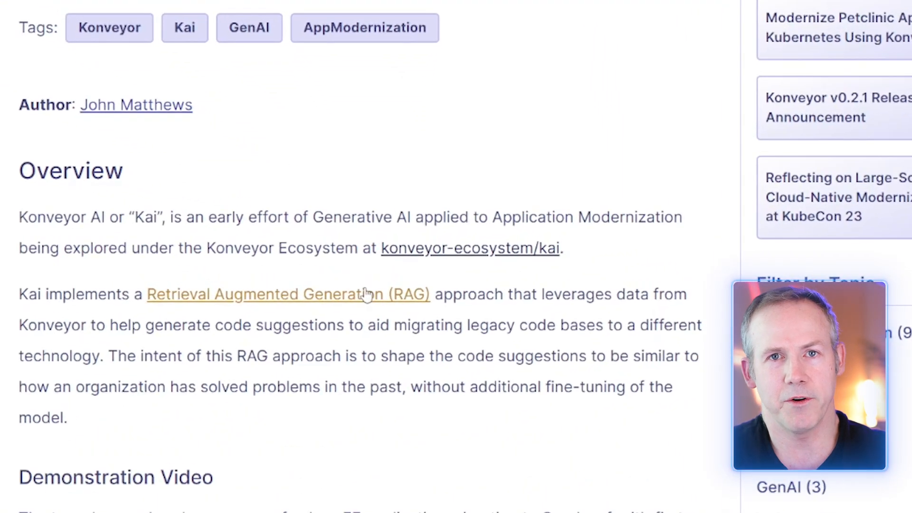
{"action": "mouse_move", "coordinate": [359, 276]}
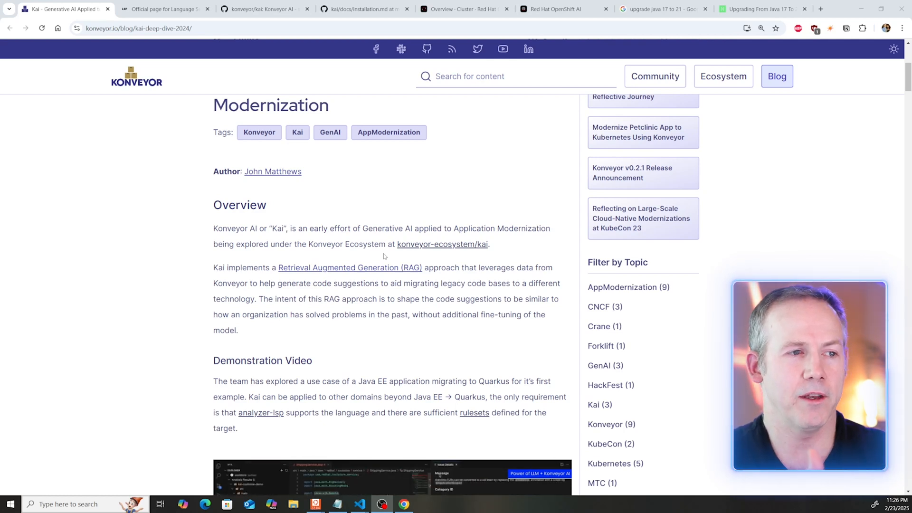
{"action": "mouse_move", "coordinate": [366, 203]}
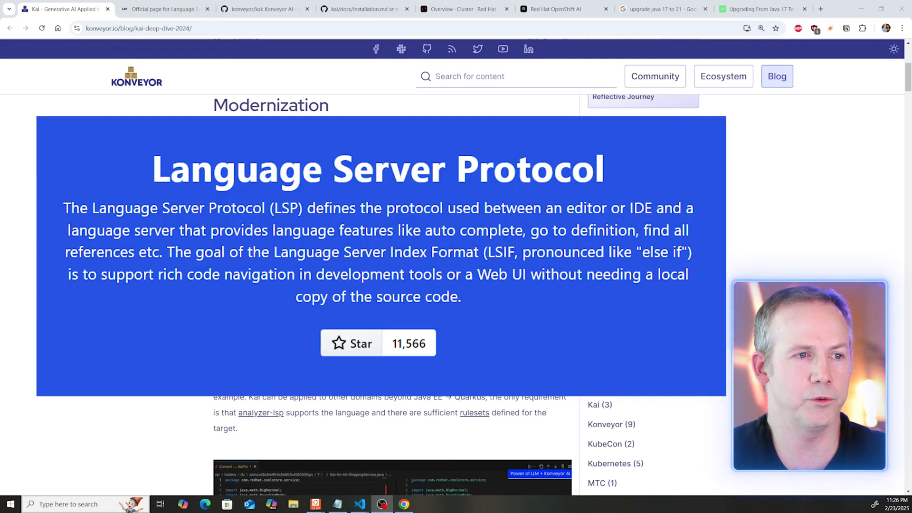
{"action": "scroll", "scroll_direction": "up", "scroll_amount": 3}
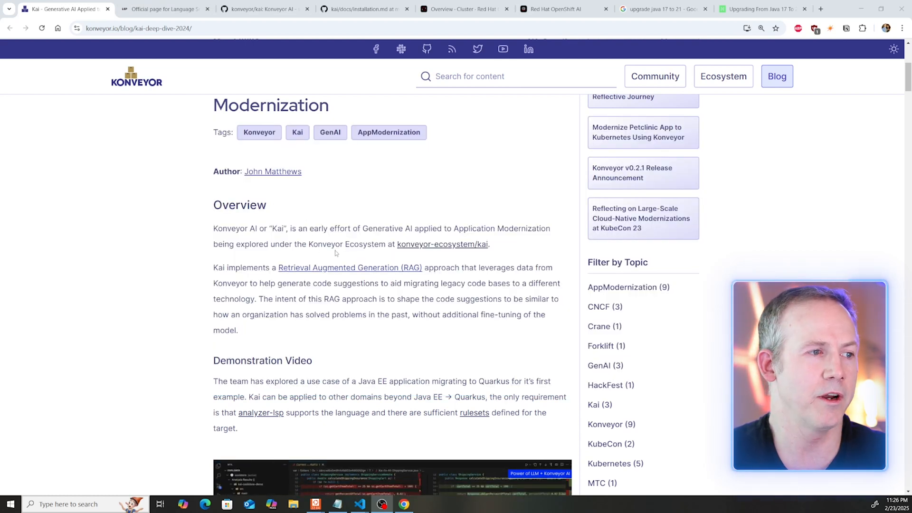
{"action": "scroll", "scroll_direction": "down", "scroll_amount": 3}
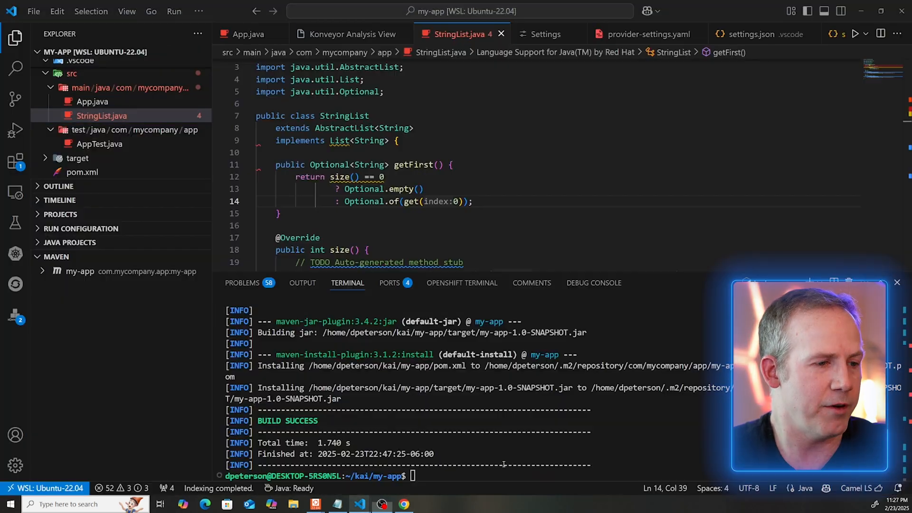
{"action": "mouse_move", "coordinate": [130, 163]}
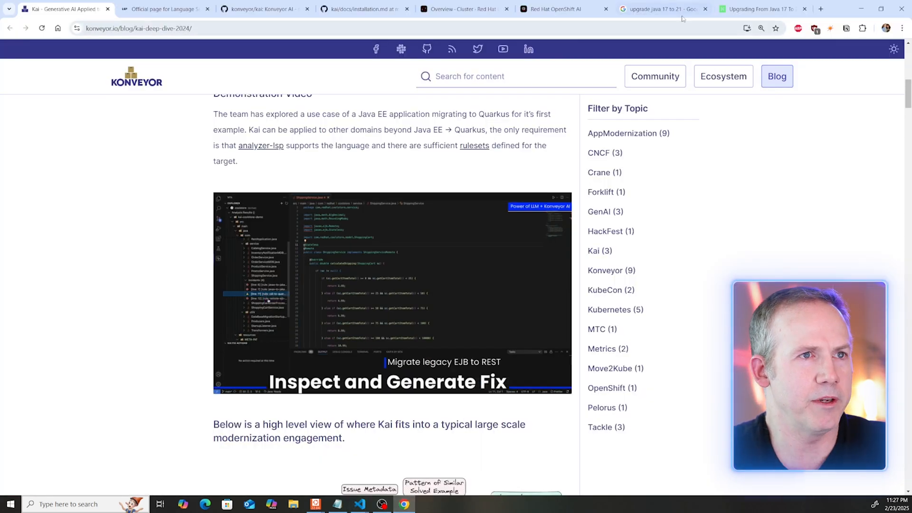
Bring up the 'Upgrading From Java 17 To 21' article at its Sequenced Collections StringList getFirst example.
{"action": "left_click", "coordinate": [763, 9]}
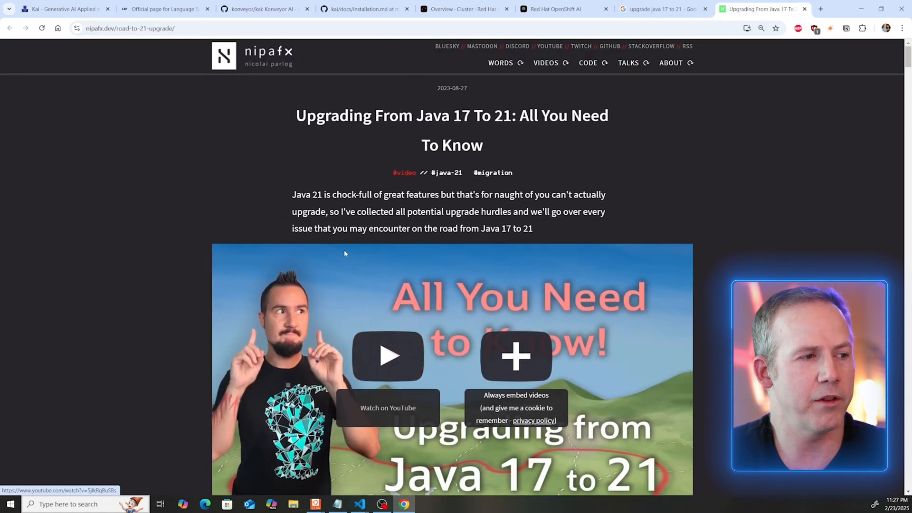
{"action": "scroll", "scroll_direction": "down", "scroll_amount": 3}
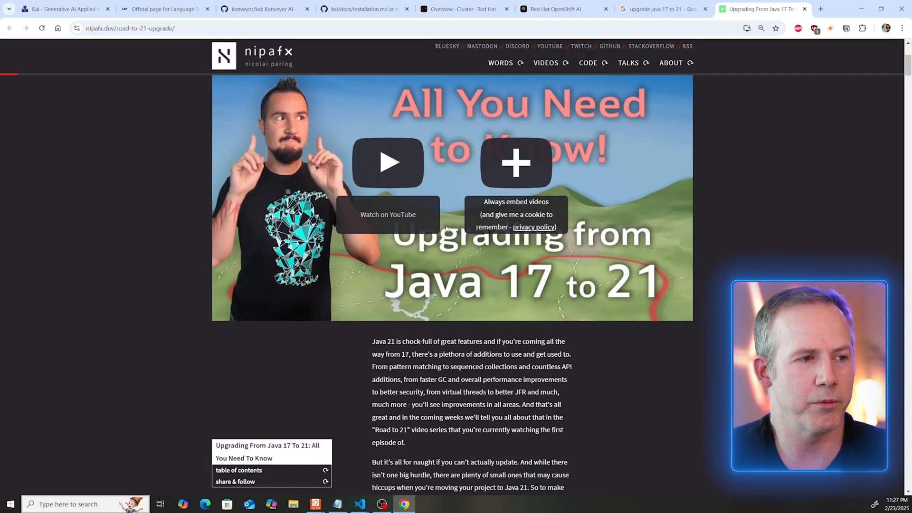
{"action": "scroll", "scroll_direction": "down", "scroll_amount": 3}
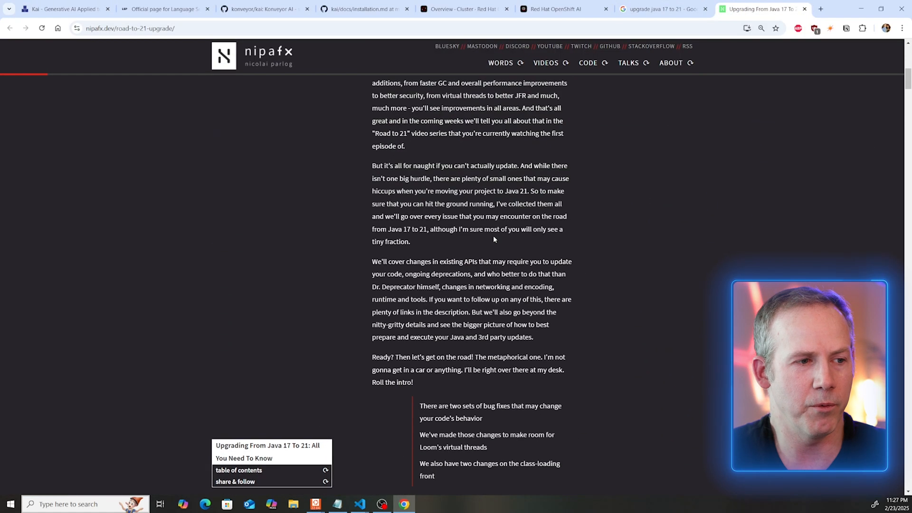
{"action": "scroll", "scroll_direction": "down", "scroll_amount": 3}
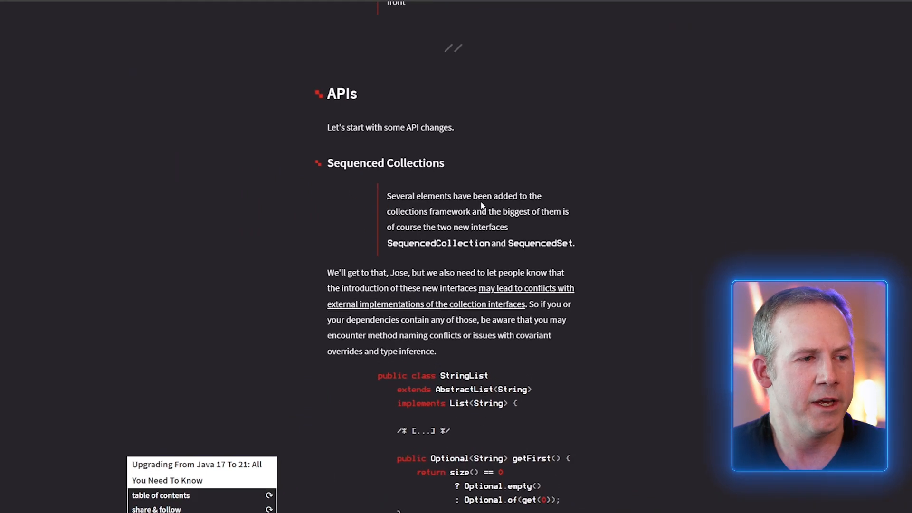
{"action": "scroll", "scroll_direction": "down", "scroll_amount": 3}
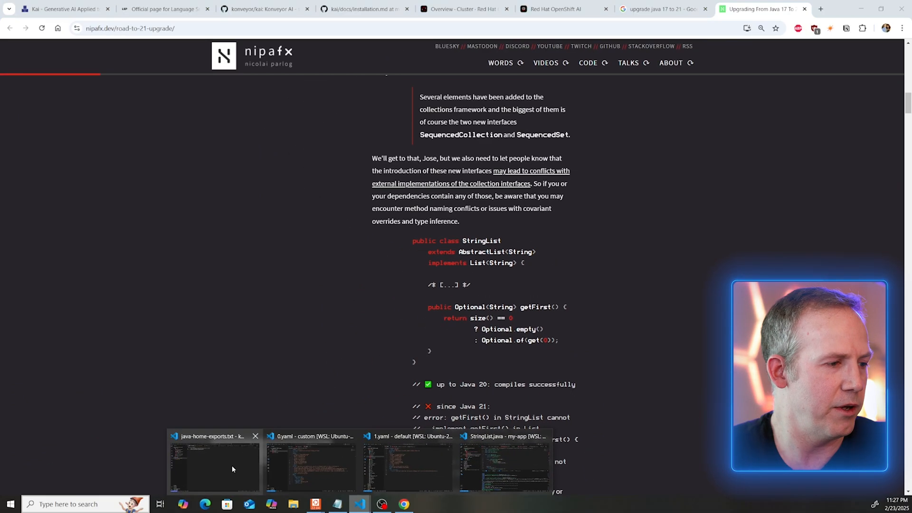
Browse Kai's custom 0.yaml window and the default rulesets project's Explorer folders, including openjdk17 and openjdk21.
{"action": "left_click", "coordinate": [309, 465]}
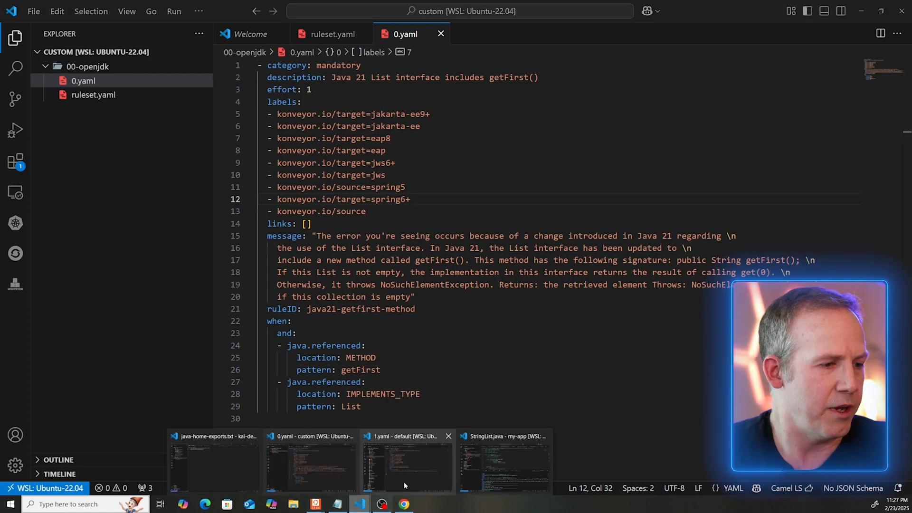
{"action": "left_click", "coordinate": [407, 460]}
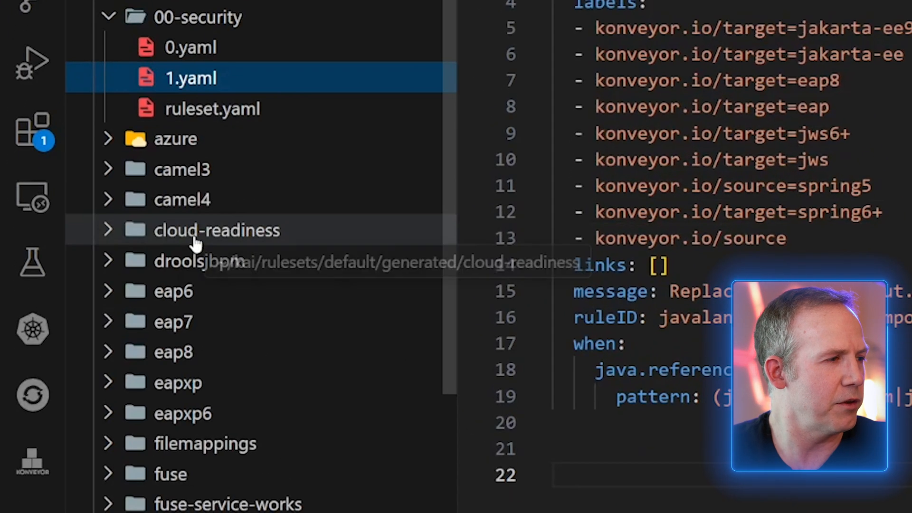
{"action": "scroll", "scroll_direction": "down", "scroll_amount": 3}
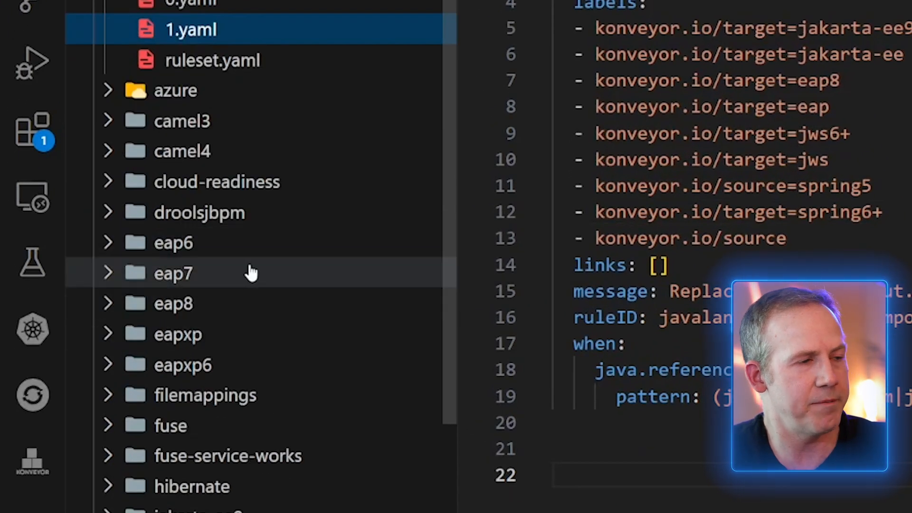
{"action": "scroll", "scroll_direction": "down", "scroll_amount": 3}
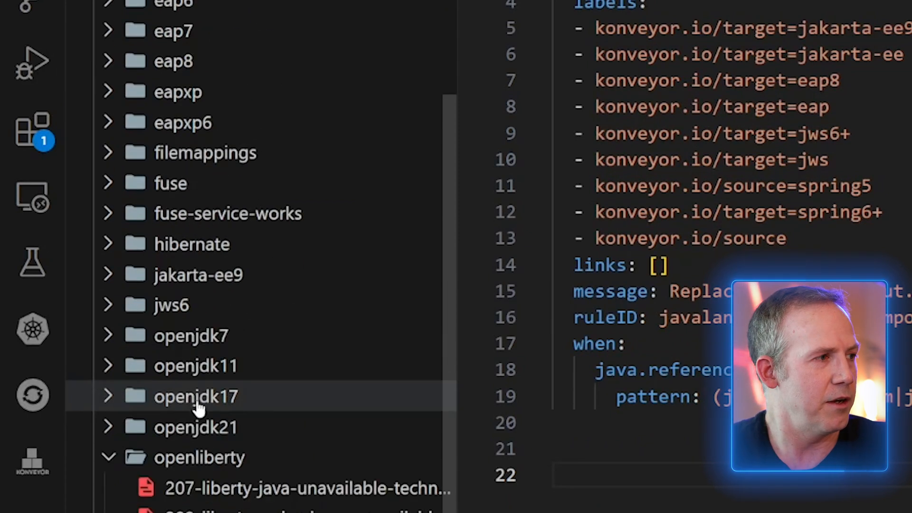
{"action": "scroll", "scroll_direction": "up", "scroll_amount": 3}
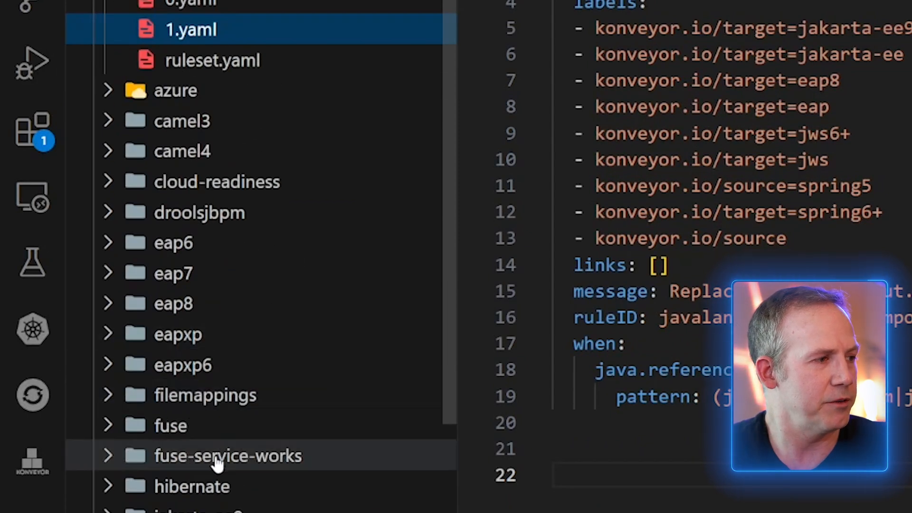
{"action": "scroll", "scroll_direction": "down", "scroll_amount": 3}
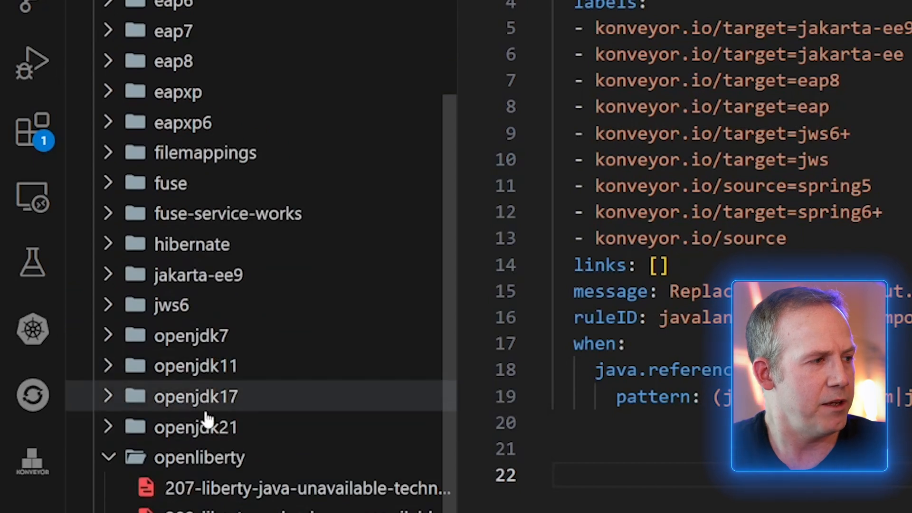
{"action": "mouse_move", "coordinate": [195, 427]}
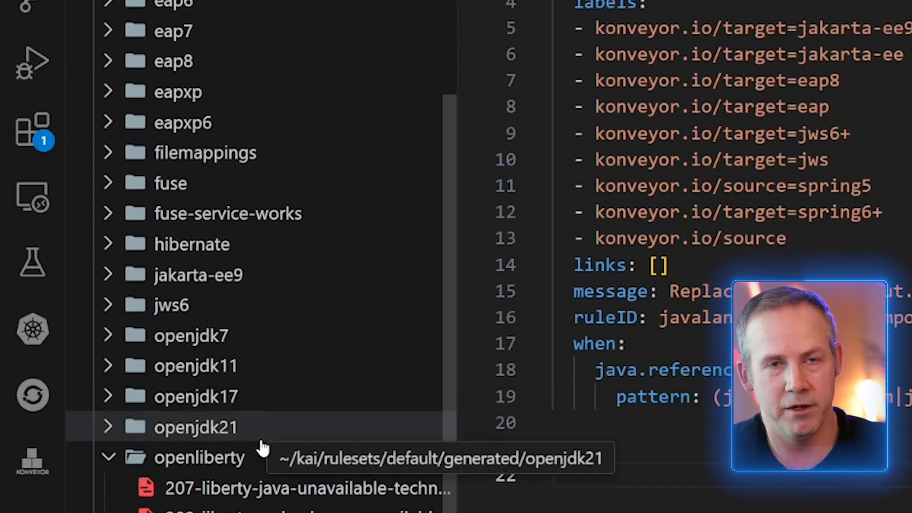
{"action": "mouse_move", "coordinate": [289, 374]}
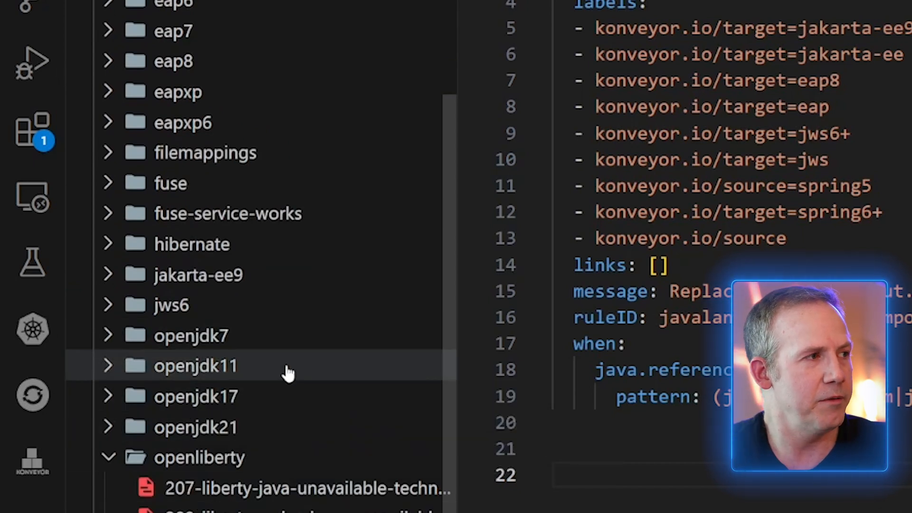
{"action": "scroll", "scroll_direction": "up", "scroll_amount": 3}
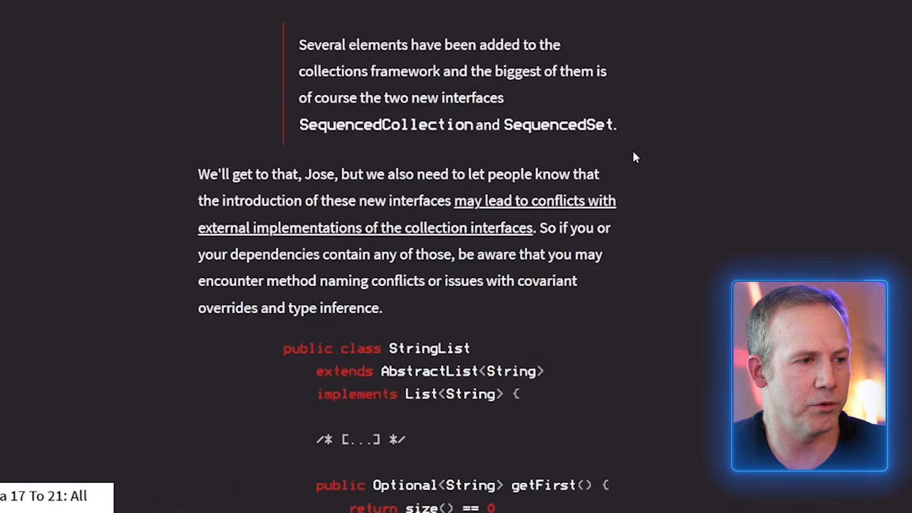
{"action": "scroll", "scroll_direction": "down", "scroll_amount": 3}
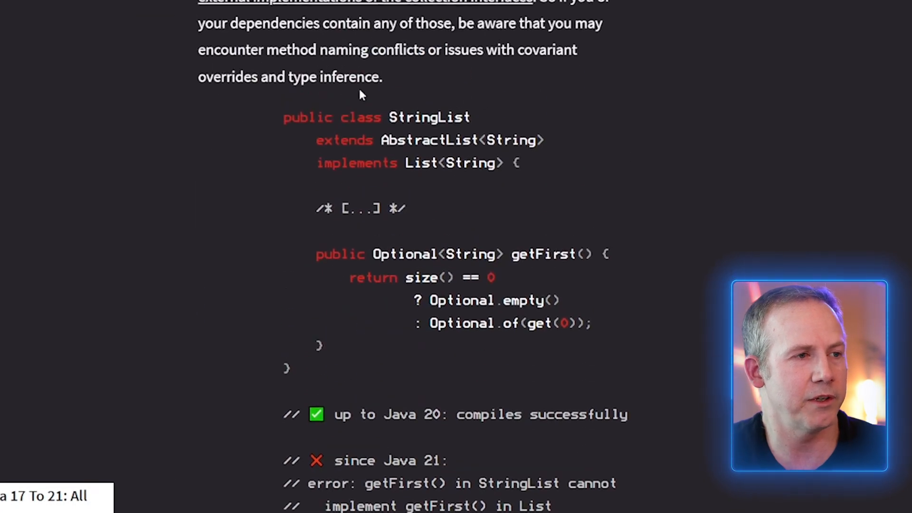
{"action": "mouse_move", "coordinate": [408, 126]}
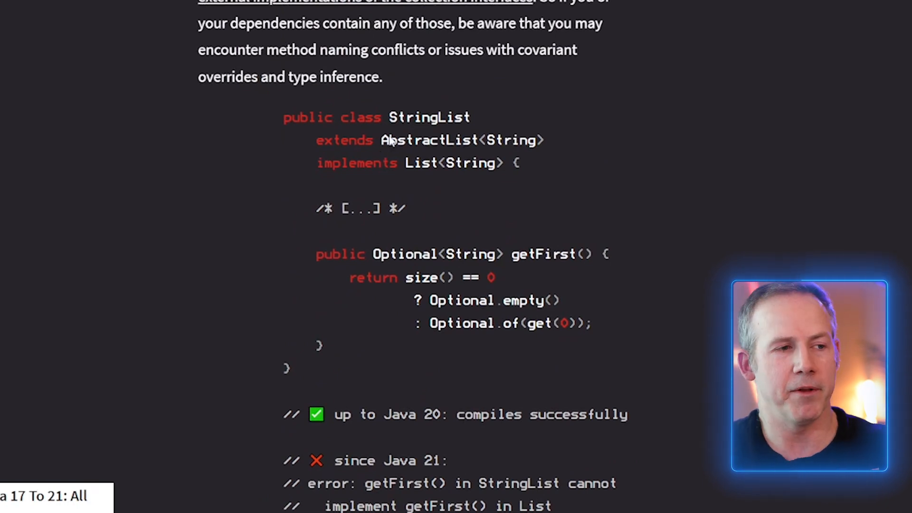
{"action": "mouse_move", "coordinate": [556, 263]}
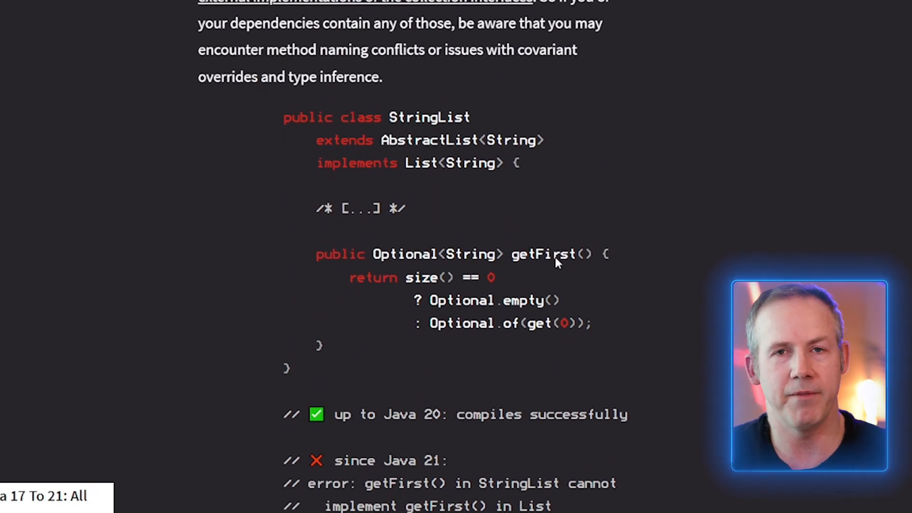
{"action": "mouse_move", "coordinate": [414, 172]}
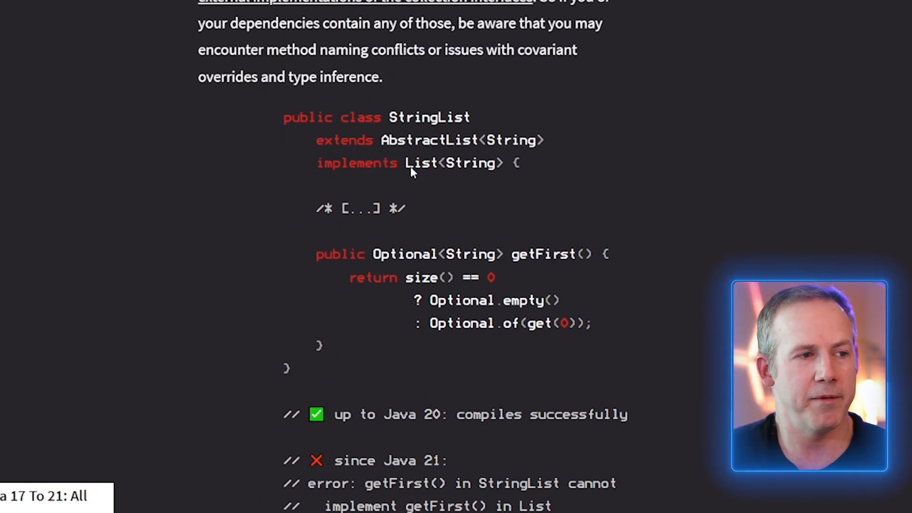
{"action": "mouse_move", "coordinate": [440, 235]}
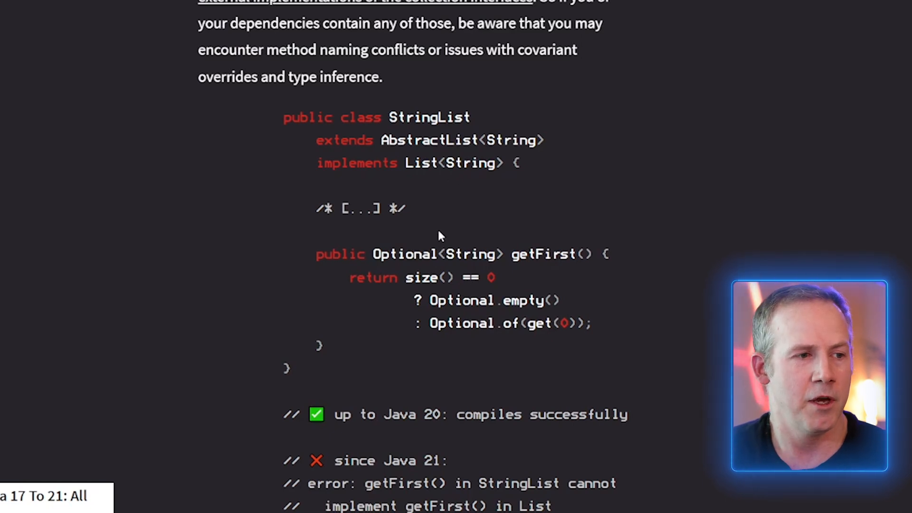
{"action": "mouse_move", "coordinate": [480, 250]}
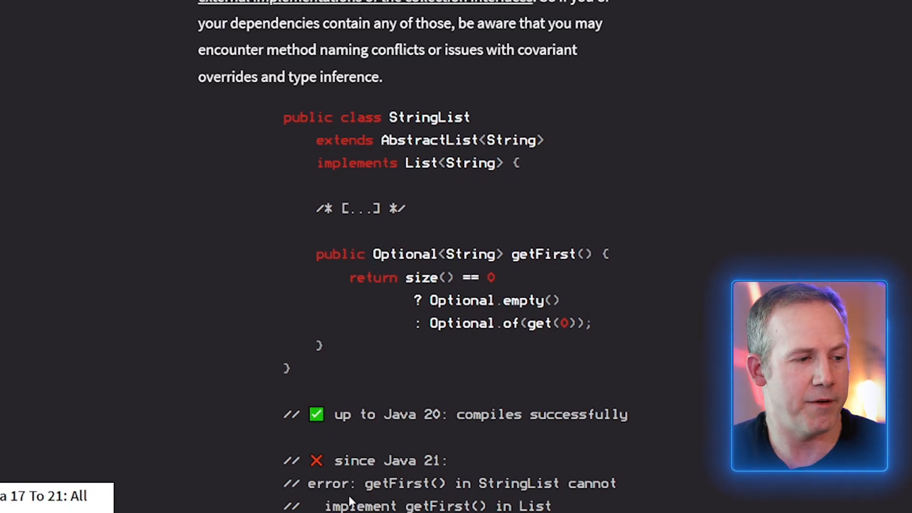
{"action": "mouse_move", "coordinate": [553, 136]}
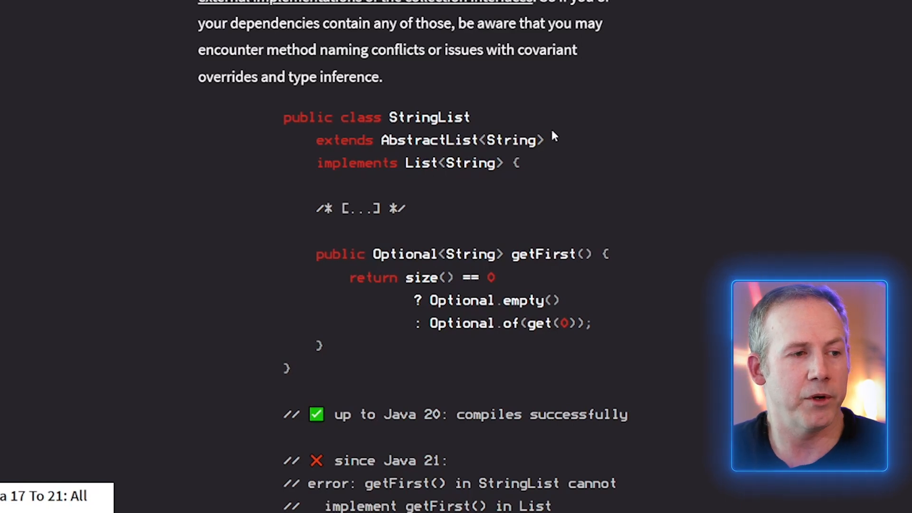
{"action": "mouse_move", "coordinate": [517, 262]}
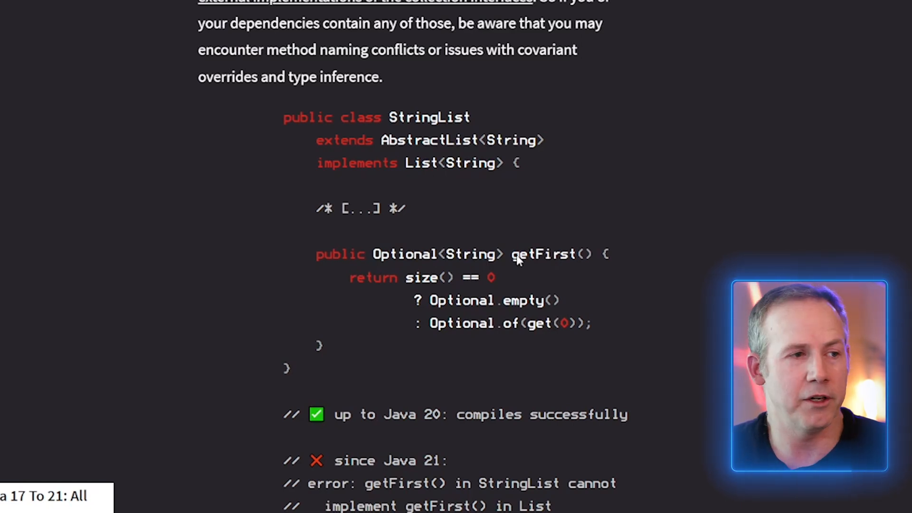
{"action": "mouse_move", "coordinate": [521, 264]}
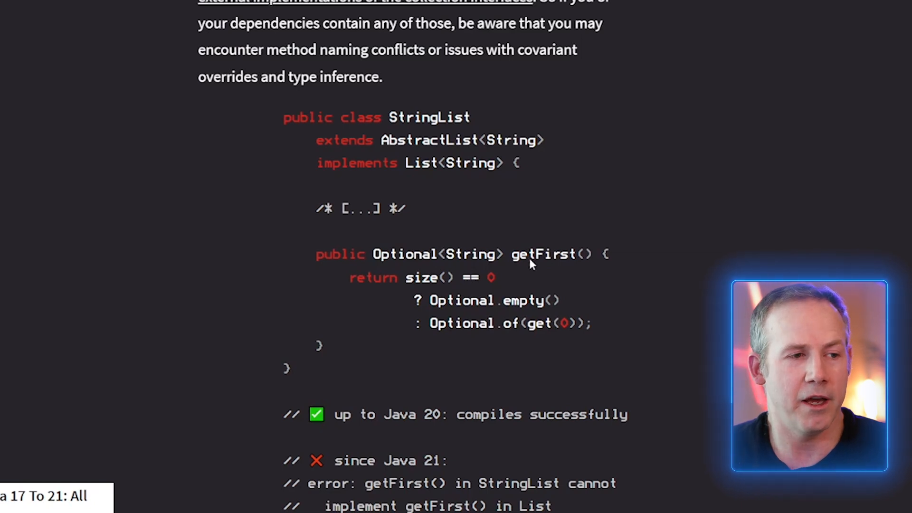
{"action": "mouse_move", "coordinate": [392, 263]}
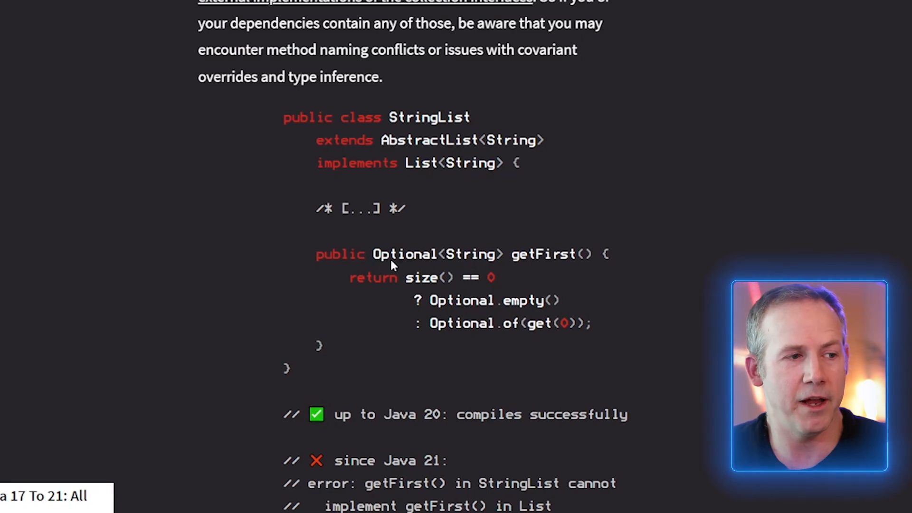
{"action": "mouse_move", "coordinate": [318, 443]}
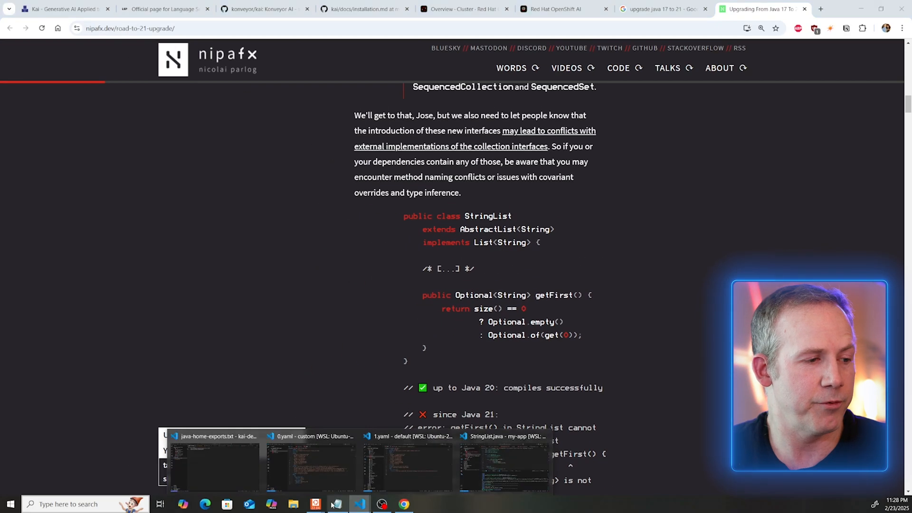
Return to the my-app StringList.java window and run mvn clean, then prepare mvn install -e.
{"action": "left_click", "coordinate": [509, 466]}
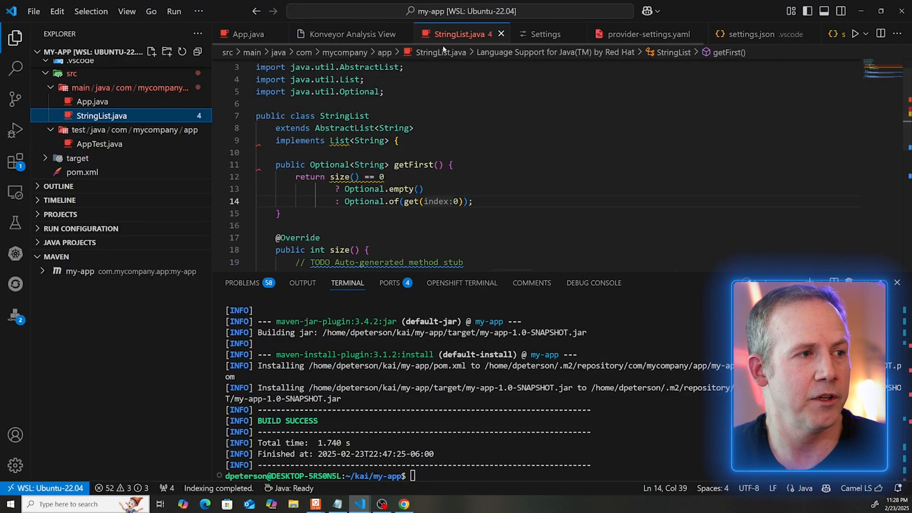
{"action": "left_click", "coordinate": [399, 141]}
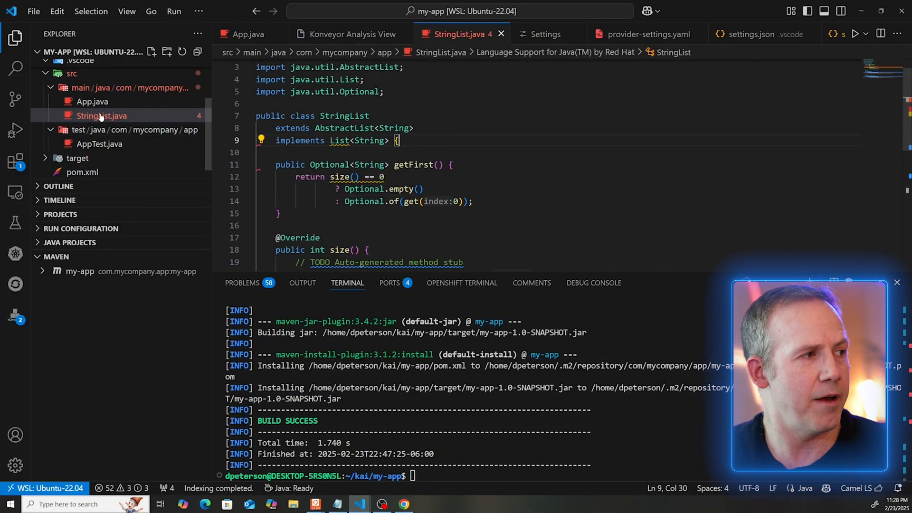
{"action": "mouse_move", "coordinate": [101, 116]}
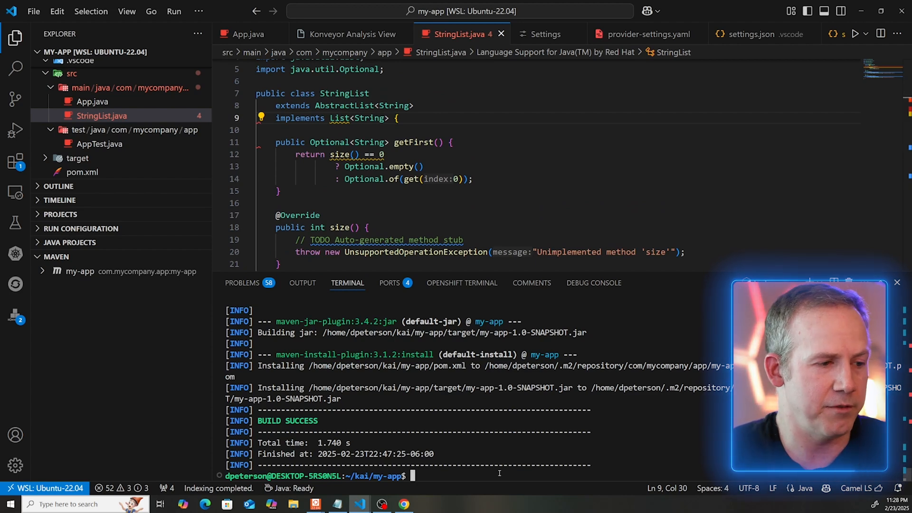
{"action": "type", "text": "mvn clean"}
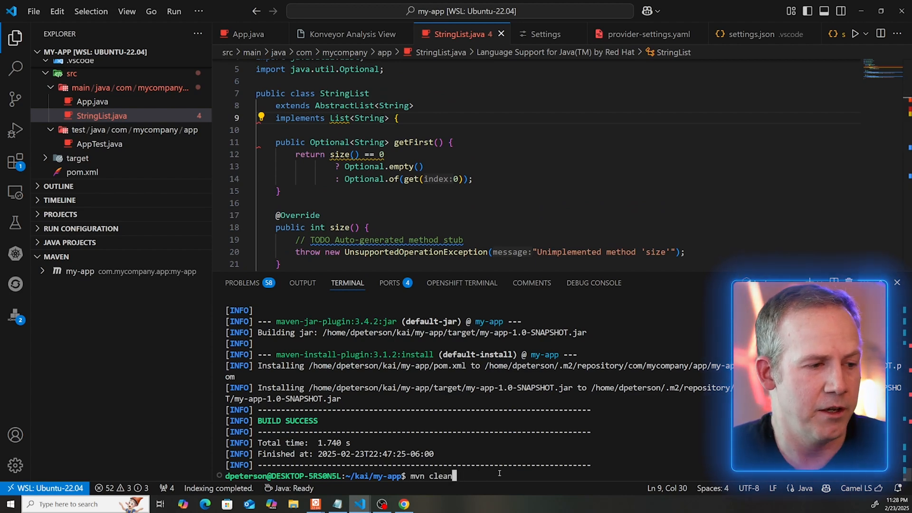
{"action": "key", "text": "Return"}
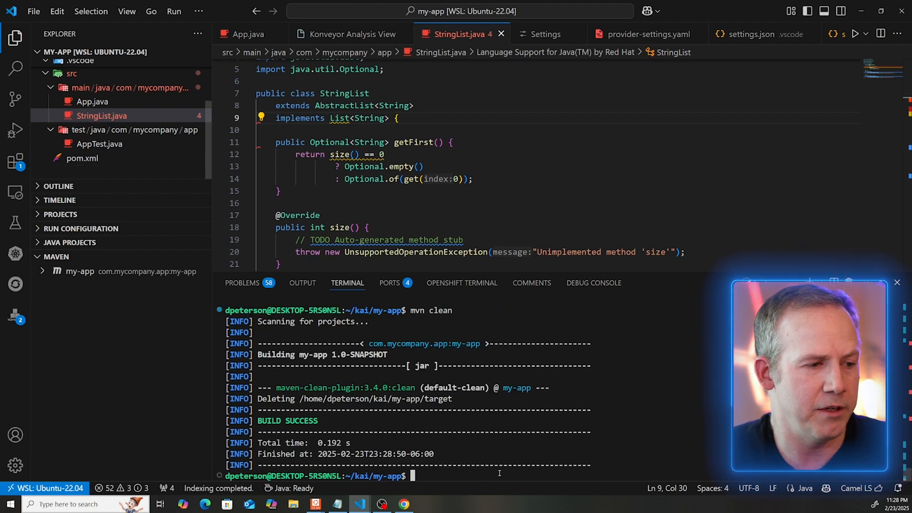
{"action": "type", "text": "mvn install -e"}
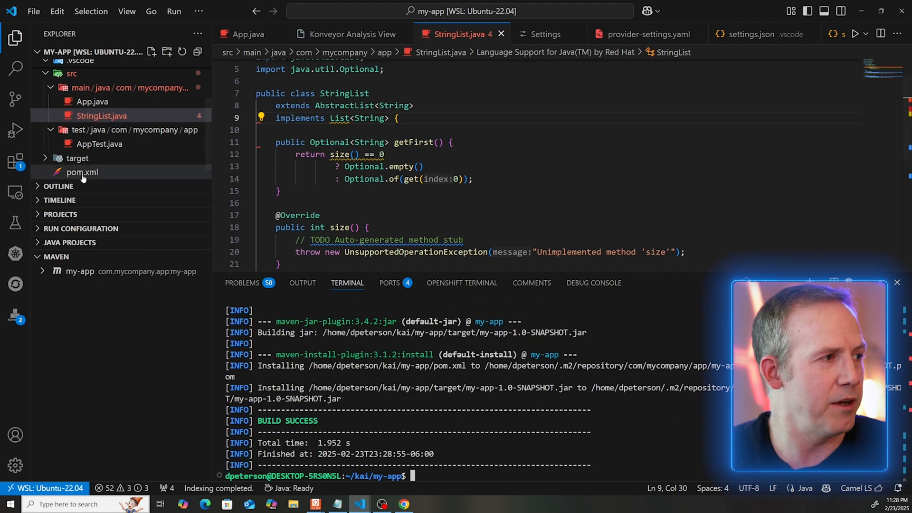
Set maven.compiler.release to 21 in pom.xml.
{"action": "left_click", "coordinate": [82, 172]}
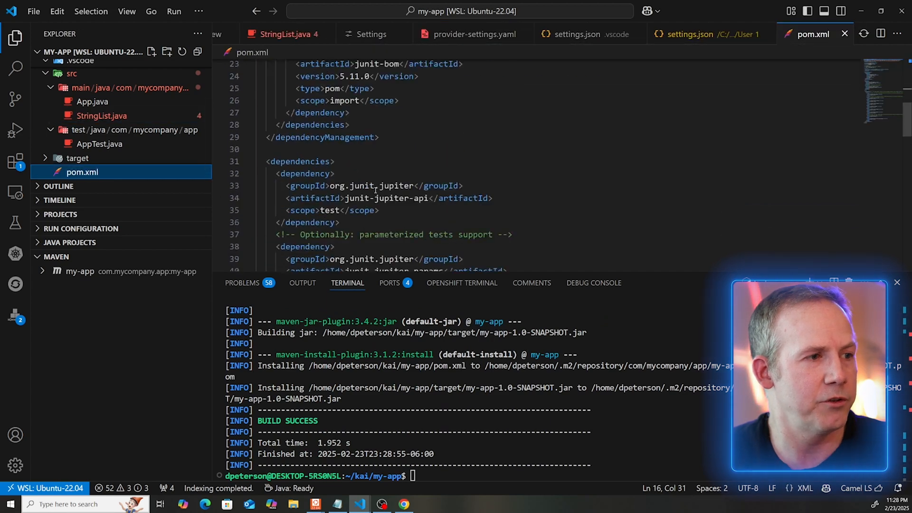
{"action": "scroll", "scroll_direction": "down", "scroll_amount": 3}
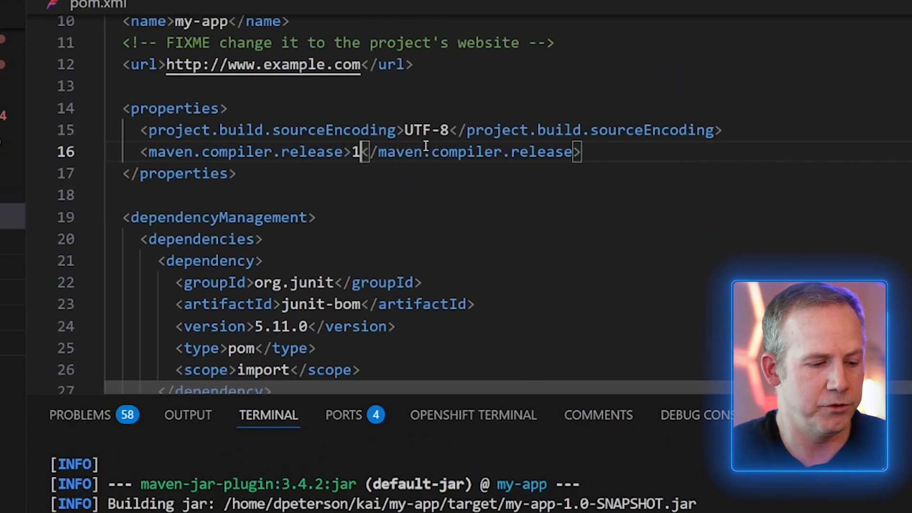
{"action": "type", "text": "21"}
{"action": "type", "text": "mvn install -e"}
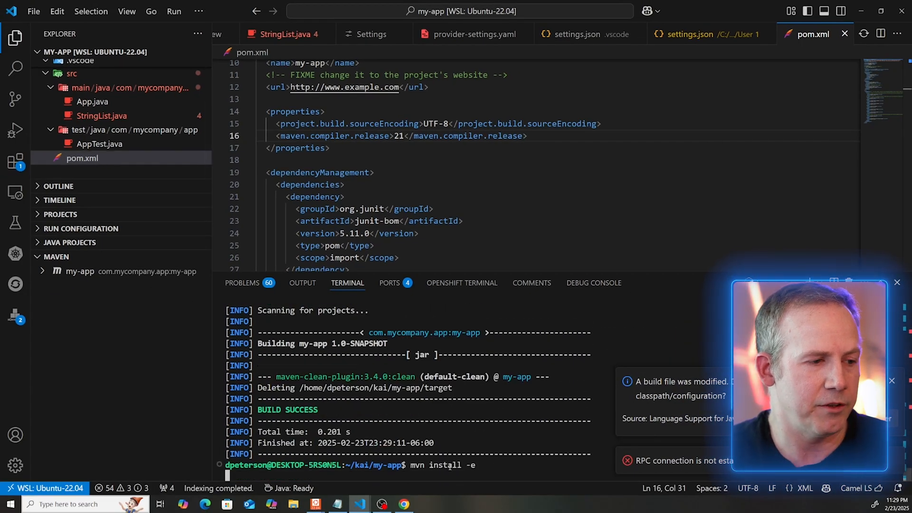
Run mvn install -e against Java 21, which ends in an ERROR stack trace.
{"action": "key", "text": "Return"}
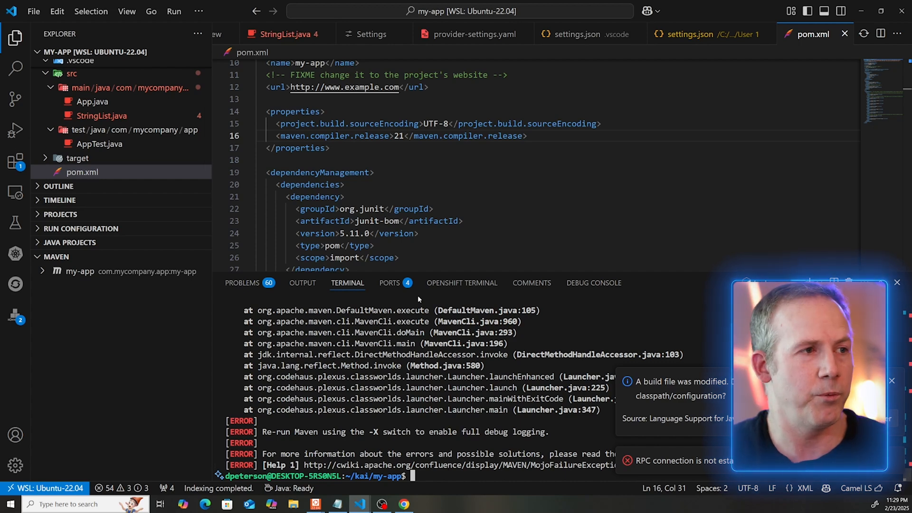
{"action": "mouse_move", "coordinate": [390, 284]}
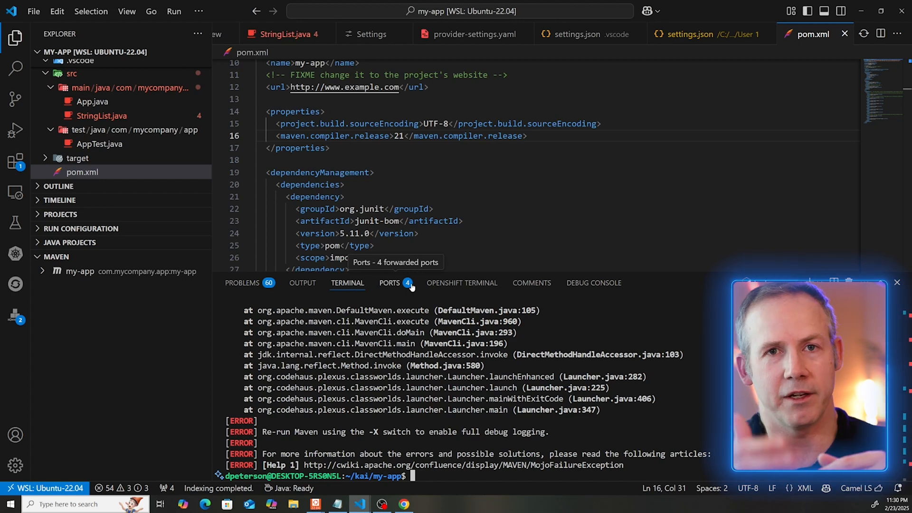
{"action": "mouse_move", "coordinate": [423, 109]}
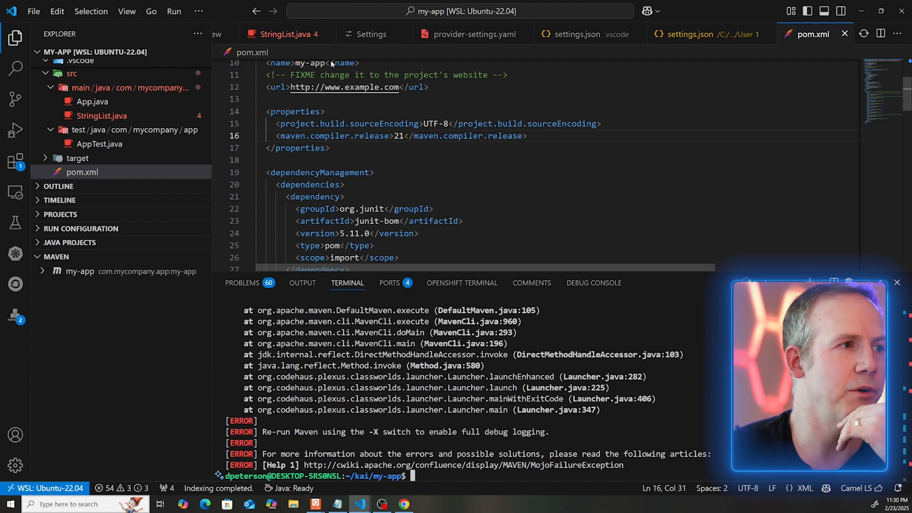
{"action": "mouse_move", "coordinate": [302, 111]}
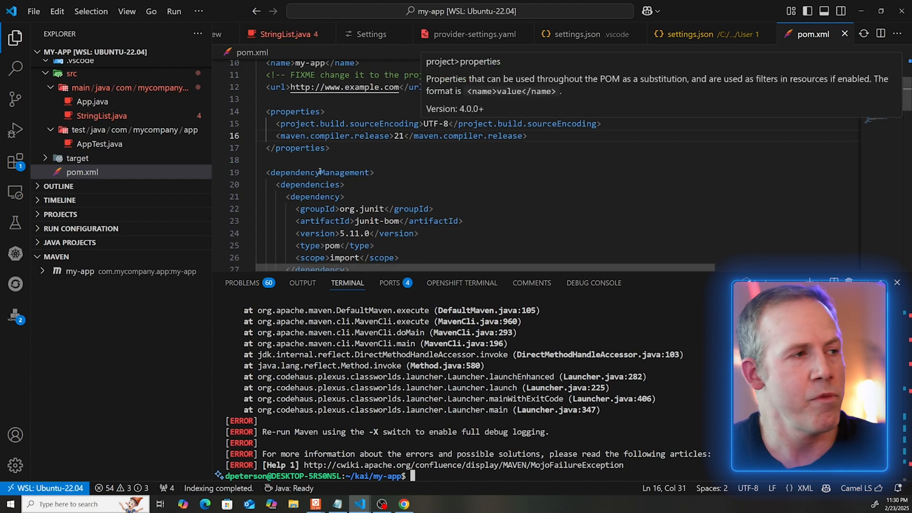
{"action": "mouse_move", "coordinate": [16, 162]}
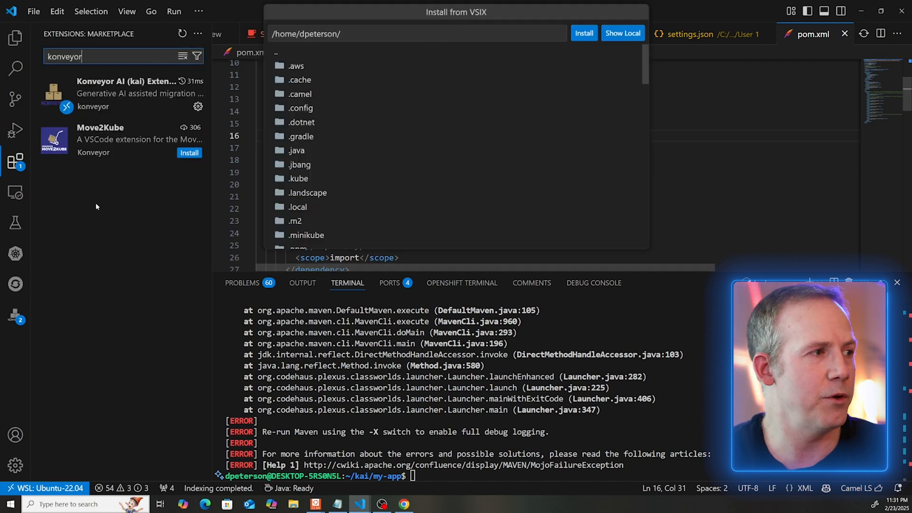
{"action": "mouse_move", "coordinate": [15, 161]}
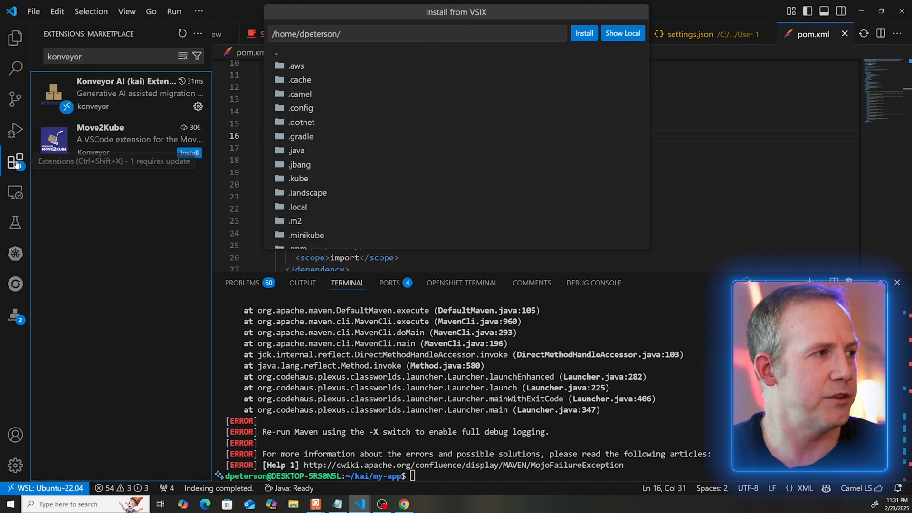
Show the Konveyor AI extension's details page and its management options in the Extensions view.
{"action": "left_click", "coordinate": [123, 93]}
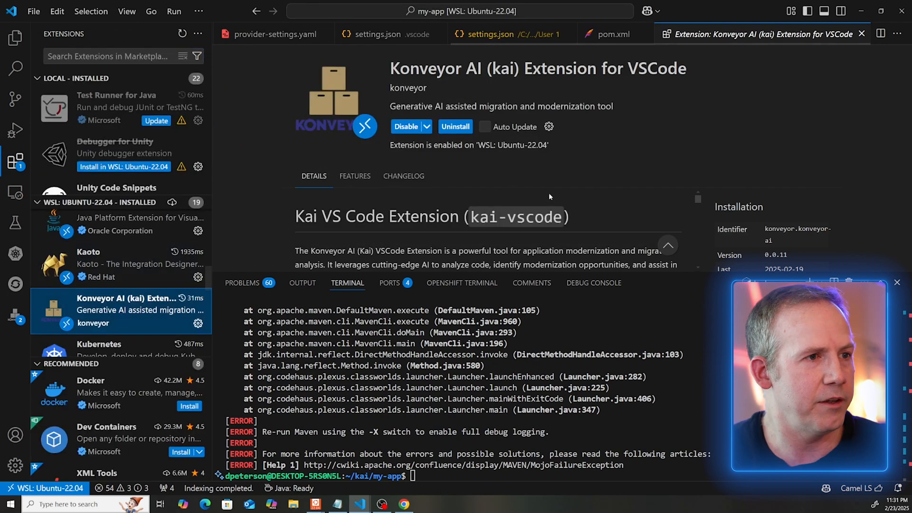
{"action": "mouse_move", "coordinate": [548, 126]}
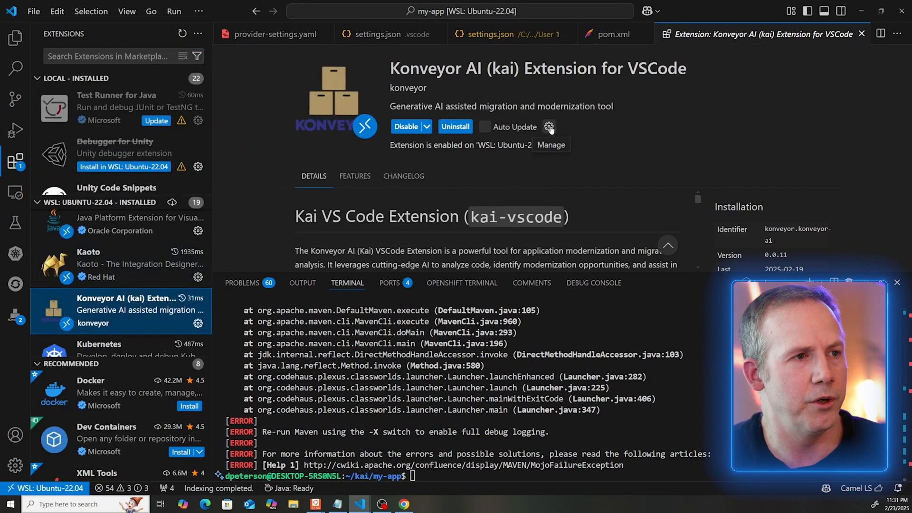
{"action": "left_click", "coordinate": [548, 126]}
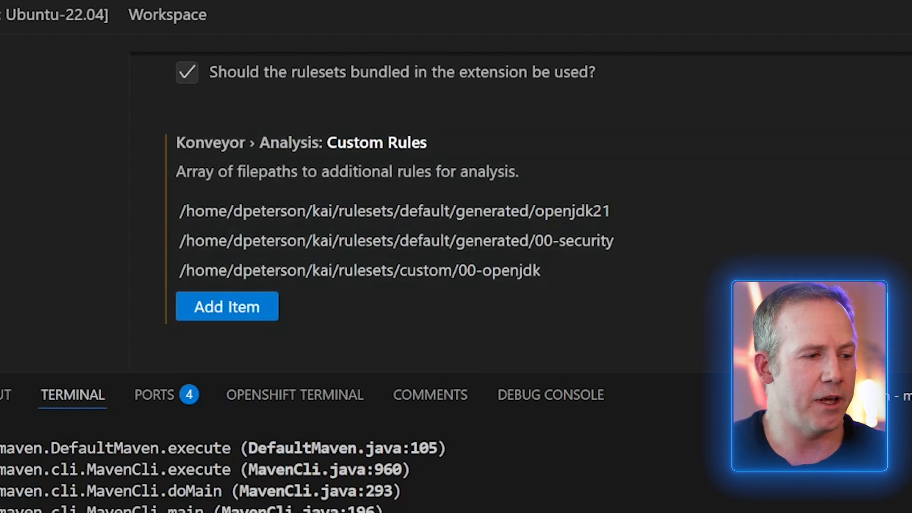
{"action": "mouse_move", "coordinate": [491, 36]}
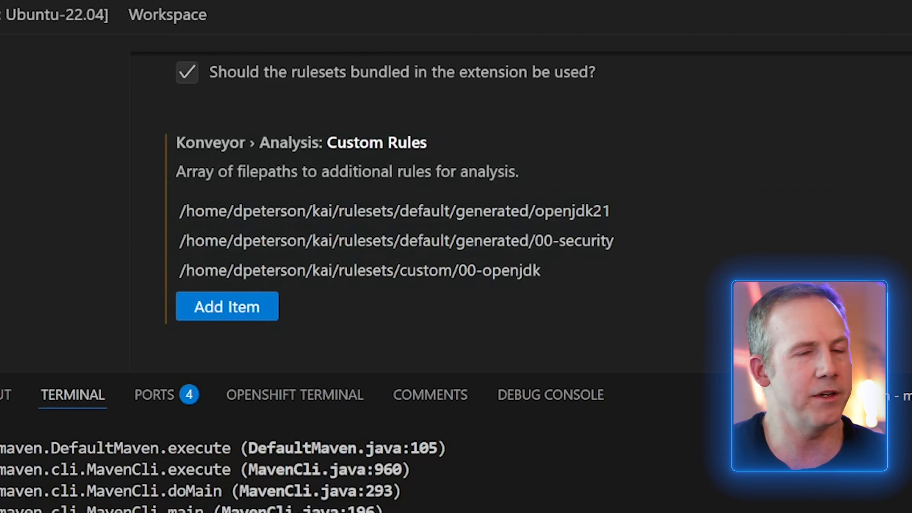
{"action": "mouse_move", "coordinate": [337, 211]}
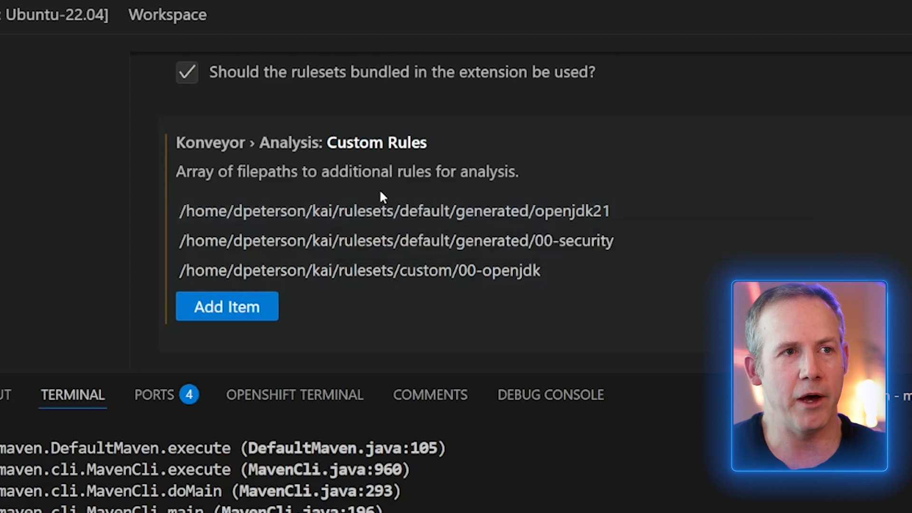
{"action": "mouse_move", "coordinate": [405, 197]}
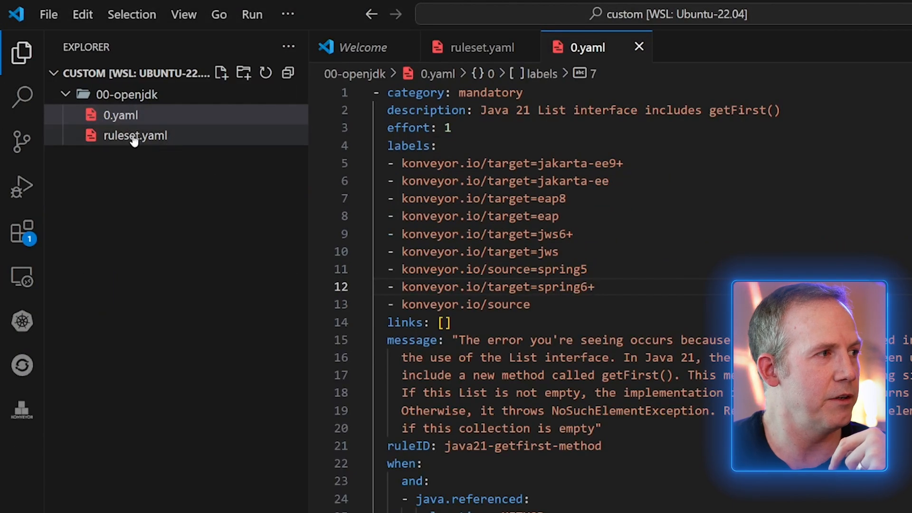
{"action": "mouse_move", "coordinate": [134, 135]}
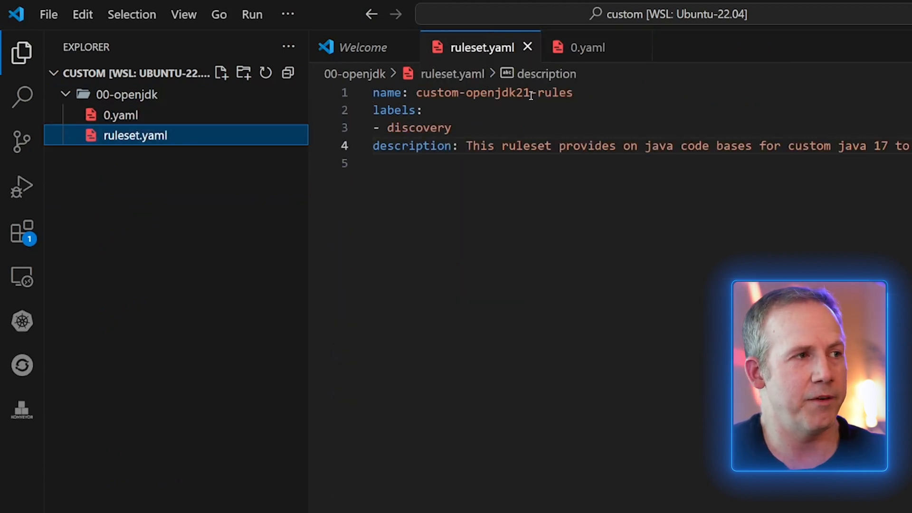
{"action": "mouse_move", "coordinate": [120, 115]}
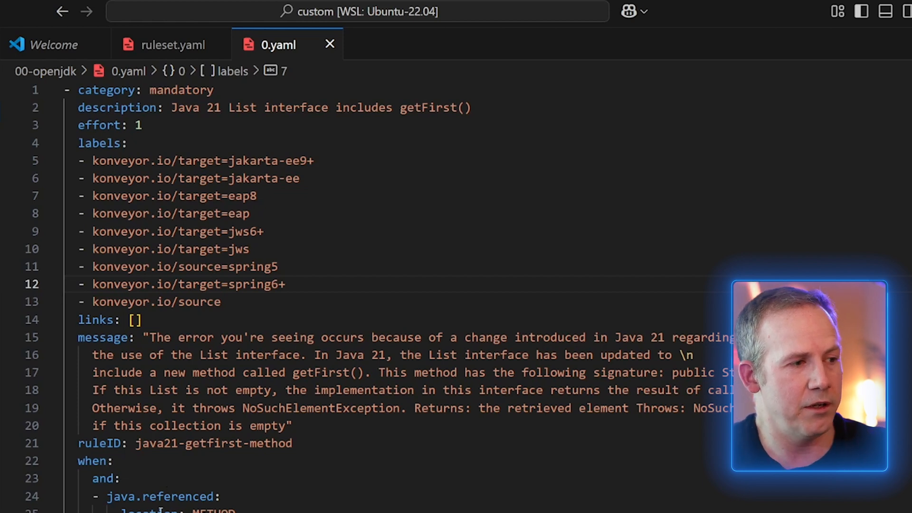
Scroll 0.yaml to reveal the java21-getfirst-method rule's full condition.
{"action": "scroll", "scroll_direction": "down", "scroll_amount": 3}
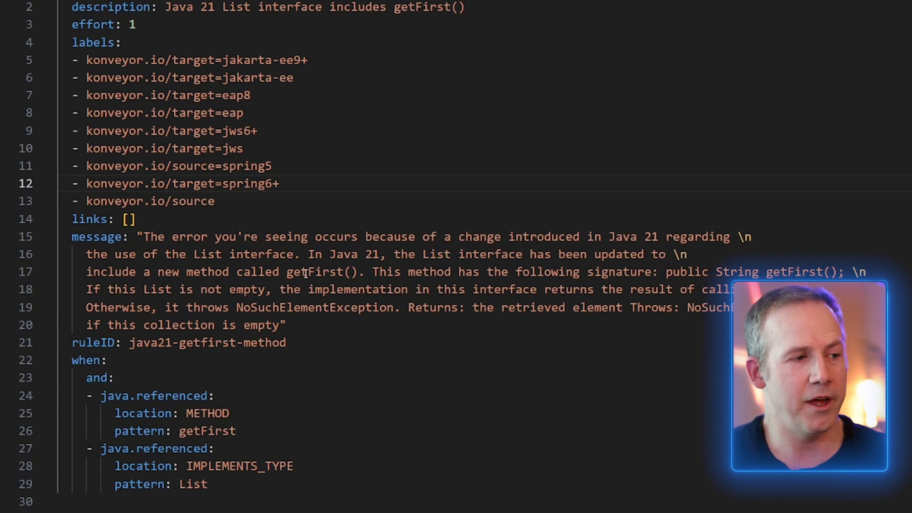
{"action": "mouse_move", "coordinate": [251, 395]}
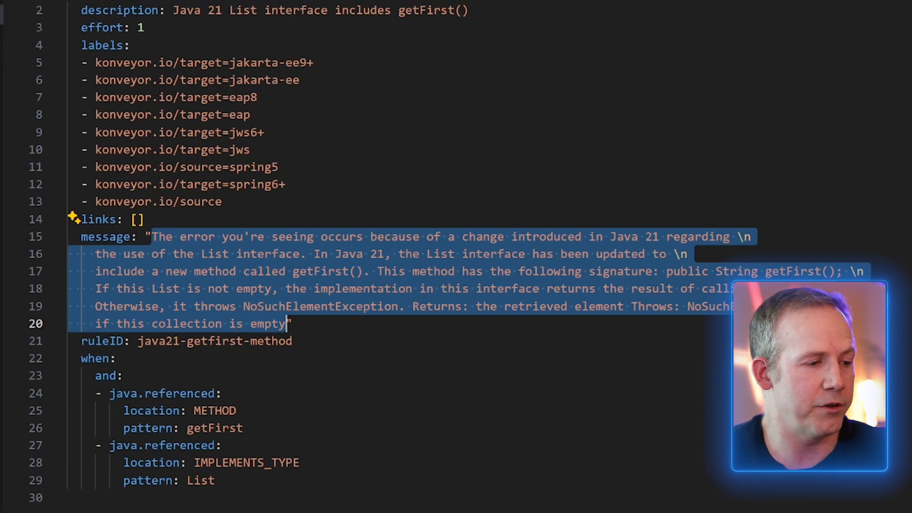
{"action": "key", "text": "Ctrl+Shift+P"}
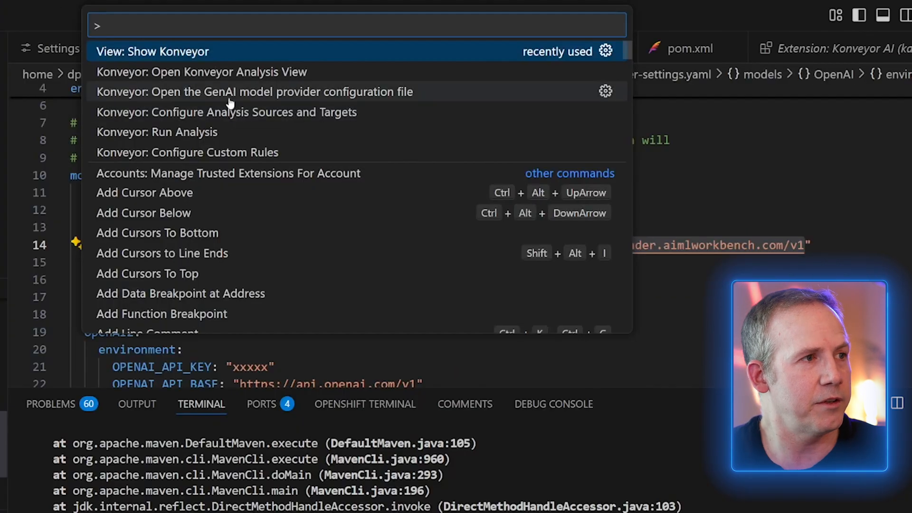
{"action": "mouse_move", "coordinate": [203, 99]}
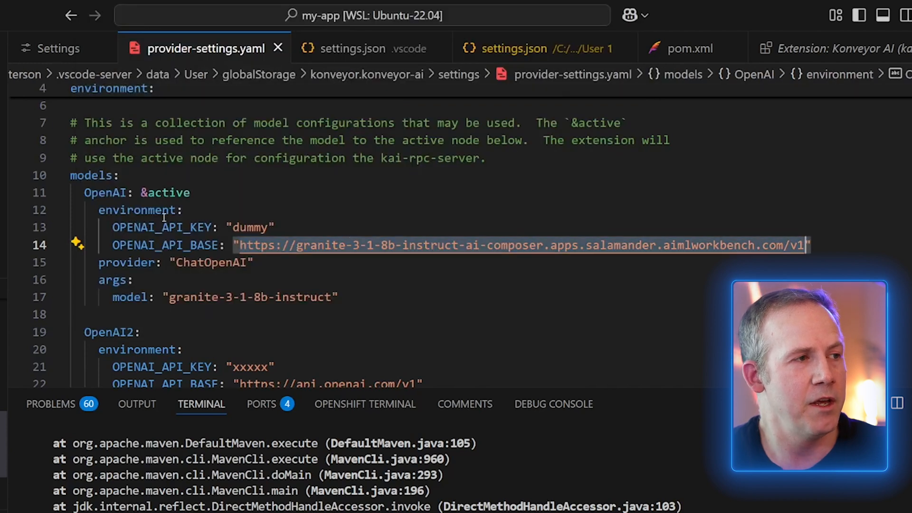
{"action": "scroll", "scroll_direction": "down", "scroll_amount": 3}
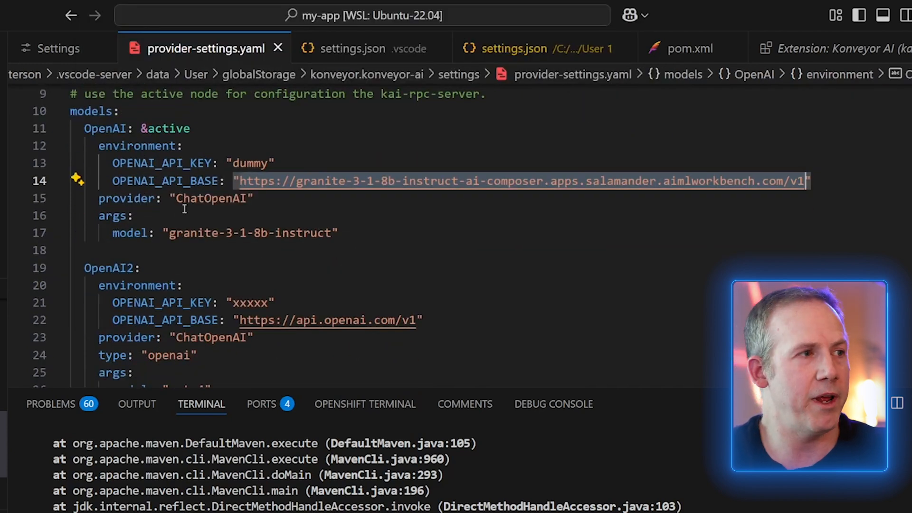
{"action": "mouse_move", "coordinate": [326, 218]}
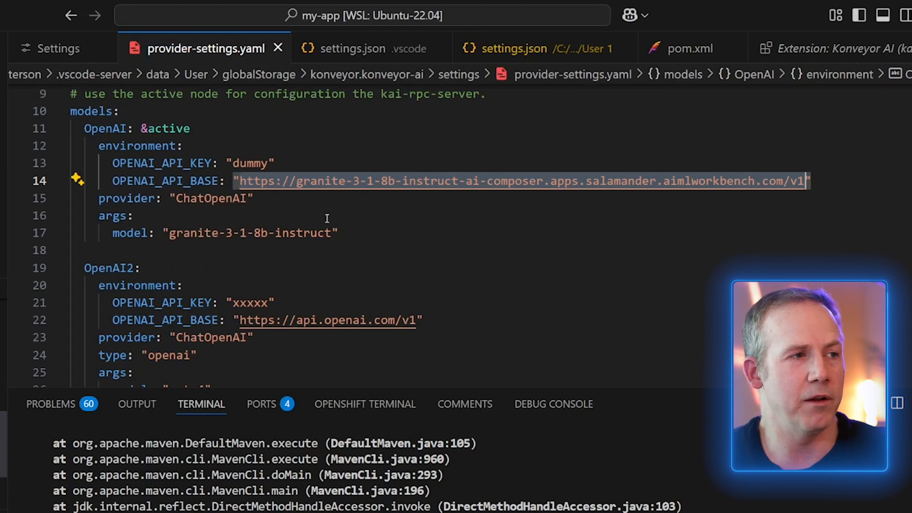
{"action": "scroll", "scroll_direction": "up", "scroll_amount": 3}
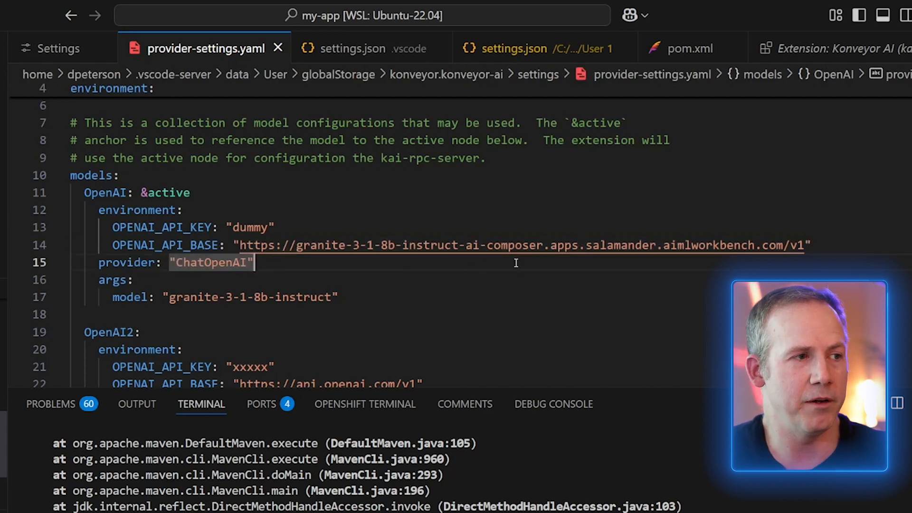
{"action": "scroll", "scroll_direction": "down", "scroll_amount": 3}
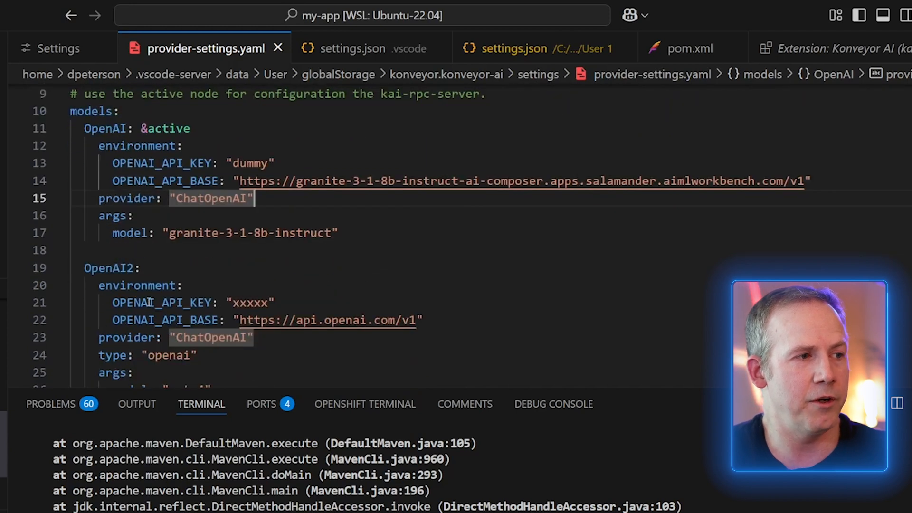
{"action": "mouse_move", "coordinate": [323, 321]}
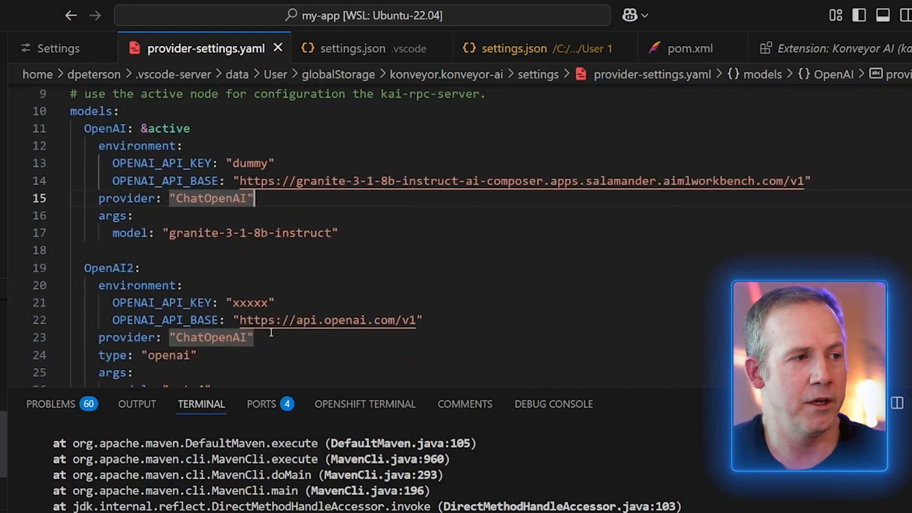
{"action": "scroll", "scroll_direction": "up", "scroll_amount": 3}
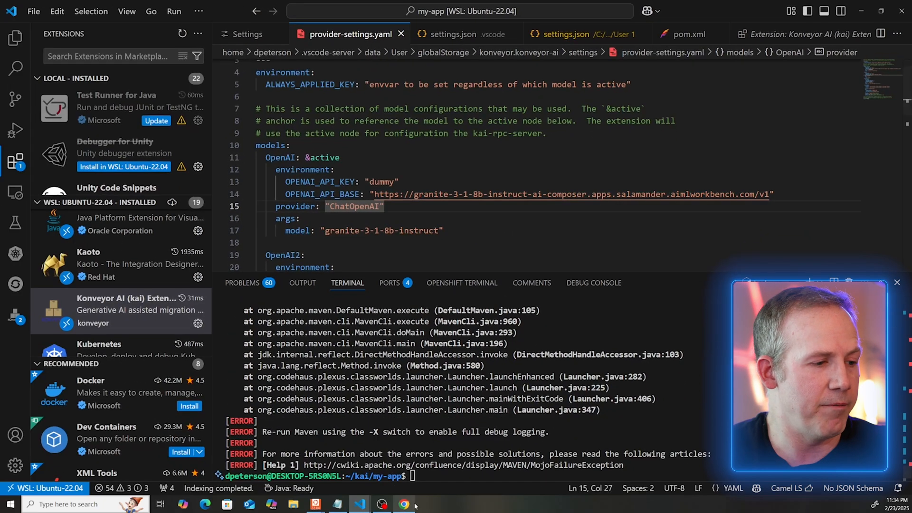
Launch the Red Hat OpenShift AI dashboard from the OpenShift console's applications grid.
{"action": "left_click", "coordinate": [404, 503]}
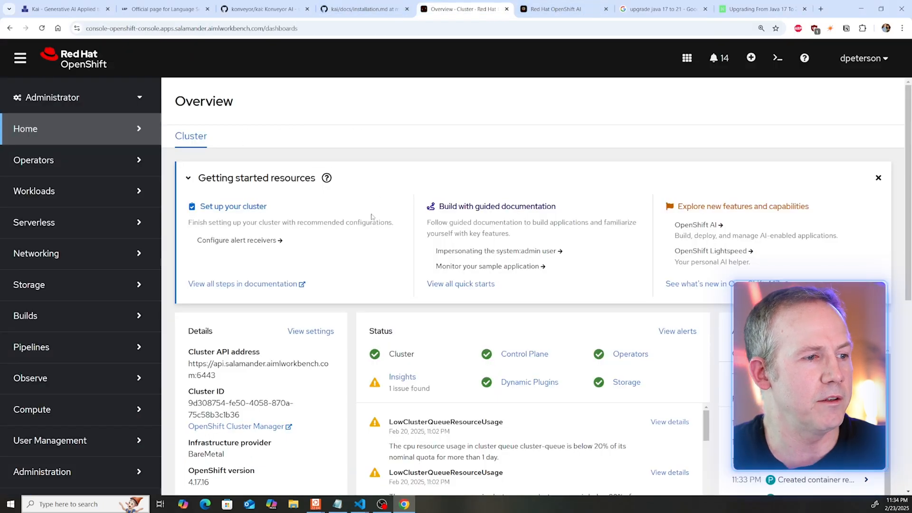
{"action": "mouse_move", "coordinate": [395, 196]}
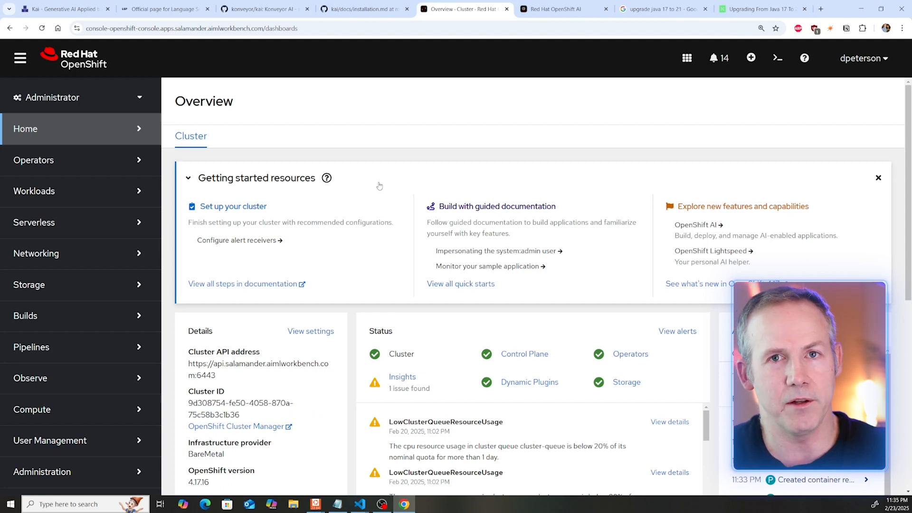
{"action": "mouse_move", "coordinate": [316, 216]}
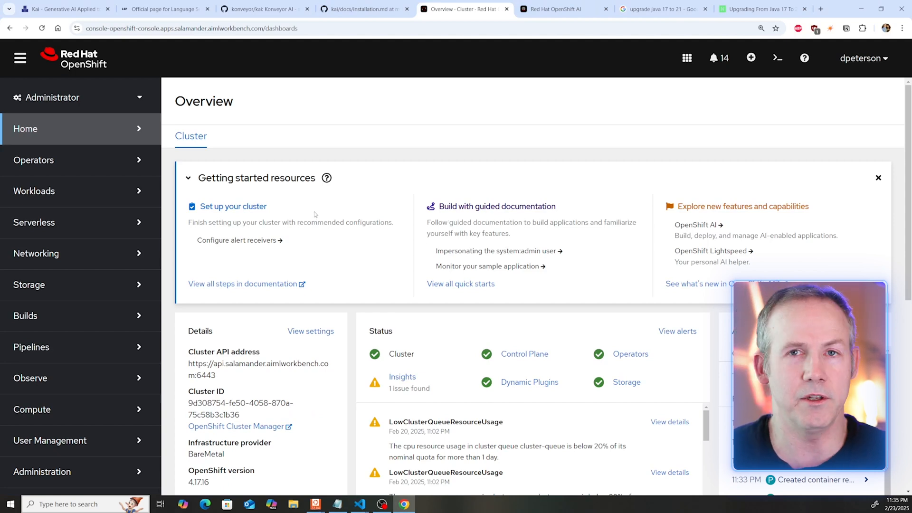
{"action": "left_click", "coordinate": [686, 58]}
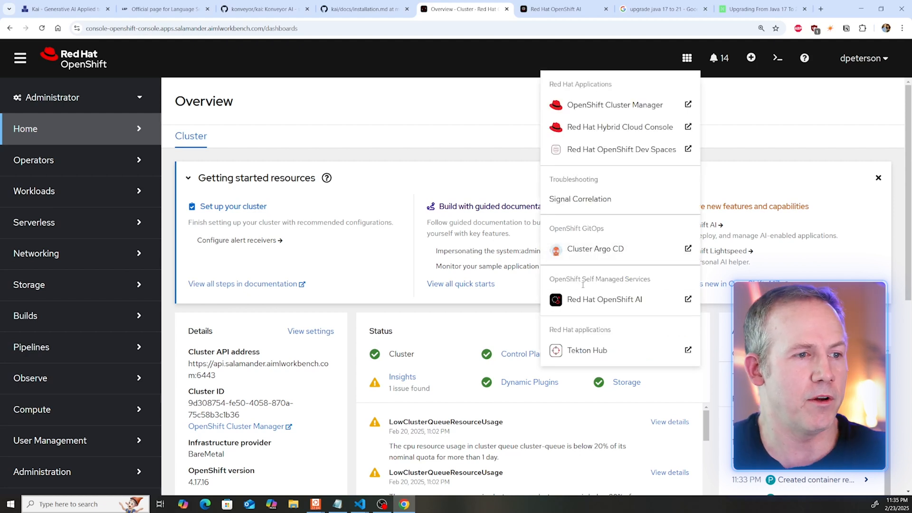
{"action": "left_click", "coordinate": [604, 300]}
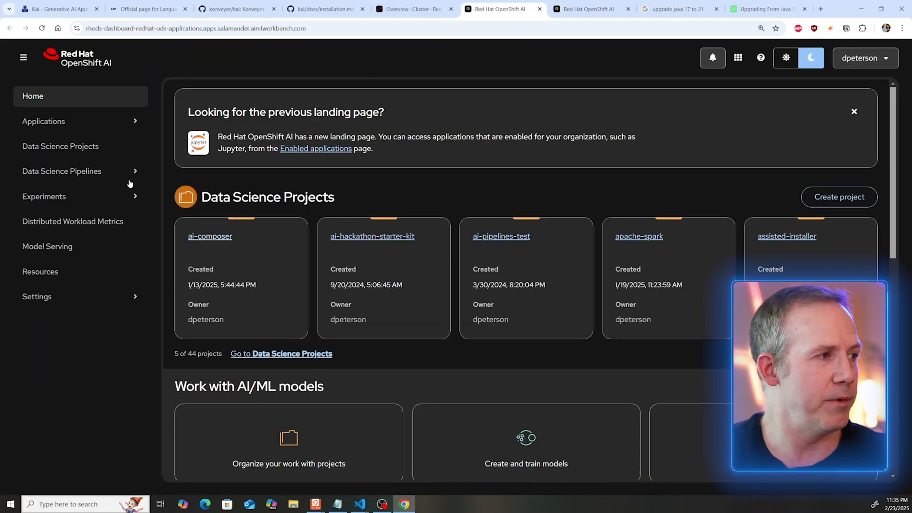
Copy the ai-composer granite-3-1-8b-instruct model's external inference URL and return to provider-settings.yaml.
{"action": "left_click", "coordinate": [209, 237]}
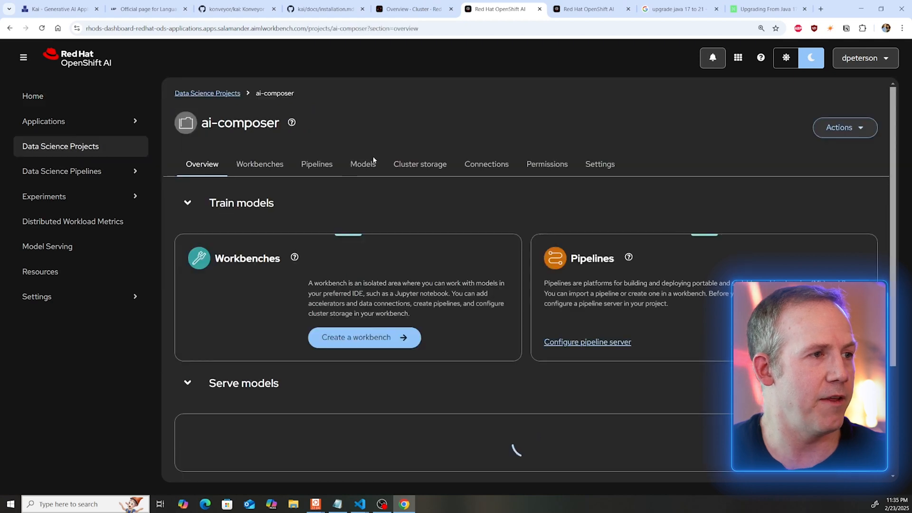
{"action": "left_click", "coordinate": [362, 164]}
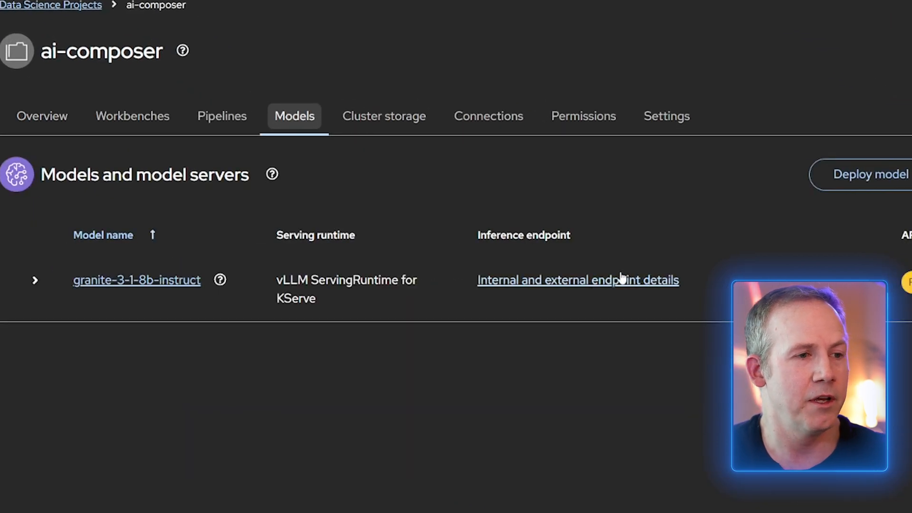
{"action": "left_click", "coordinate": [578, 280]}
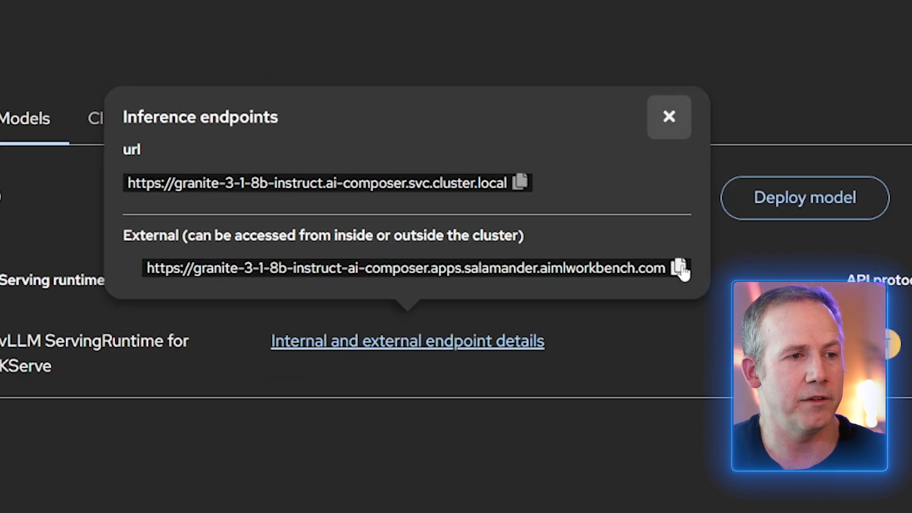
{"action": "left_click", "coordinate": [679, 268]}
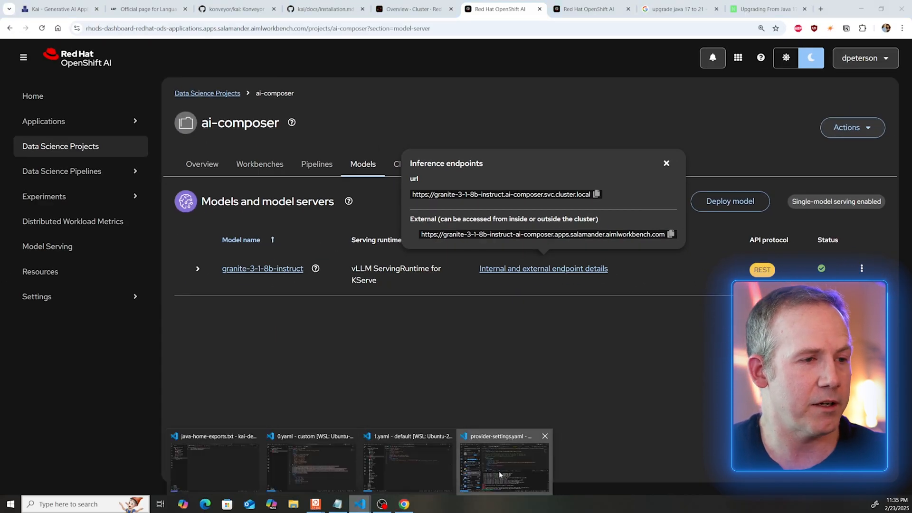
{"action": "left_click", "coordinate": [504, 462]}
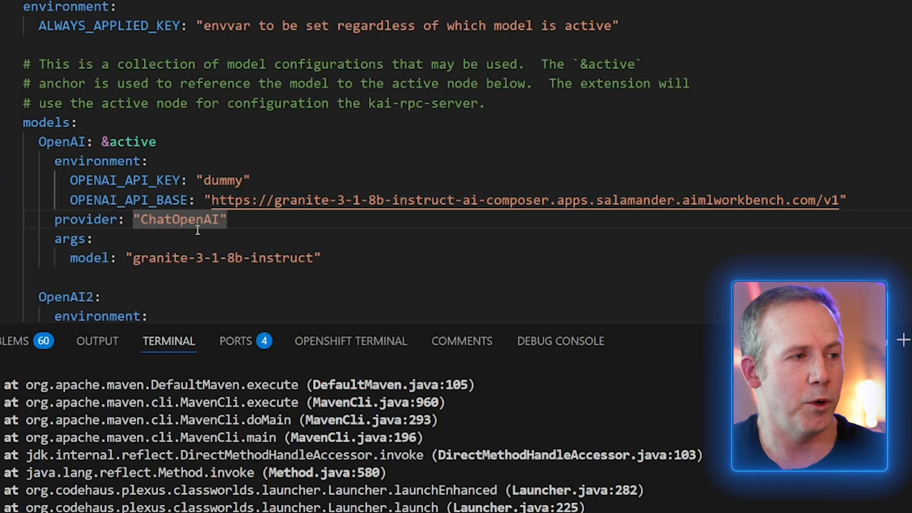
{"action": "mouse_move", "coordinate": [408, 200]}
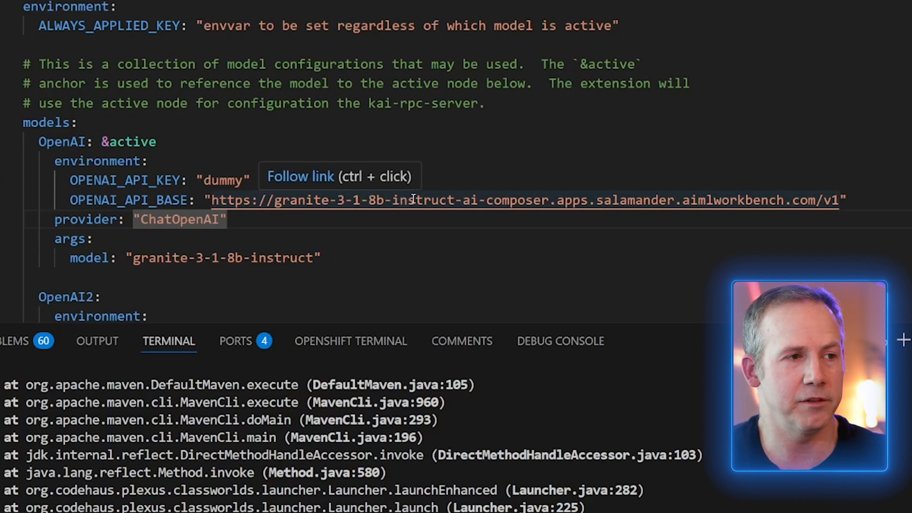
{"action": "mouse_move", "coordinate": [135, 258]}
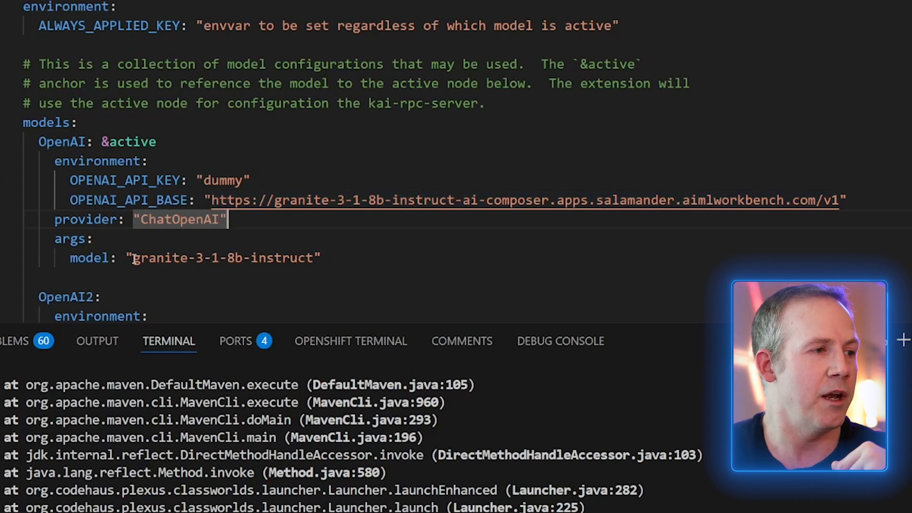
{"action": "double_click", "coordinate": [225, 257]}
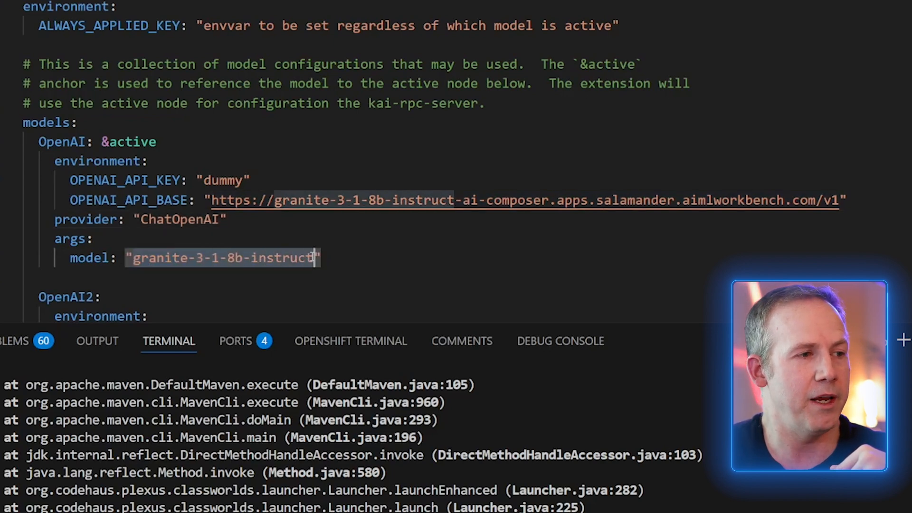
{"action": "mouse_move", "coordinate": [448, 244]}
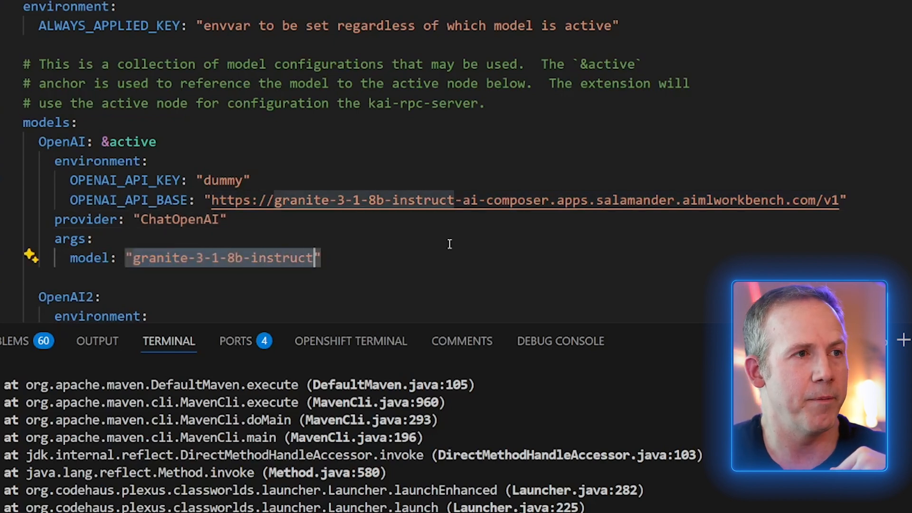
{"action": "mouse_move", "coordinate": [375, 60]}
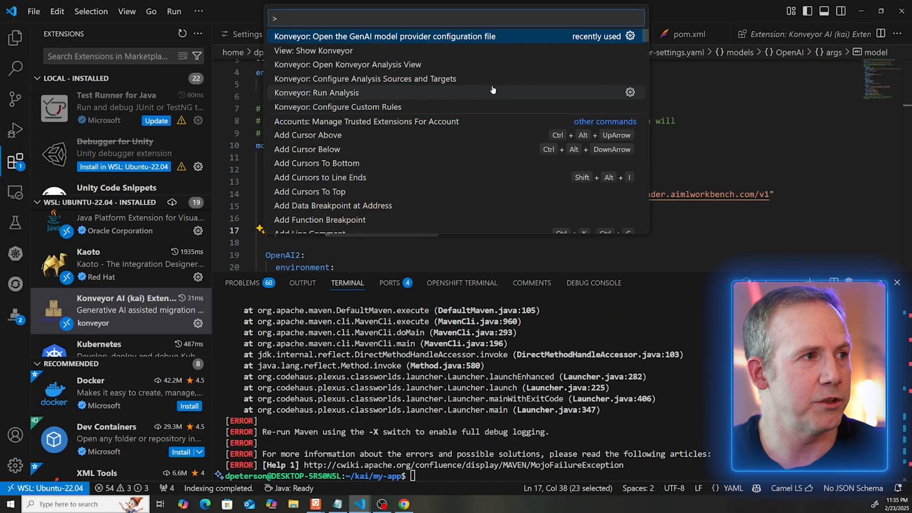
Start the Konveyor analysis server and request fixes for the two Java 21 getFirst() incidents.
{"action": "left_click", "coordinate": [347, 65]}
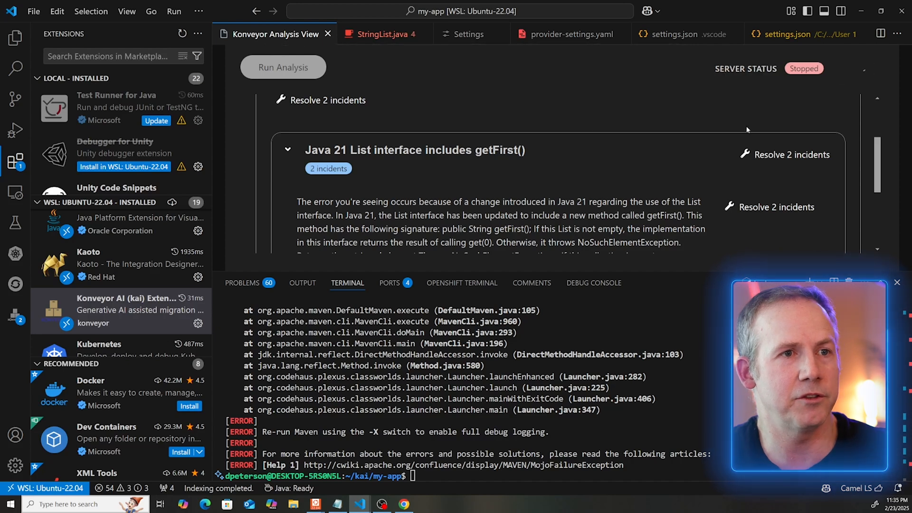
{"action": "mouse_move", "coordinate": [626, 171]}
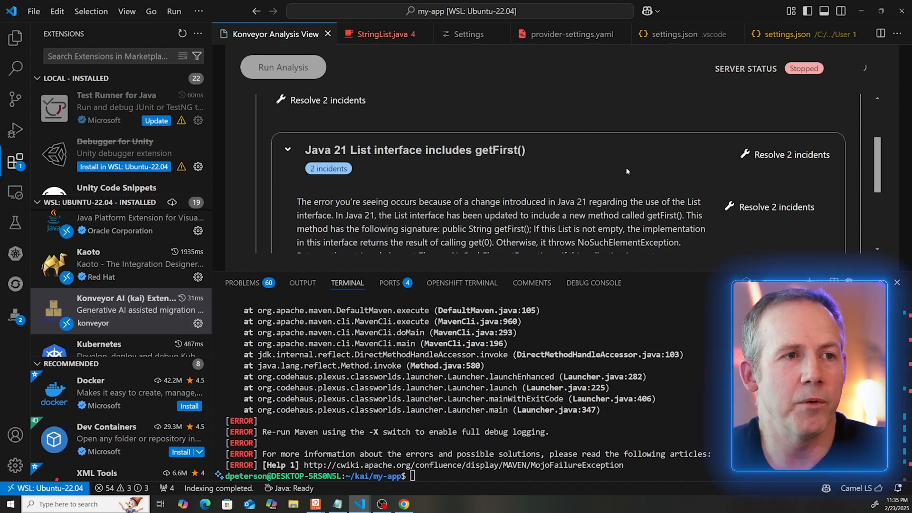
{"action": "left_click", "coordinate": [283, 66]}
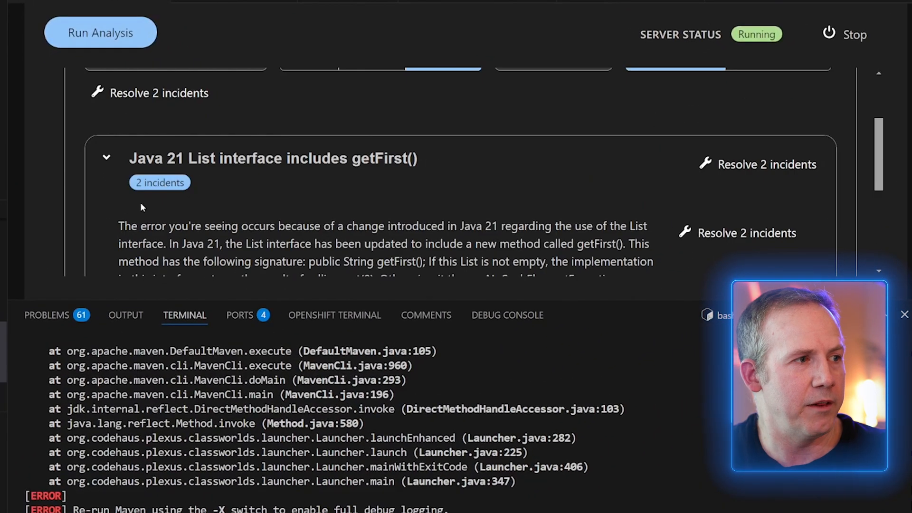
{"action": "mouse_move", "coordinate": [759, 165]}
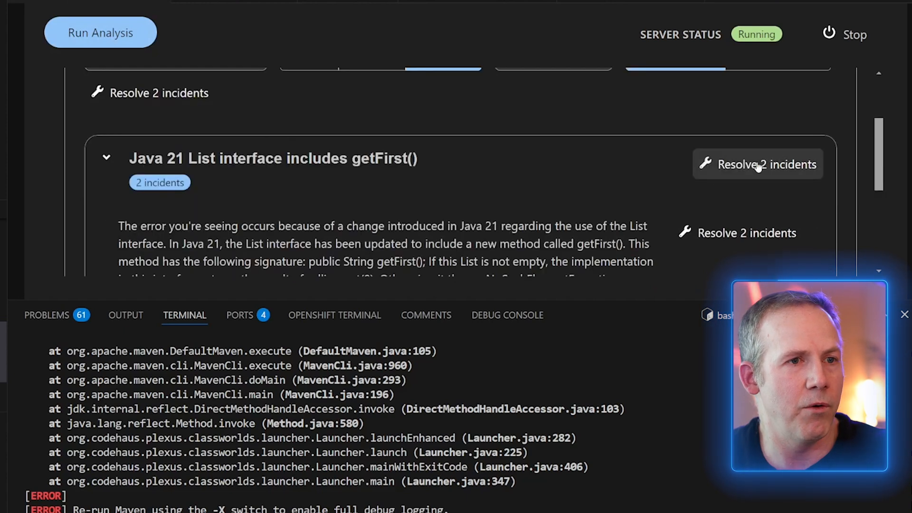
{"action": "left_click", "coordinate": [758, 164]}
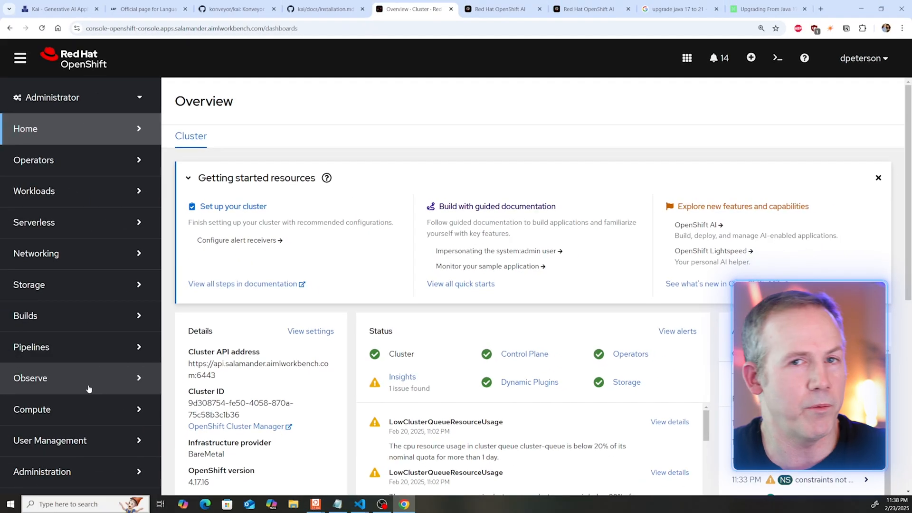
{"action": "mouse_move", "coordinate": [74, 403]}
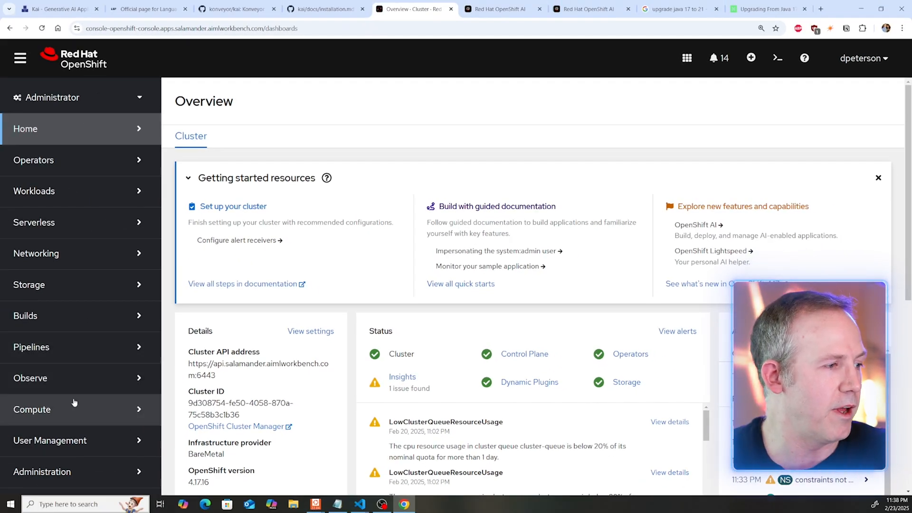
Locate the NVIDIA DCGM GPU dashboard under Observe > Dashboards by filtering for 'nvi'.
{"action": "left_click", "coordinate": [32, 408]}
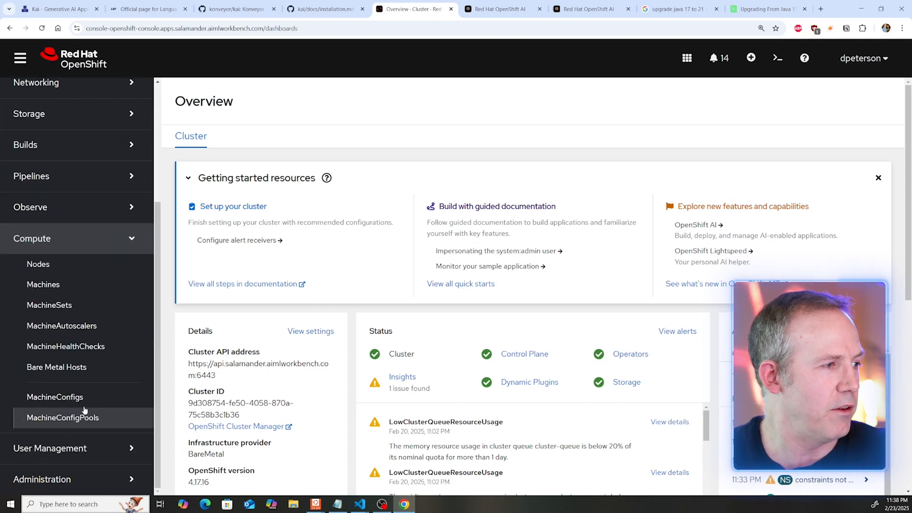
{"action": "left_click", "coordinate": [29, 207]}
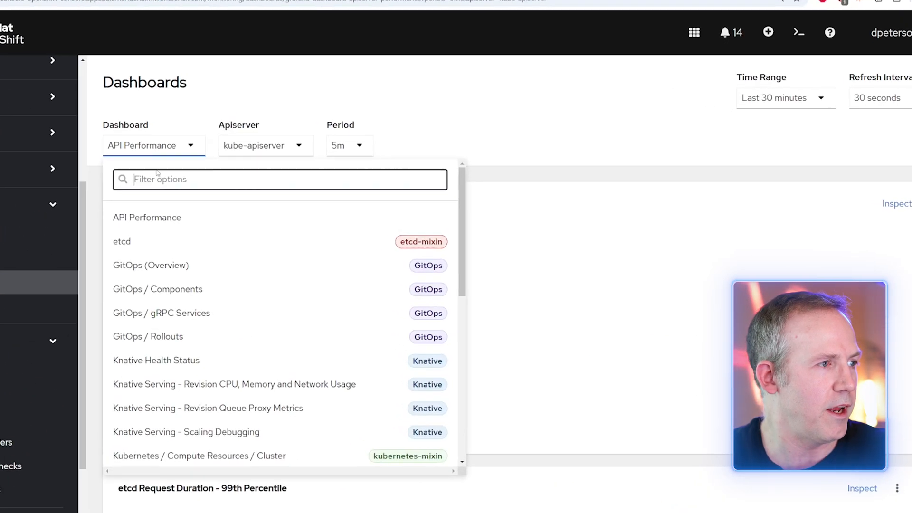
{"action": "type", "text": "nvi"}
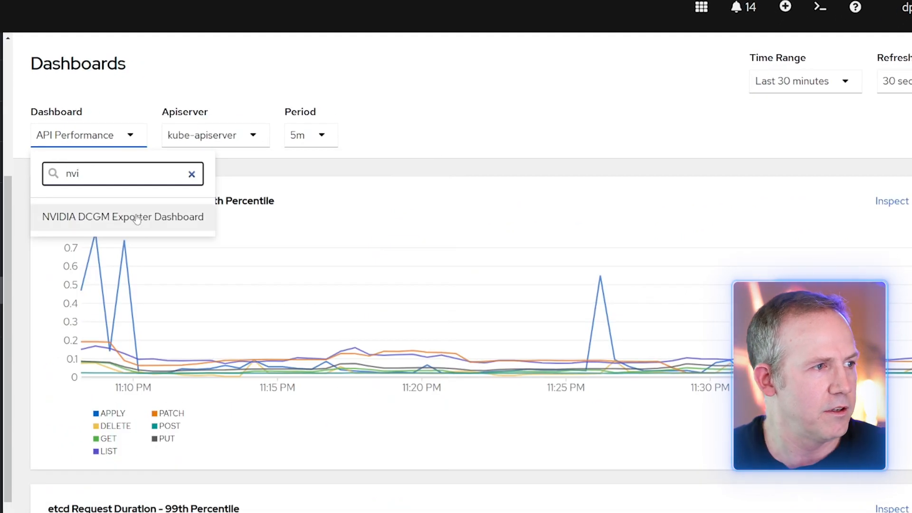
{"action": "left_click", "coordinate": [122, 216]}
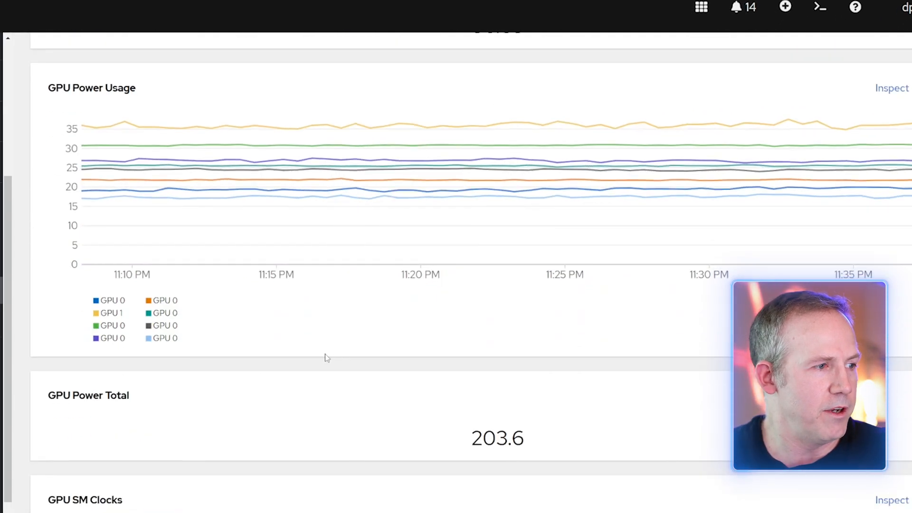
Review the GPU power usage, power total 203.6 and utilization panels.
{"action": "scroll", "scroll_direction": "down", "scroll_amount": 3}
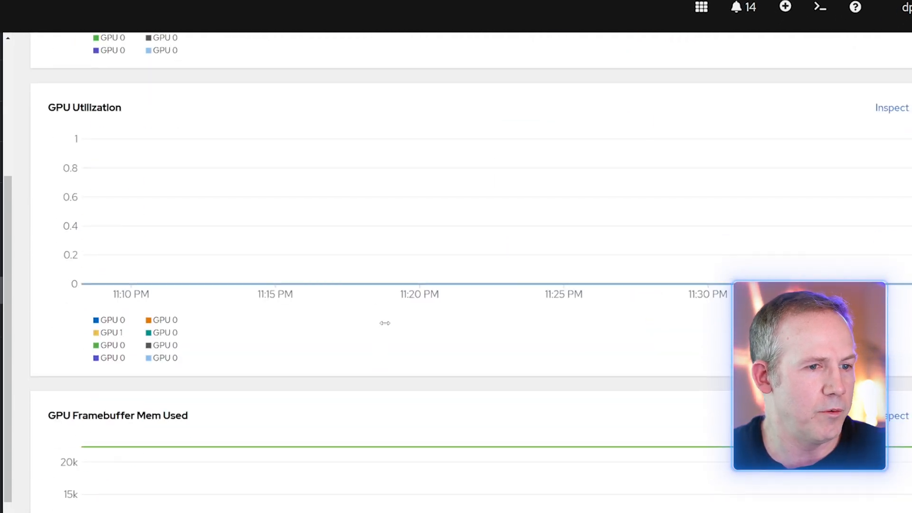
{"action": "scroll", "scroll_direction": "up", "scroll_amount": 3}
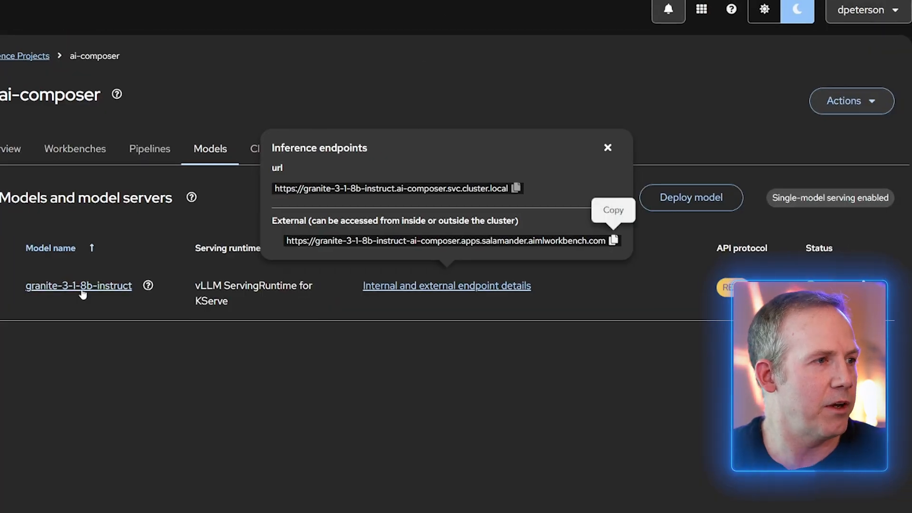
View the granite-3-1-8b-instruct metrics page with its response time and CPU utilization charts.
{"action": "left_click", "coordinate": [79, 286]}
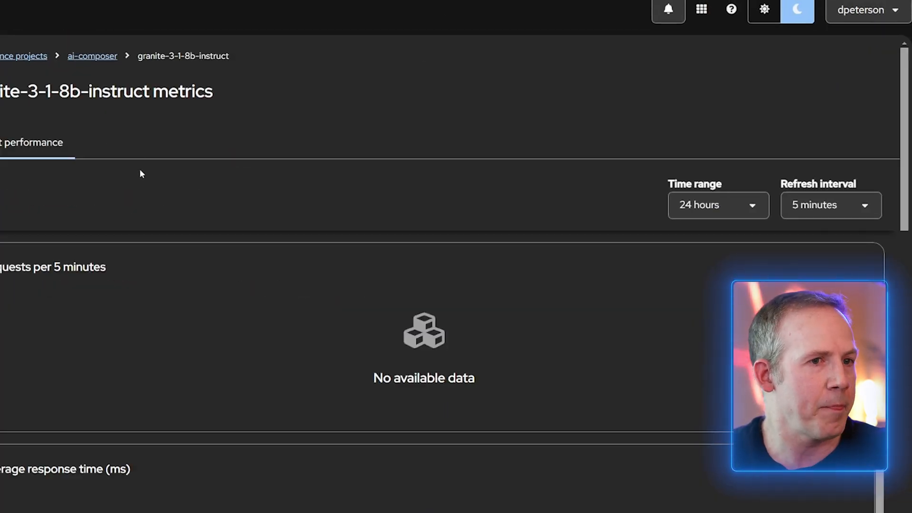
{"action": "left_click", "coordinate": [830, 205]}
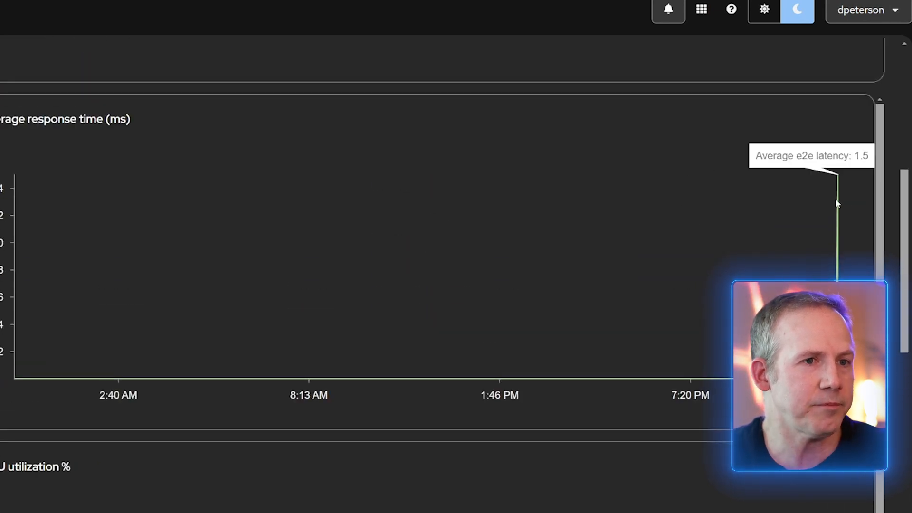
{"action": "scroll", "scroll_direction": "down", "scroll_amount": 3}
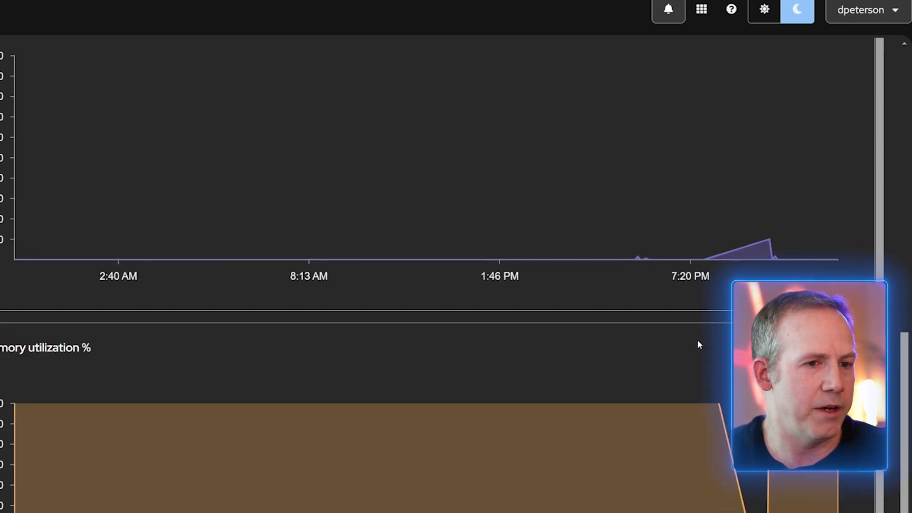
{"action": "mouse_move", "coordinate": [739, 251]}
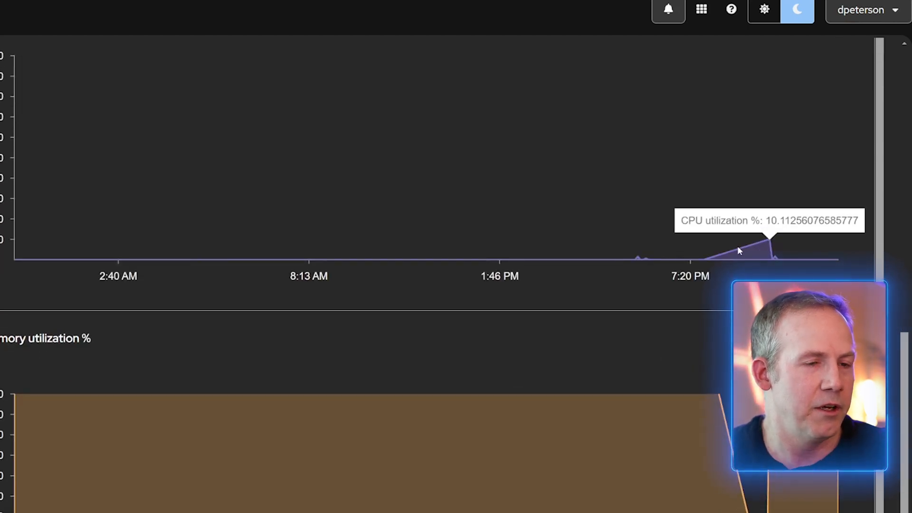
{"action": "mouse_move", "coordinate": [693, 219]}
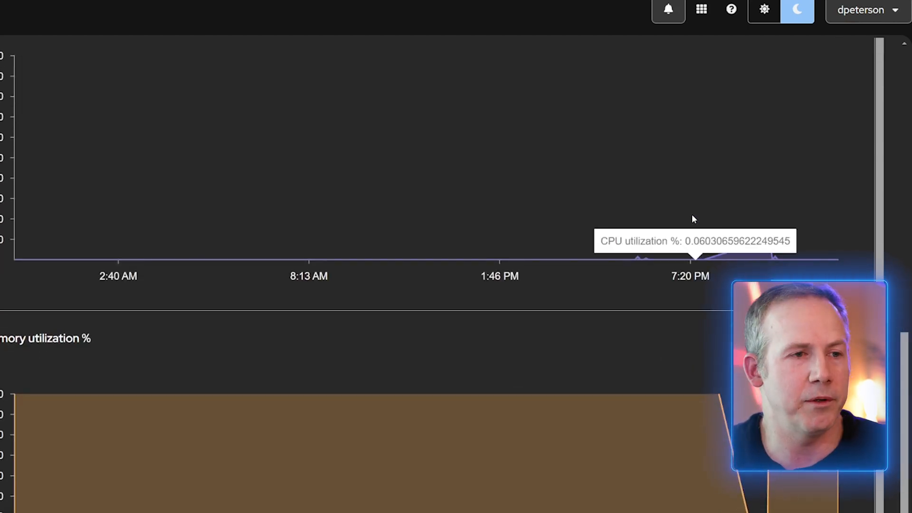
{"action": "mouse_move", "coordinate": [542, 198]}
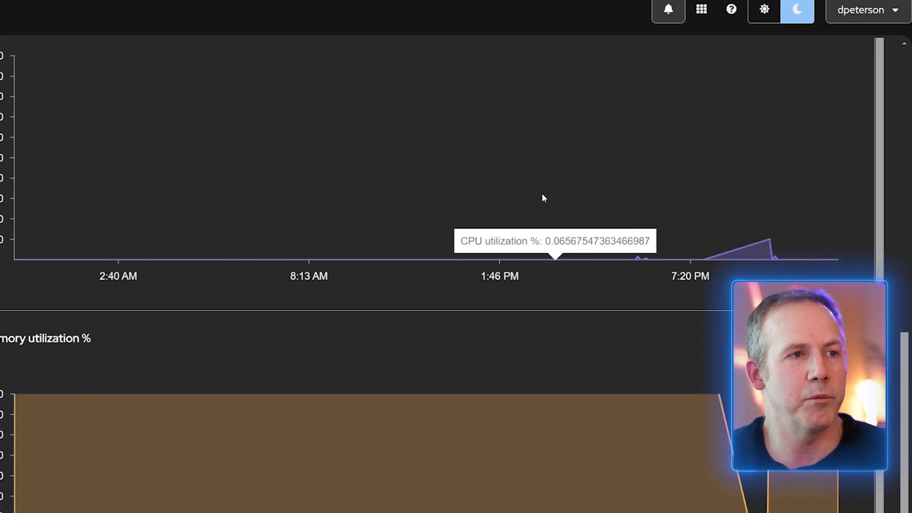
{"action": "mouse_move", "coordinate": [372, 123]}
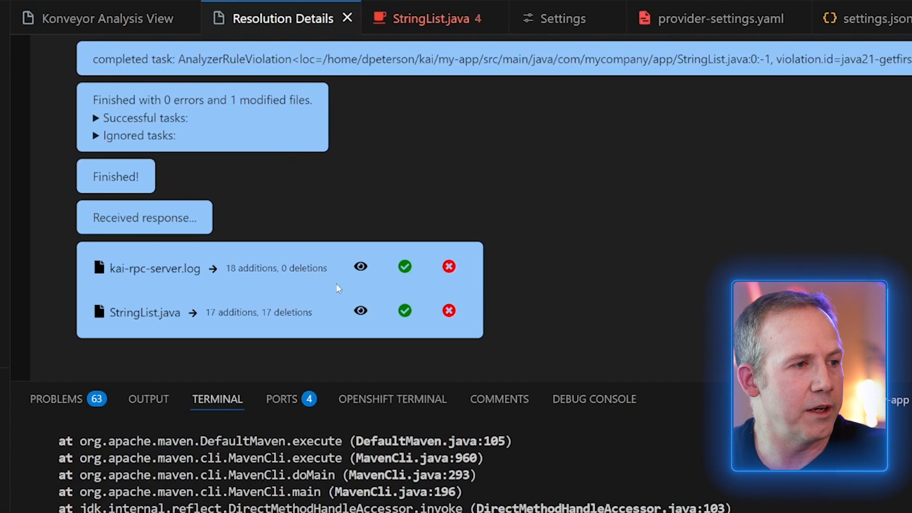
{"action": "mouse_move", "coordinate": [405, 311]}
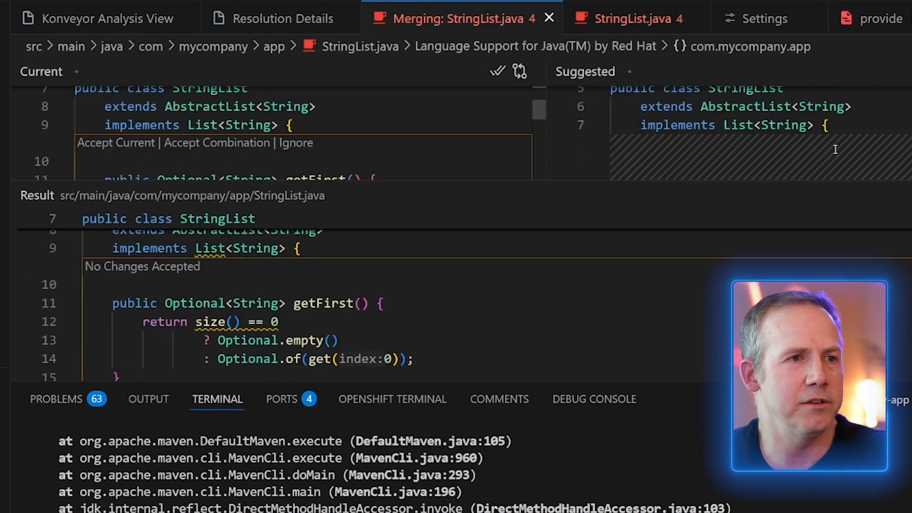
Review the Current vs Suggested StringList.java diff (17 additions, 17 deletions) in the merge editor.
{"action": "scroll", "scroll_direction": "down", "scroll_amount": 3}
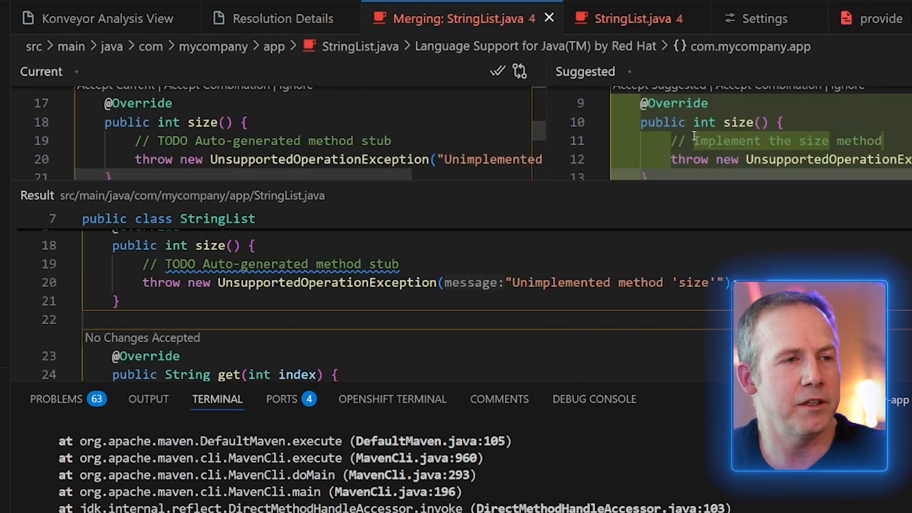
{"action": "scroll", "scroll_direction": "down", "scroll_amount": 3}
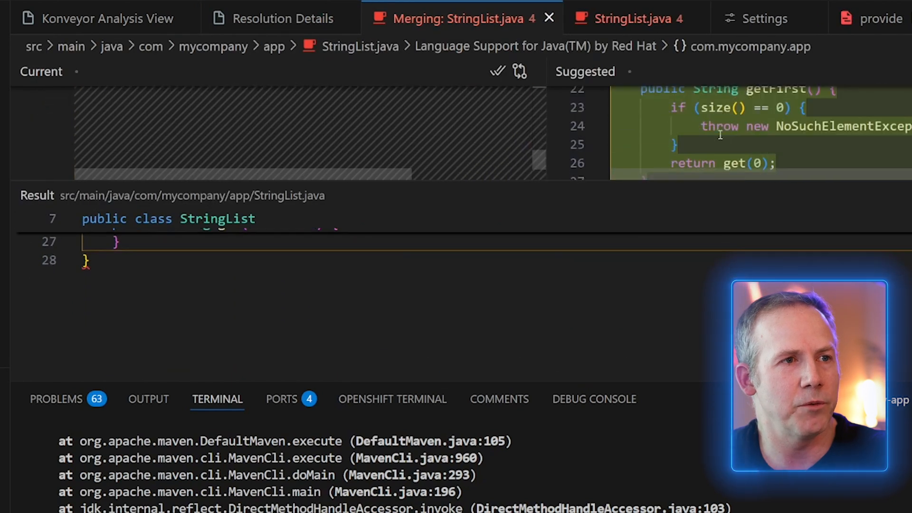
{"action": "scroll", "scroll_direction": "up", "scroll_amount": 3}
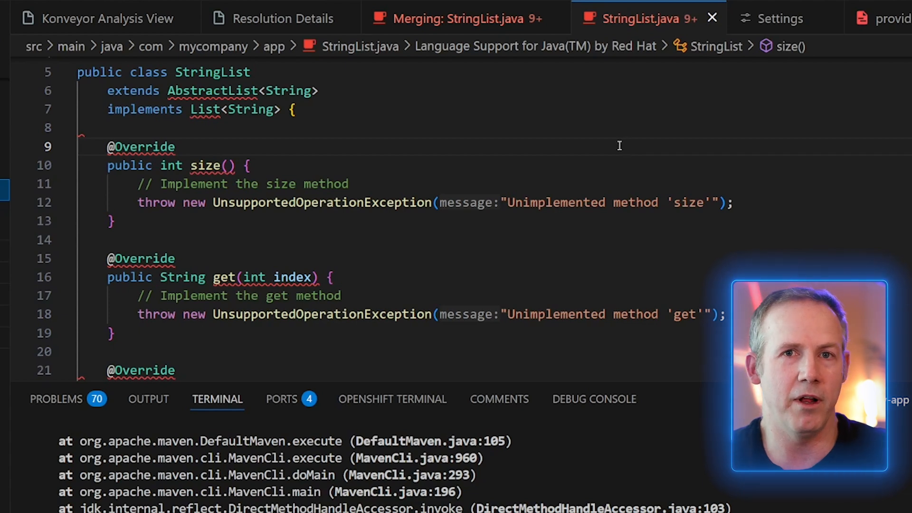
{"action": "mouse_move", "coordinate": [581, 181]}
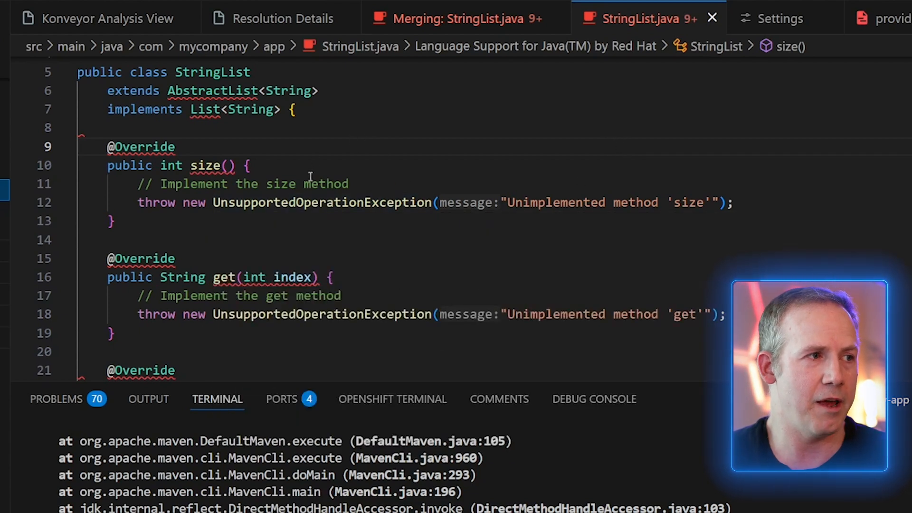
Add the missing java.util AbstractList and List imports to StringList.java, reducing problems to 64.
{"action": "scroll", "scroll_direction": "up", "scroll_amount": 3}
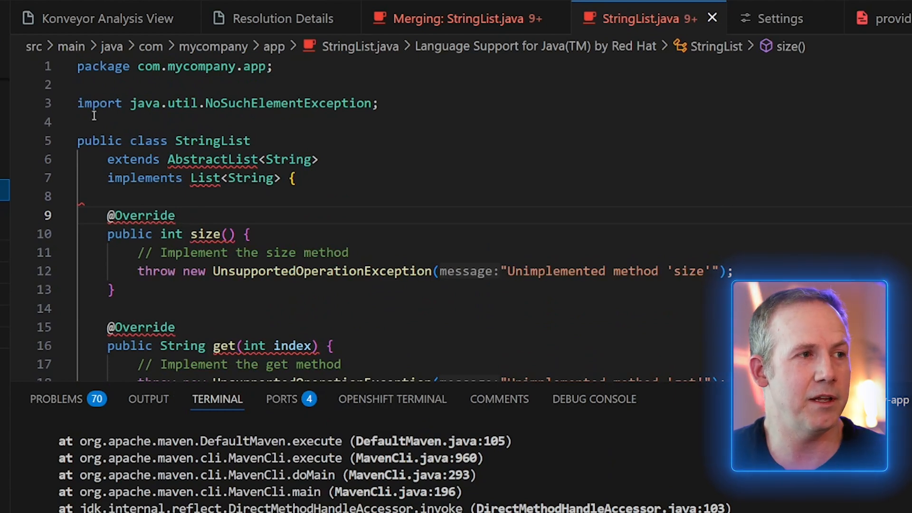
{"action": "mouse_move", "coordinate": [212, 160]}
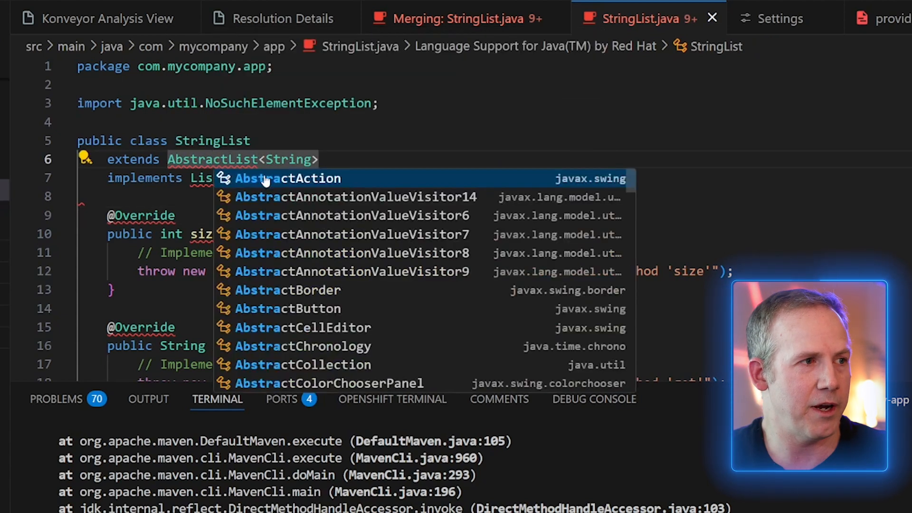
{"action": "scroll", "scroll_direction": "down", "scroll_amount": 3}
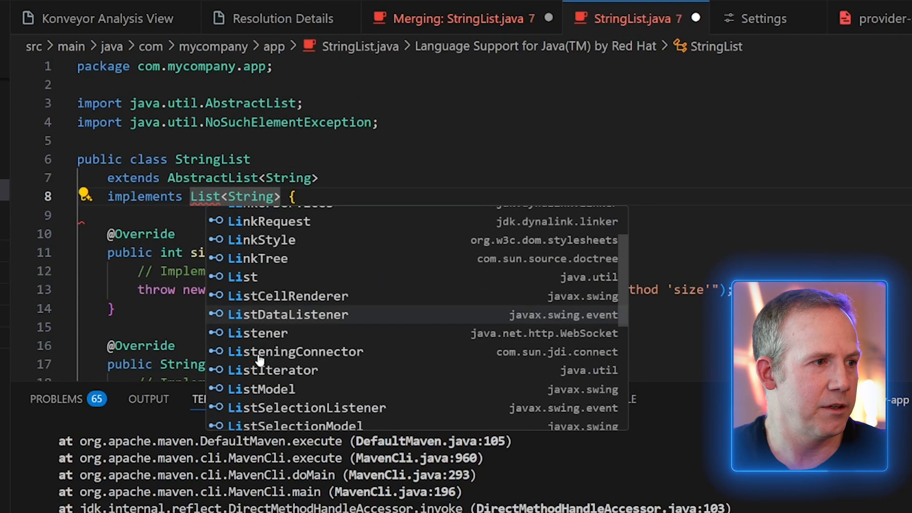
{"action": "left_click", "coordinate": [243, 276]}
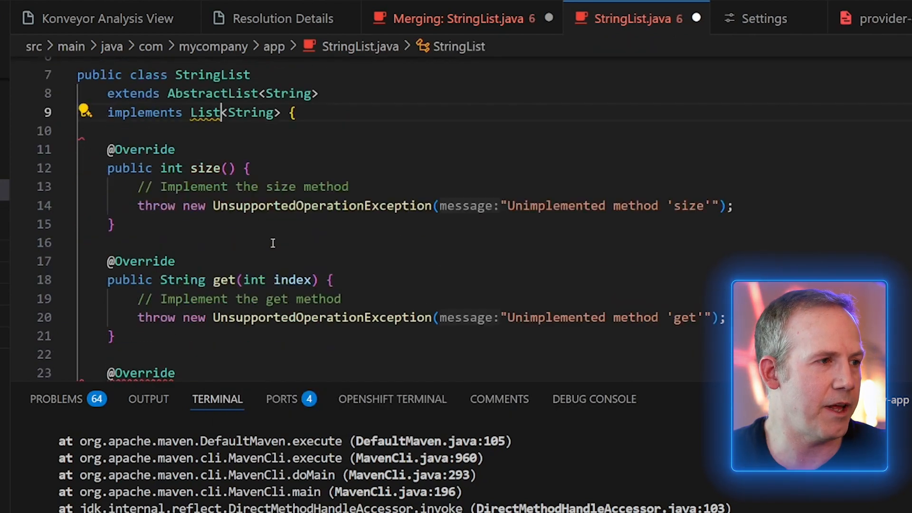
{"action": "scroll", "scroll_direction": "down", "scroll_amount": 3}
{"action": "type", "text": "mvn install -e"}
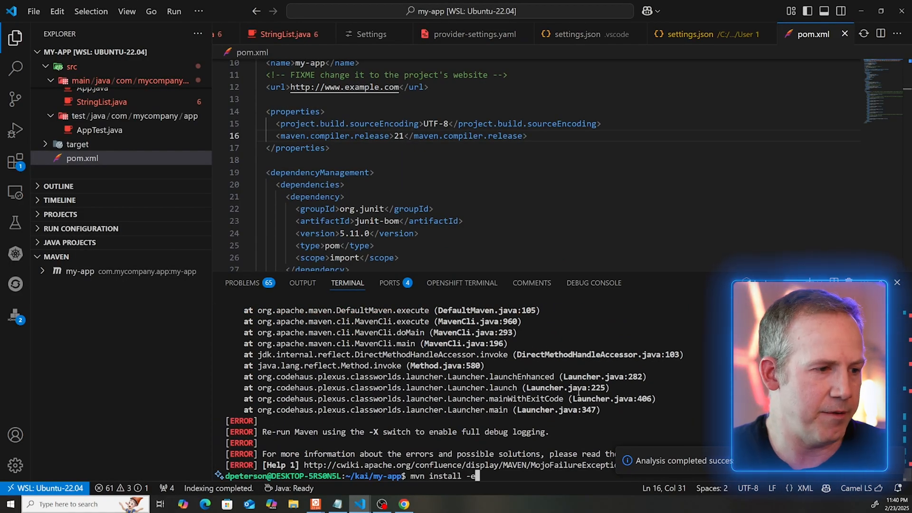
Run mvn install -e, building and installing the my-app-1.0-SNAPSHOT jar.
{"action": "key", "text": "Return"}
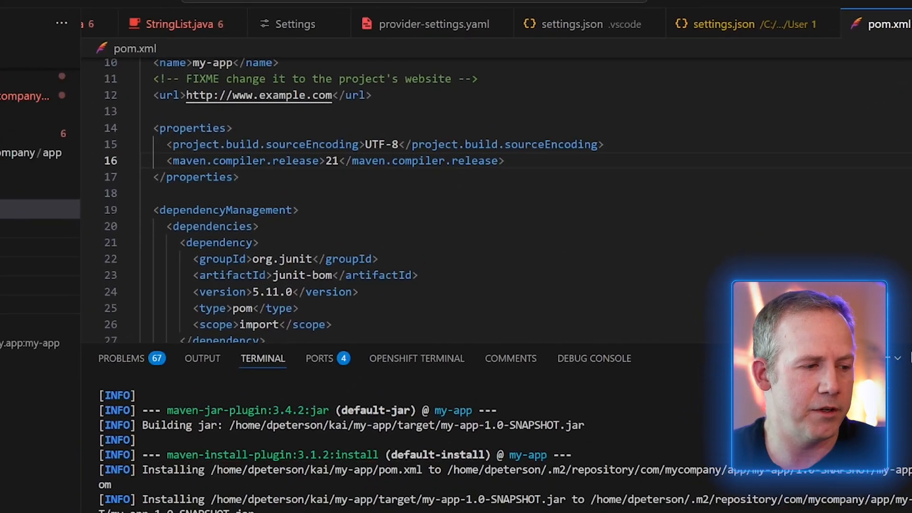
{"action": "left_click", "coordinate": [404, 503]}
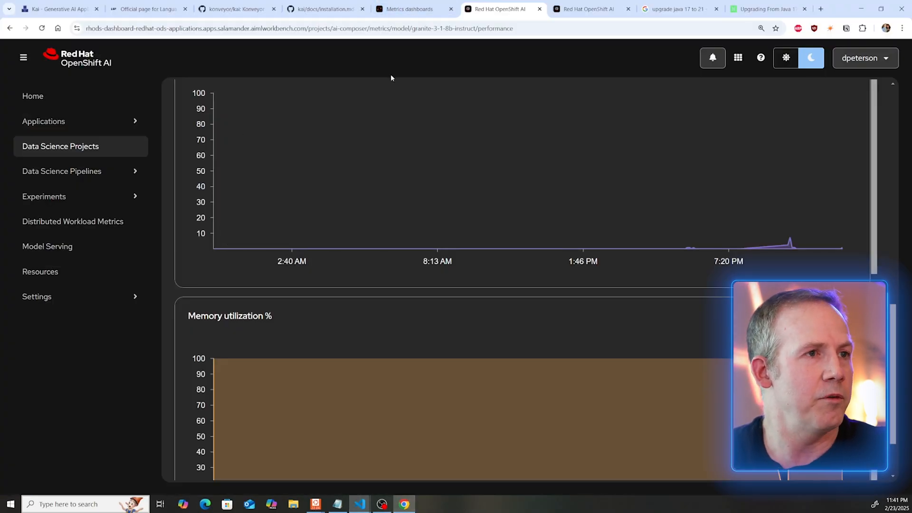
{"action": "mouse_move", "coordinate": [555, 66]}
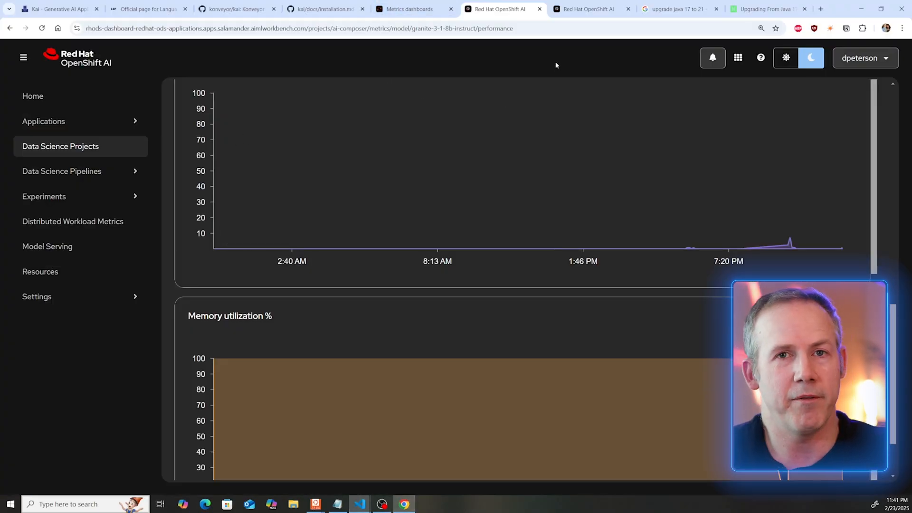
{"action": "mouse_move", "coordinate": [418, 65]}
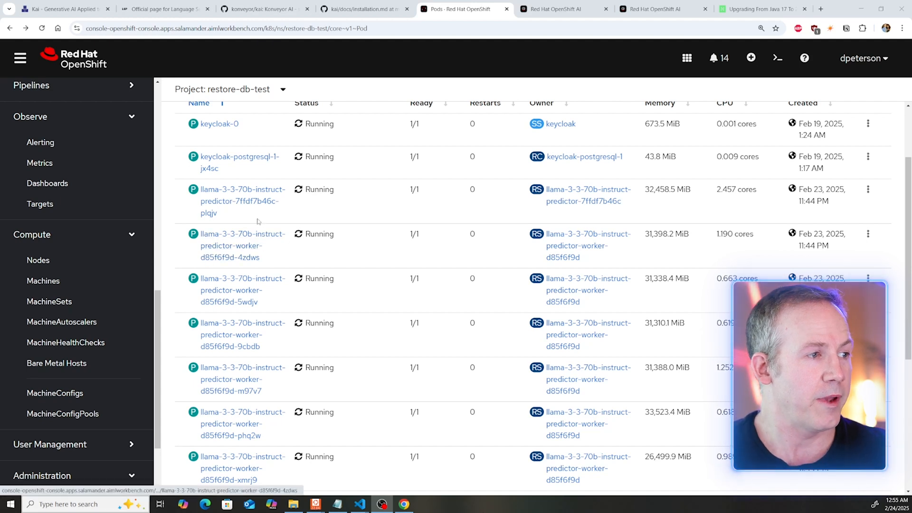
Check the llama-3-3-70b-instruct predictor worker pods are Running, then go to the project's Routes.
{"action": "scroll", "scroll_direction": "down", "scroll_amount": 3}
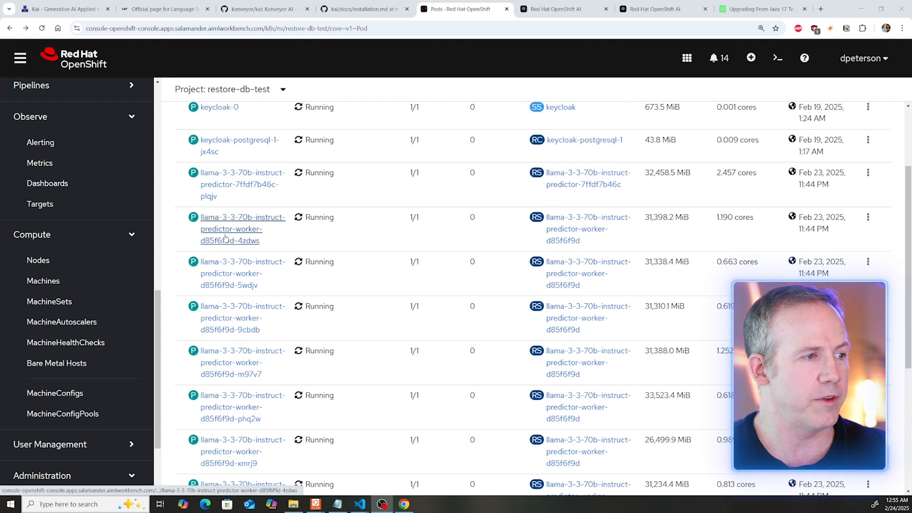
{"action": "scroll", "scroll_direction": "down", "scroll_amount": 3}
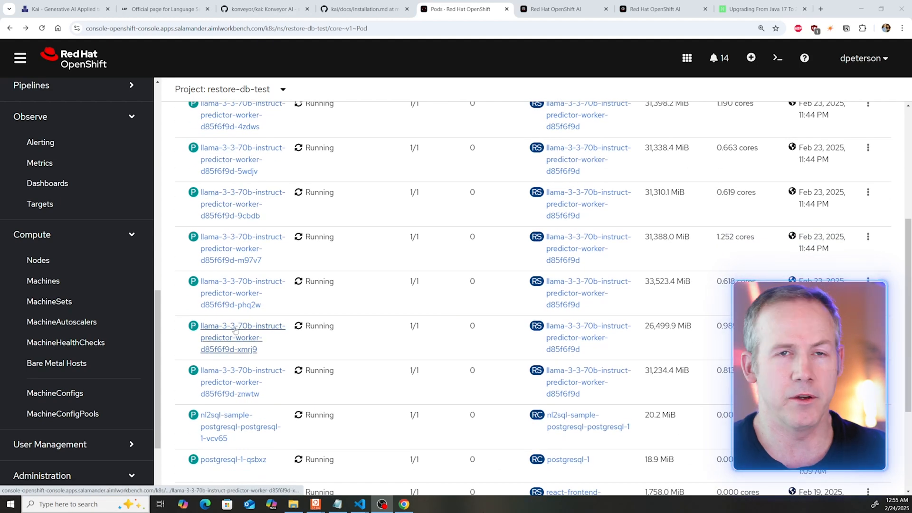
{"action": "mouse_move", "coordinate": [234, 326]}
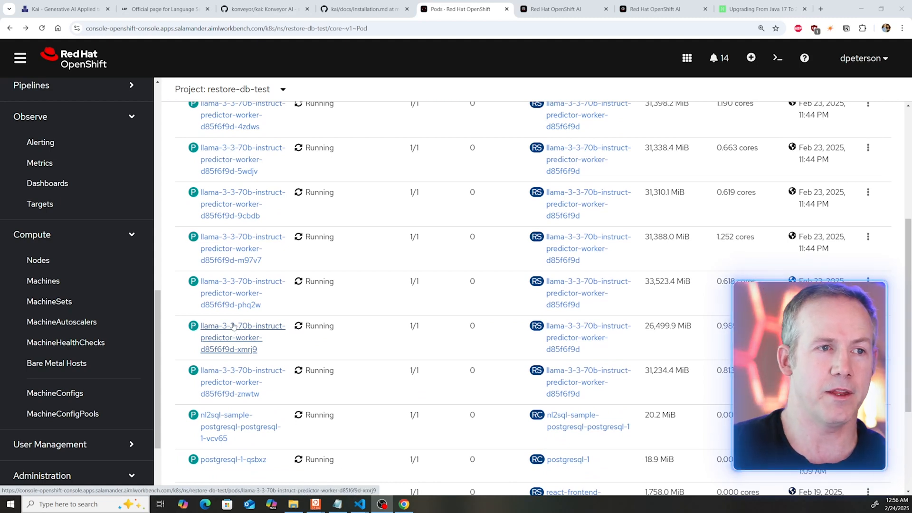
{"action": "mouse_move", "coordinate": [244, 248]}
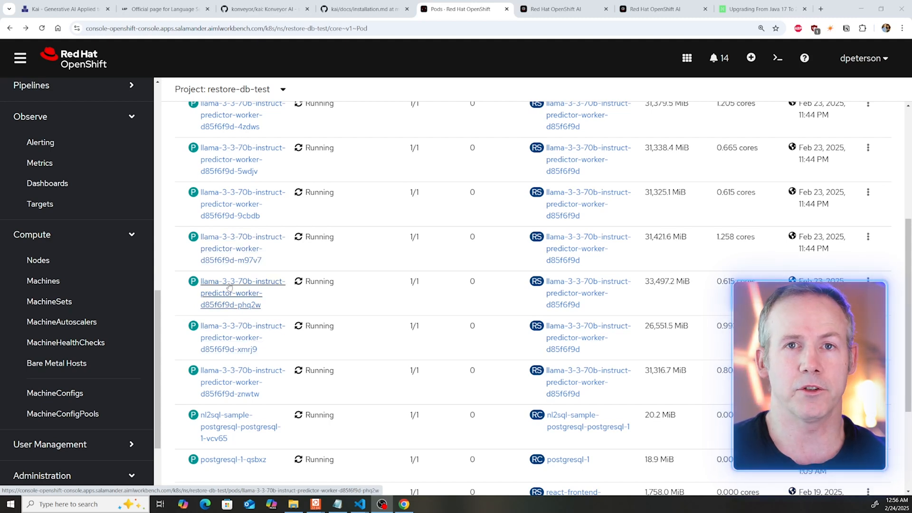
{"action": "mouse_move", "coordinate": [178, 255]}
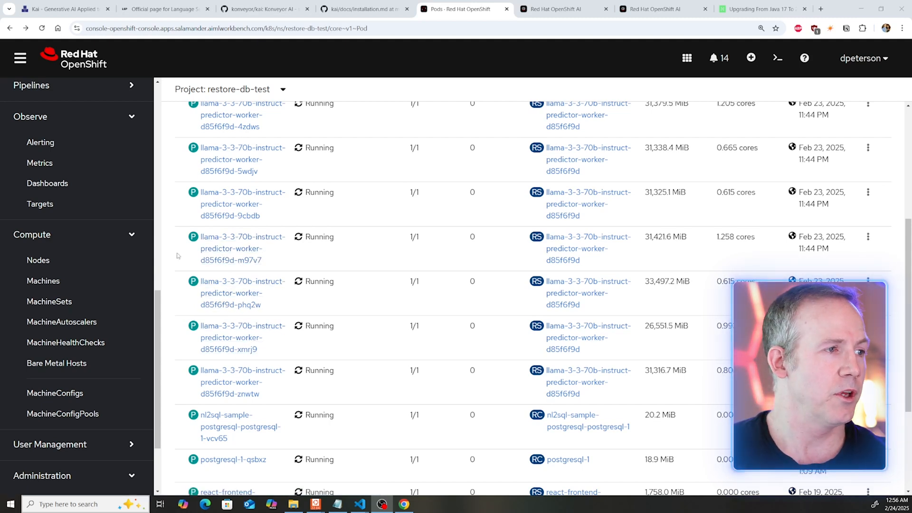
{"action": "left_click", "coordinate": [38, 468]}
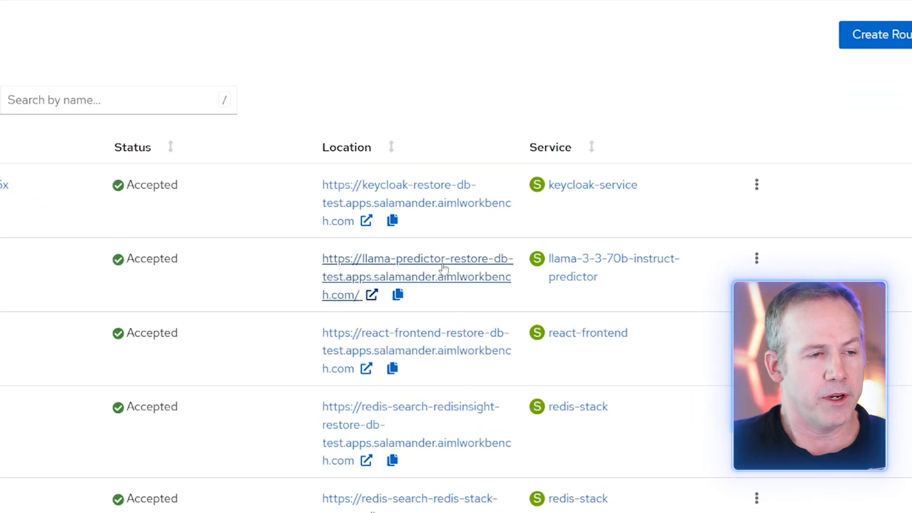
{"action": "mouse_move", "coordinate": [535, 216]}
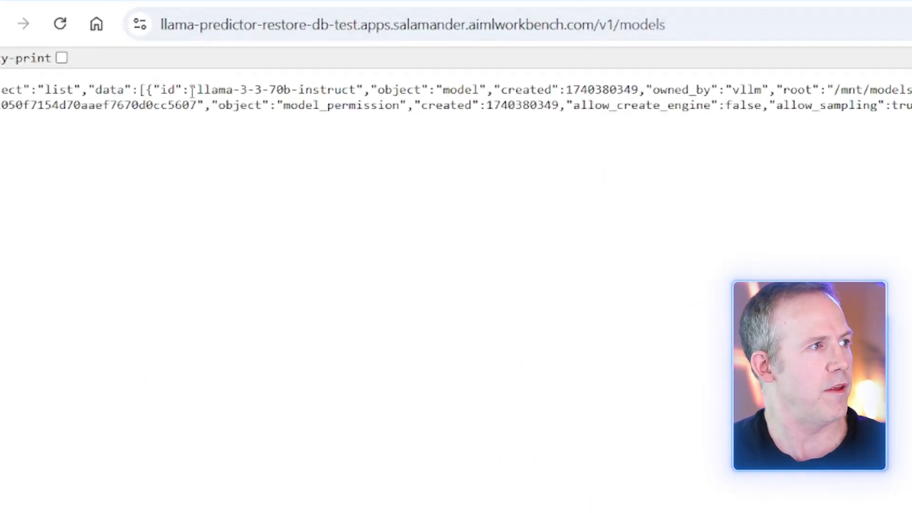
Select the served model id llama-3-3-70b-instruct from the /v1/models response to copy it.
{"action": "double_click", "coordinate": [276, 90]}
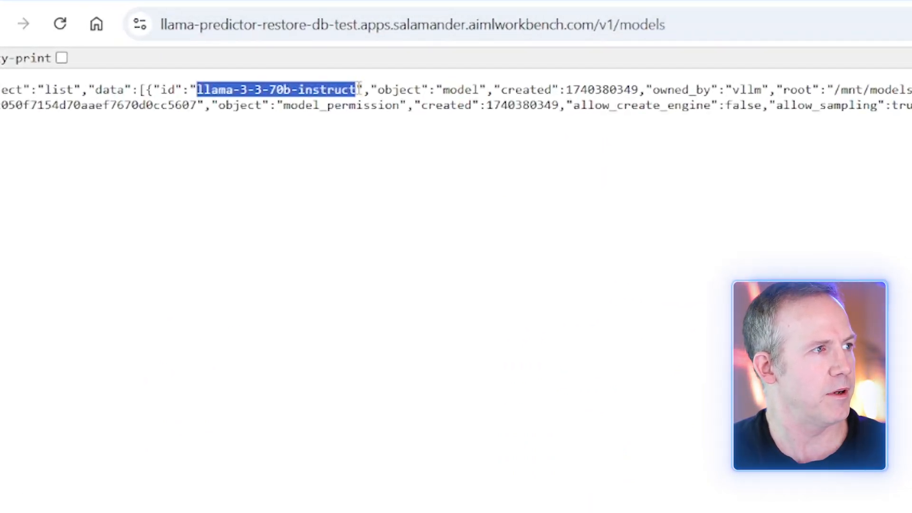
{"action": "mouse_move", "coordinate": [760, 232]}
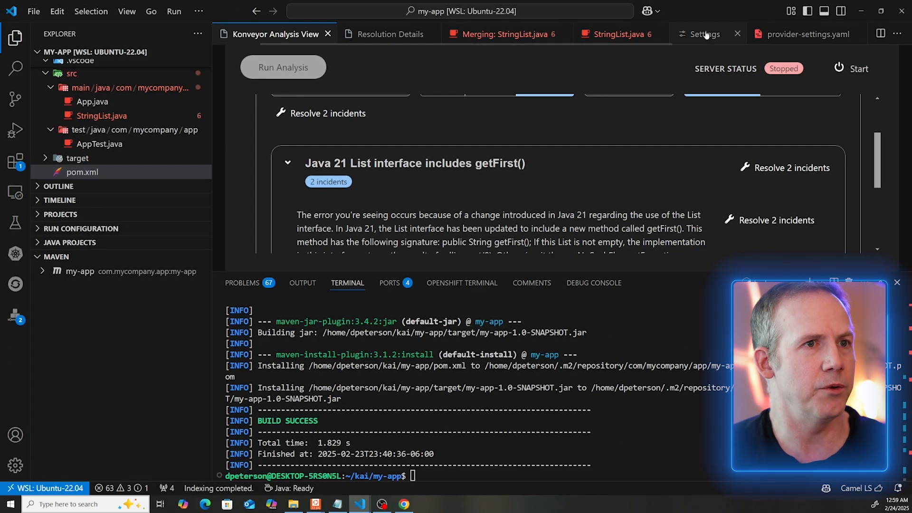
Set provider-settings.yaml model to llama-3-3-70b-instruct and start the Konveyor analysis server.
{"action": "left_click", "coordinate": [805, 34]}
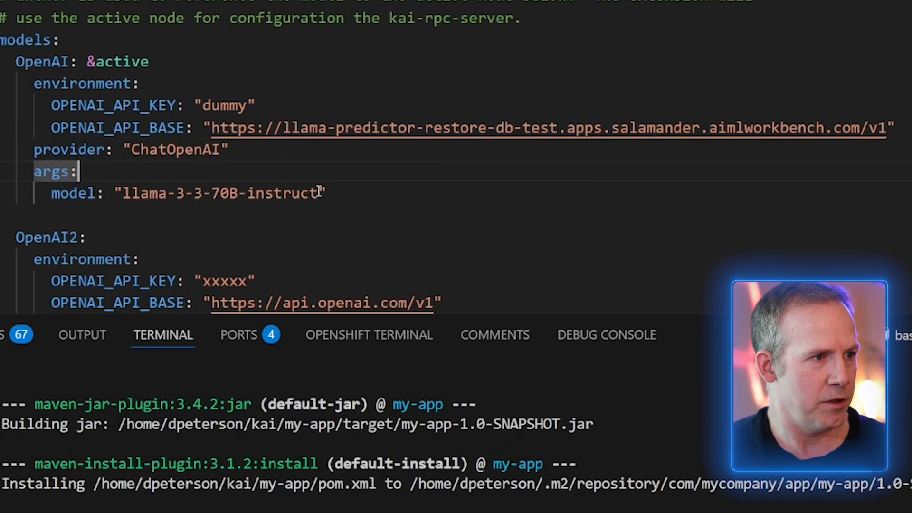
{"action": "double_click", "coordinate": [219, 193]}
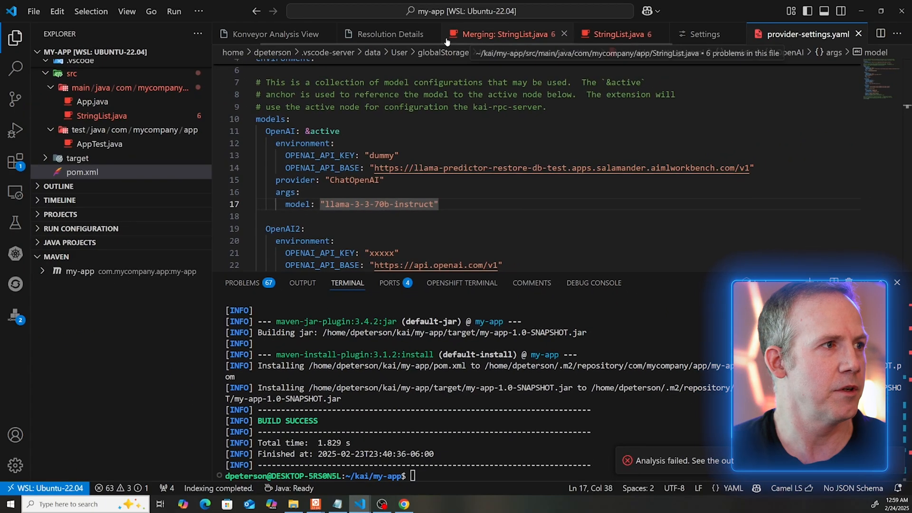
{"action": "left_click", "coordinate": [272, 35]}
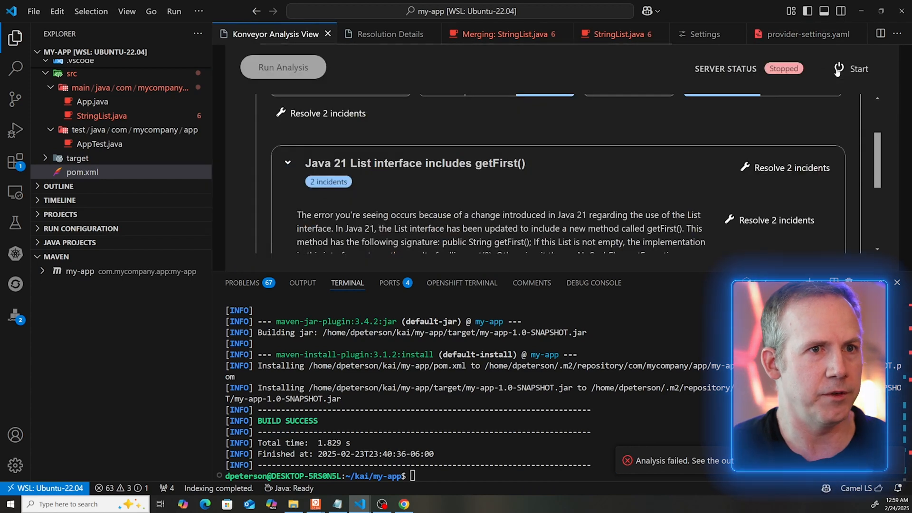
{"action": "mouse_move", "coordinate": [569, 195]}
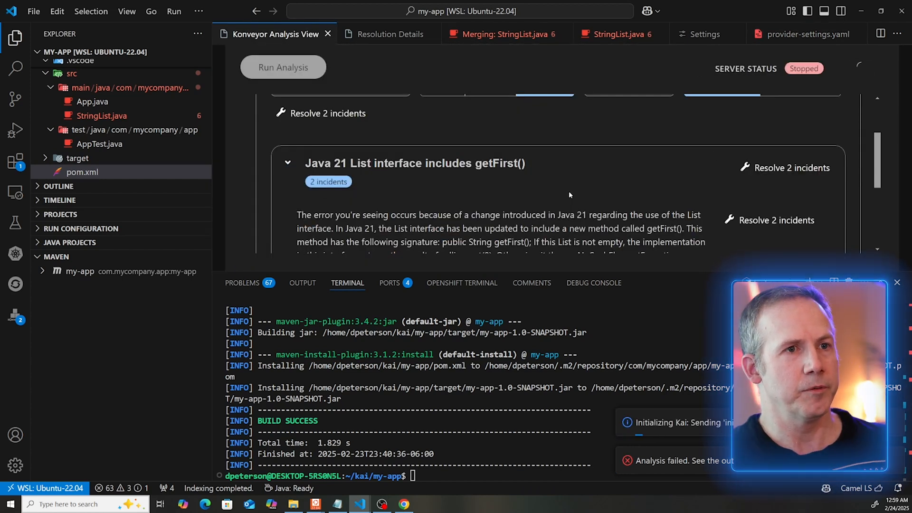
{"action": "left_click", "coordinate": [282, 67]}
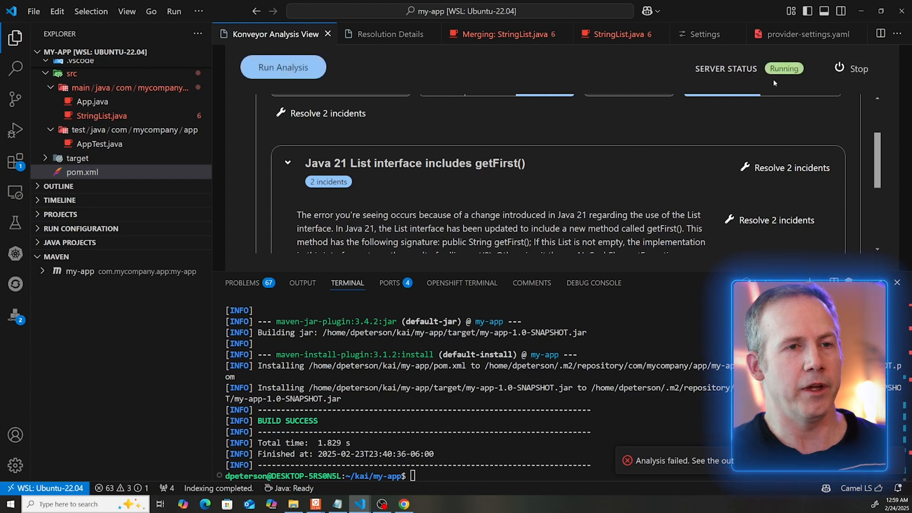
{"action": "mouse_move", "coordinate": [806, 34]}
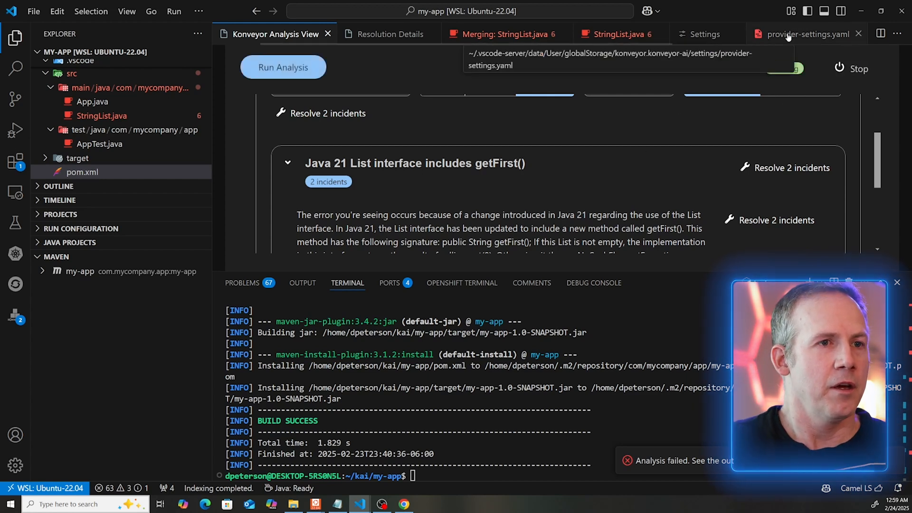
{"action": "mouse_move", "coordinate": [795, 138]}
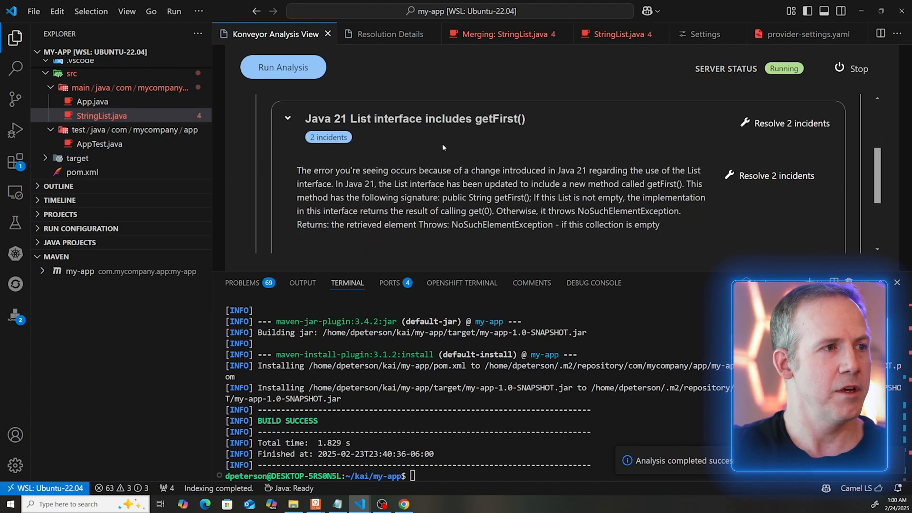
Get the AI fix for the getFirst incidents and review StringList.java (8 additions, 6 deletions) in the merge editor.
{"action": "left_click", "coordinate": [283, 66]}
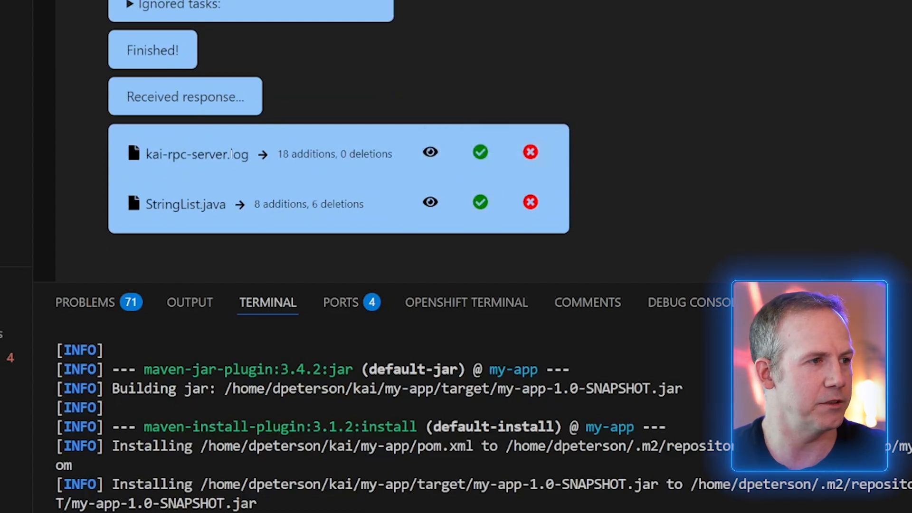
{"action": "left_click", "coordinate": [480, 152]}
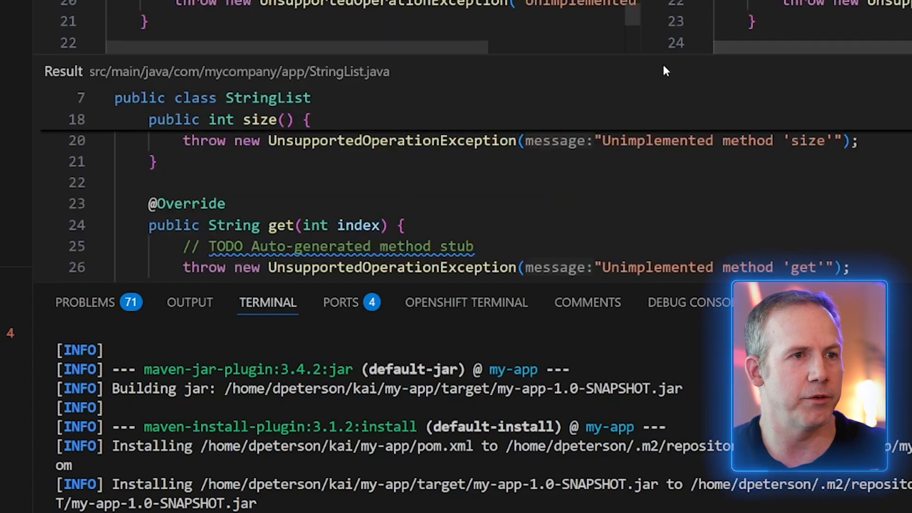
{"action": "scroll", "scroll_direction": "up", "scroll_amount": 3}
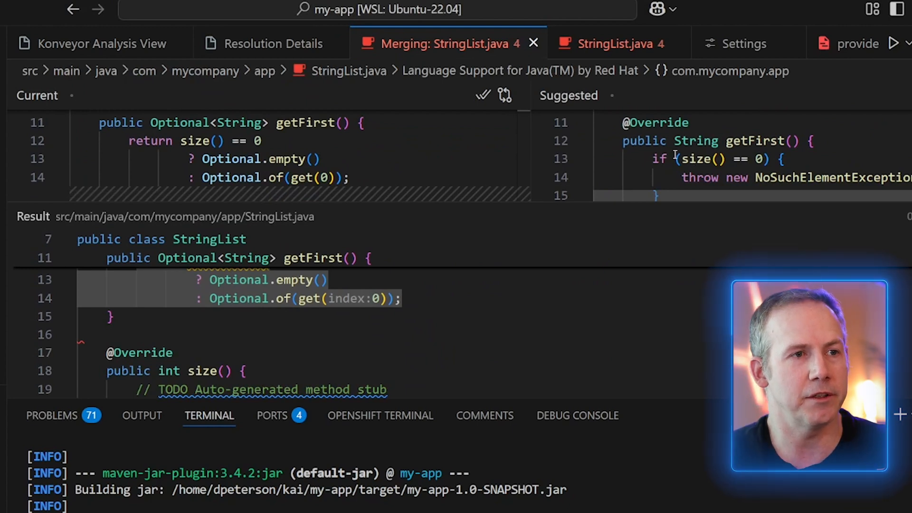
{"action": "scroll", "scroll_direction": "up", "scroll_amount": 3}
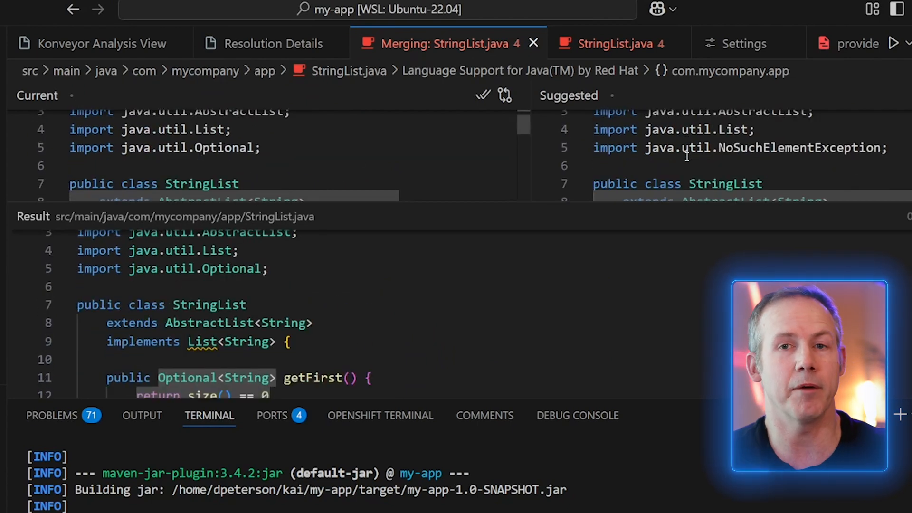
{"action": "scroll", "scroll_direction": "down", "scroll_amount": 3}
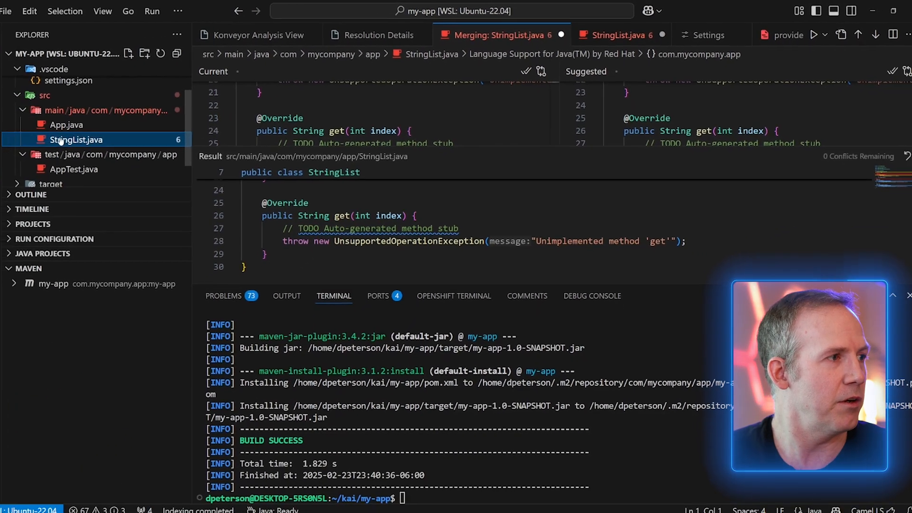
Check the applied getFirst fix in StringList.java and run mvn clean in the terminal.
{"action": "left_click", "coordinate": [615, 34]}
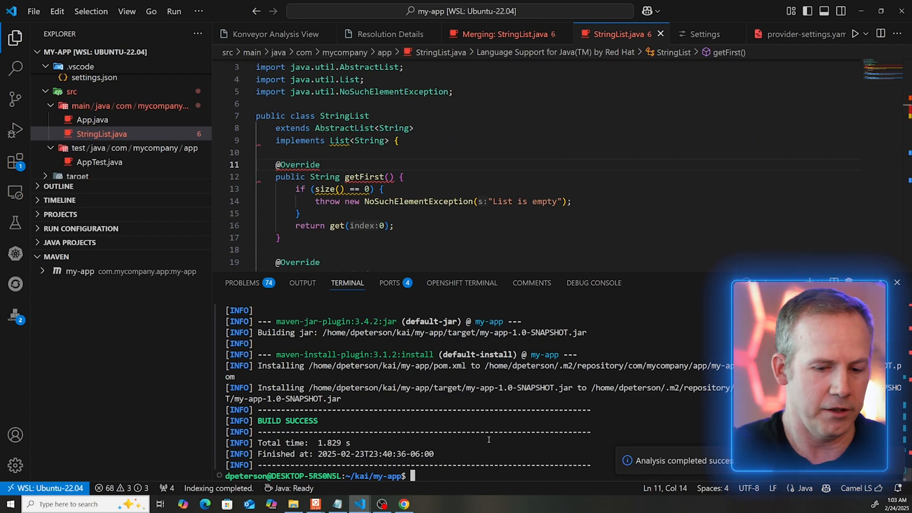
{"action": "type", "text": "mvn clean"}
{"action": "type", "text": "mvn install -e"}
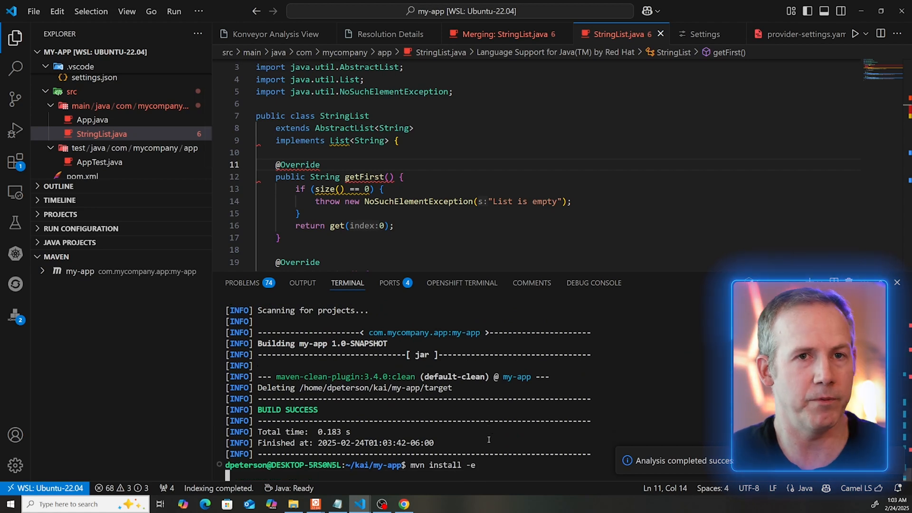
{"action": "key", "text": "Return"}
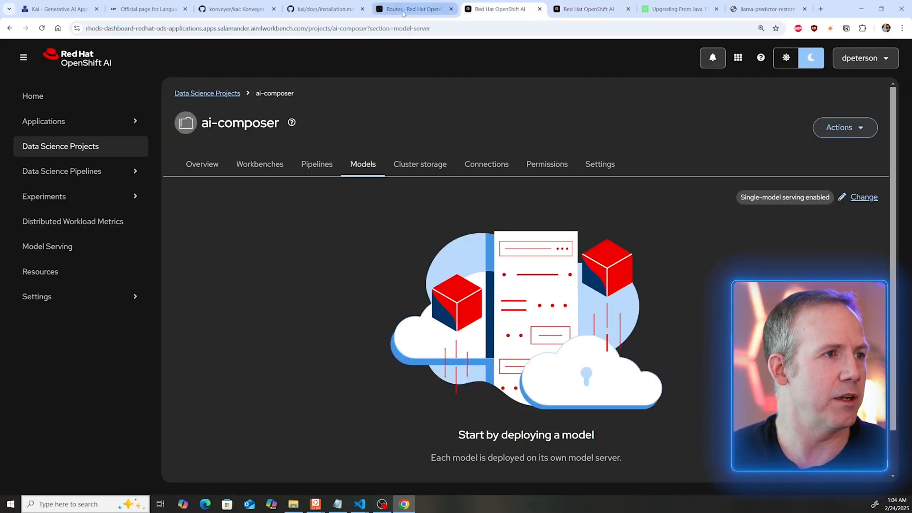
In the OpenShift console, go to Observe > Dashboards and filter the dashboard list with 'nvi'.
{"action": "left_click", "coordinate": [414, 9]}
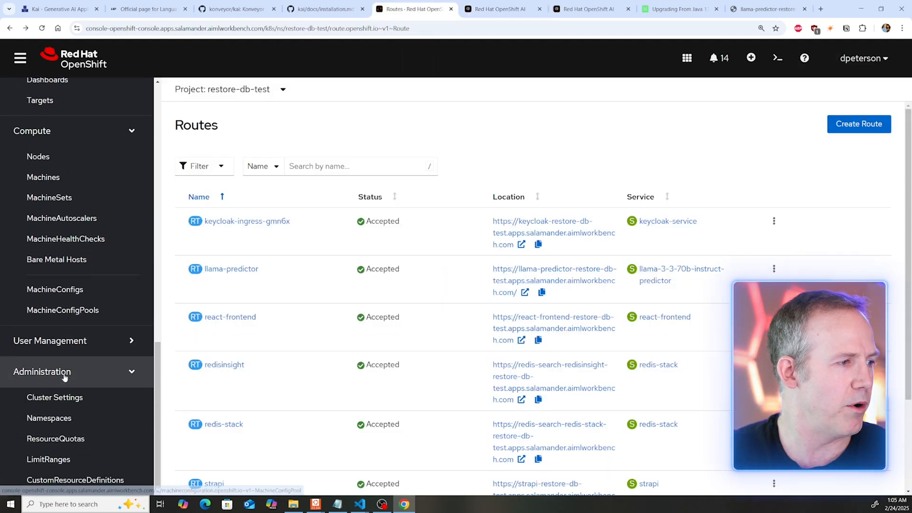
{"action": "left_click", "coordinate": [55, 439]}
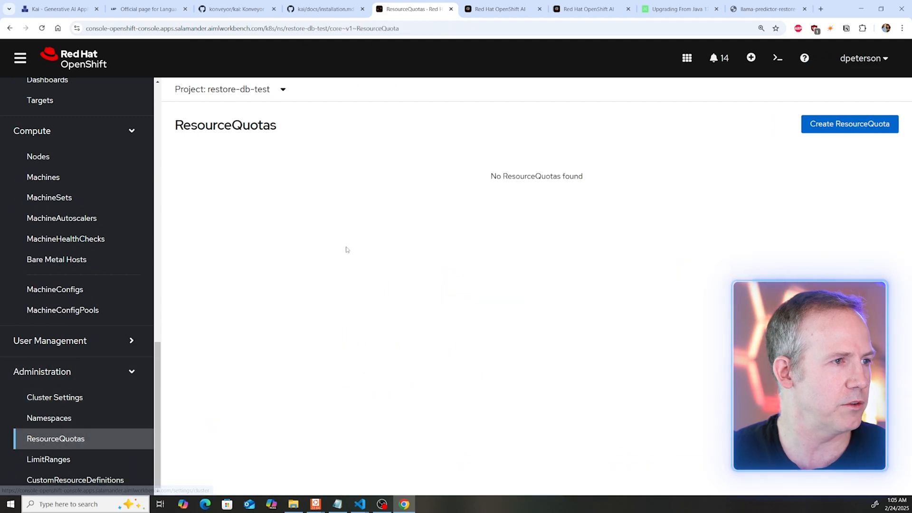
{"action": "mouse_move", "coordinate": [55, 398]}
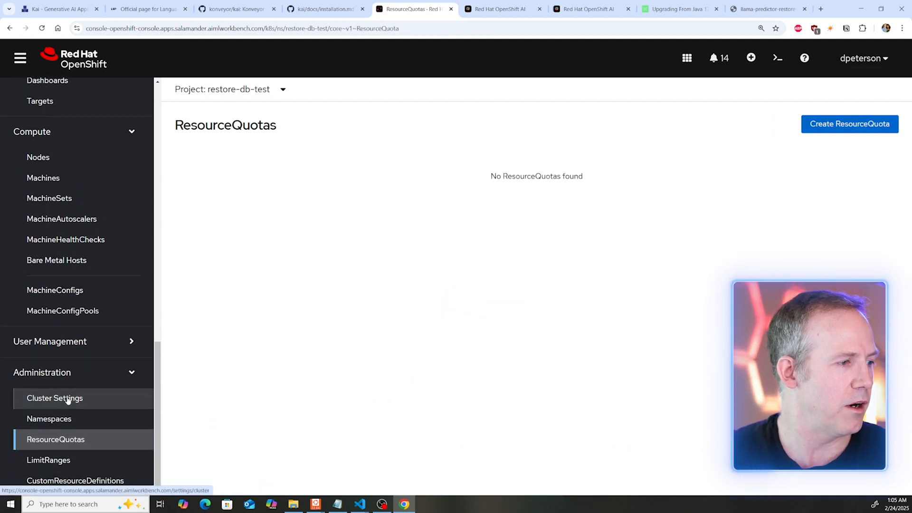
{"action": "scroll", "scroll_direction": "up", "scroll_amount": 3}
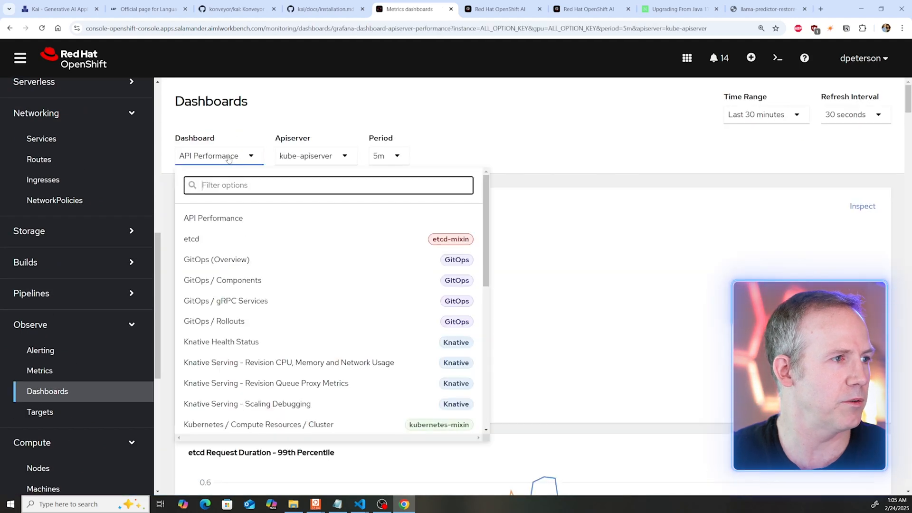
{"action": "type", "text": "nvi"}
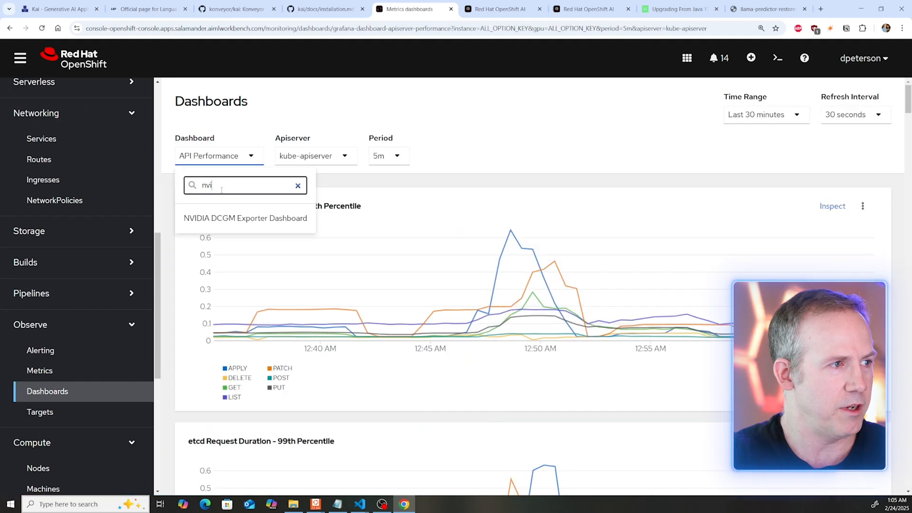
Show the NVIDIA DCGM Exporter Dashboard and review its GPU temperature, power and utilization panels.
{"action": "left_click", "coordinate": [245, 218]}
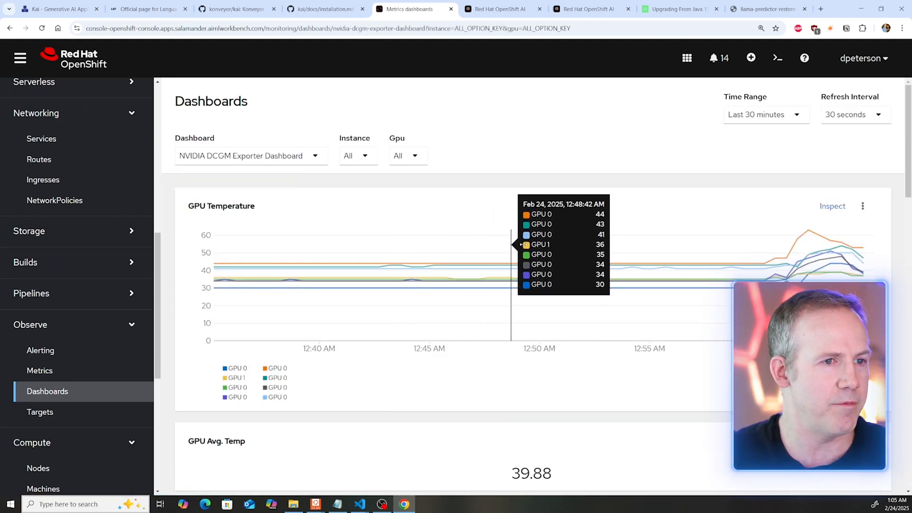
{"action": "scroll", "scroll_direction": "down", "scroll_amount": 3}
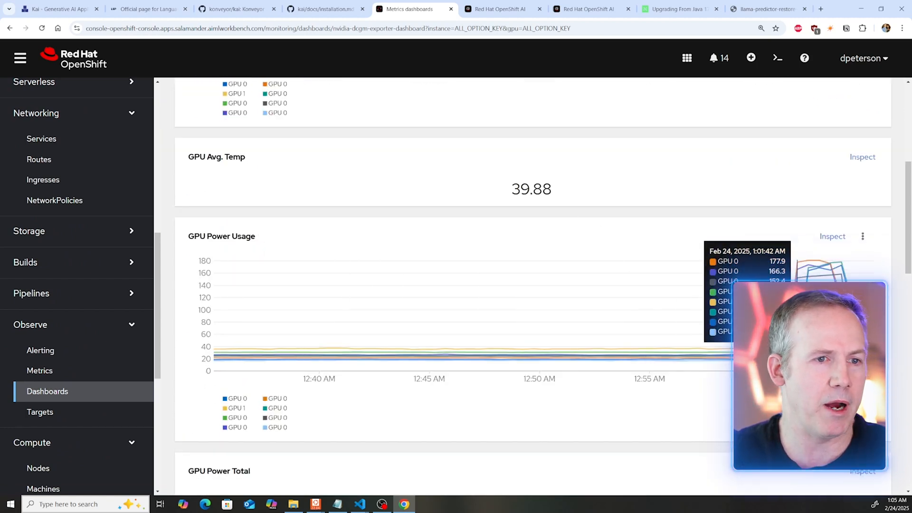
{"action": "scroll", "scroll_direction": "down", "scroll_amount": 3}
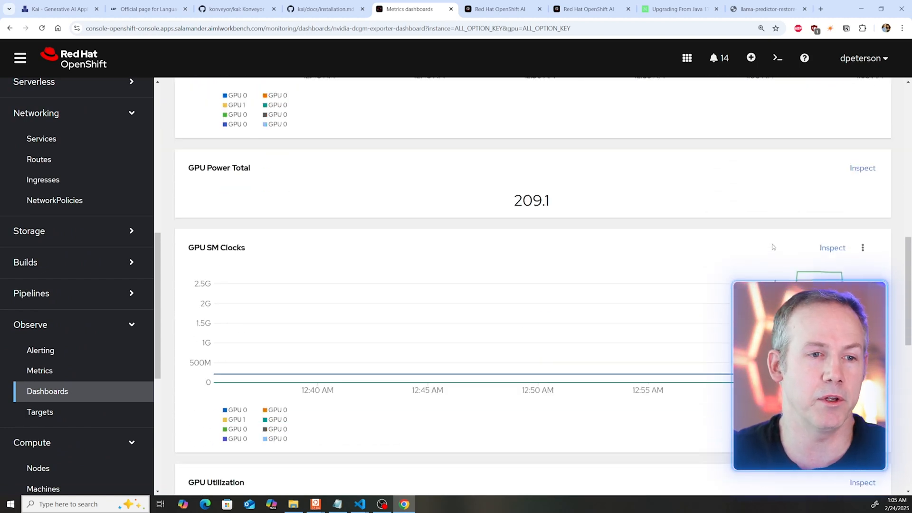
{"action": "scroll", "scroll_direction": "down", "scroll_amount": 3}
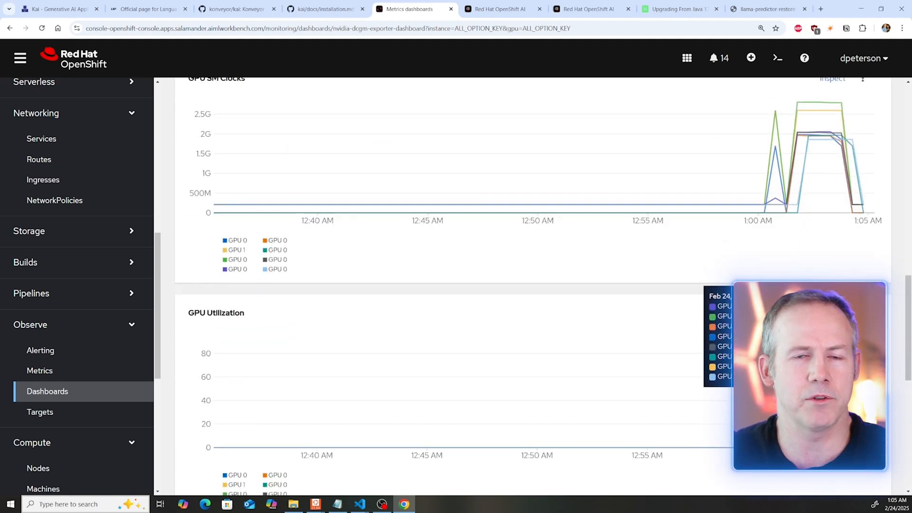
{"action": "mouse_move", "coordinate": [258, 346]}
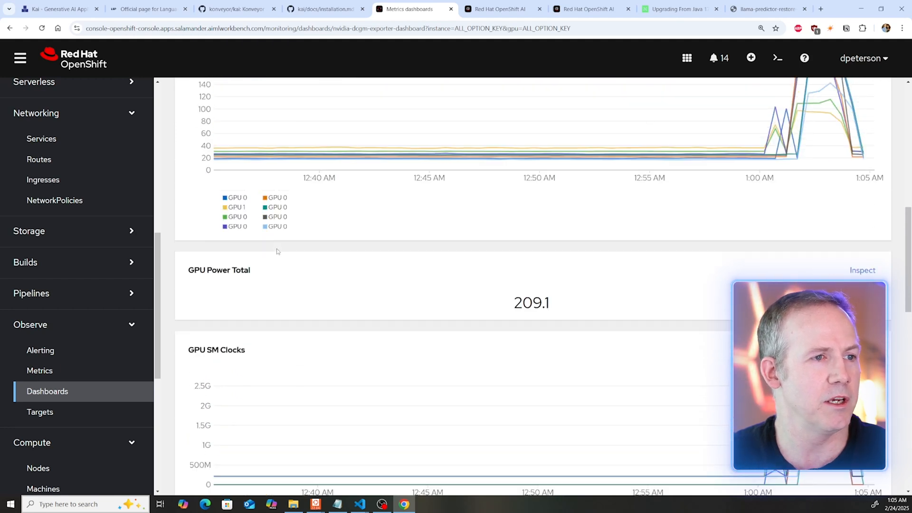
{"action": "scroll", "scroll_direction": "up", "scroll_amount": 3}
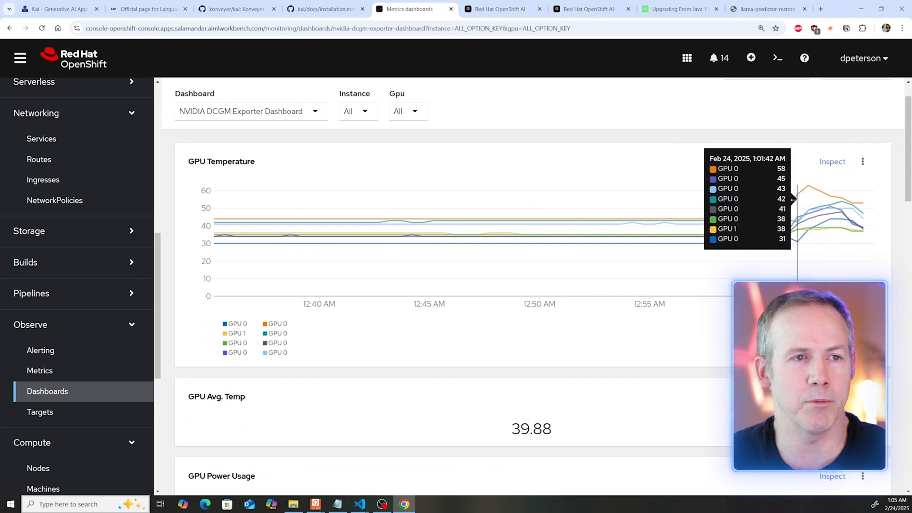
{"action": "mouse_move", "coordinate": [444, 224]}
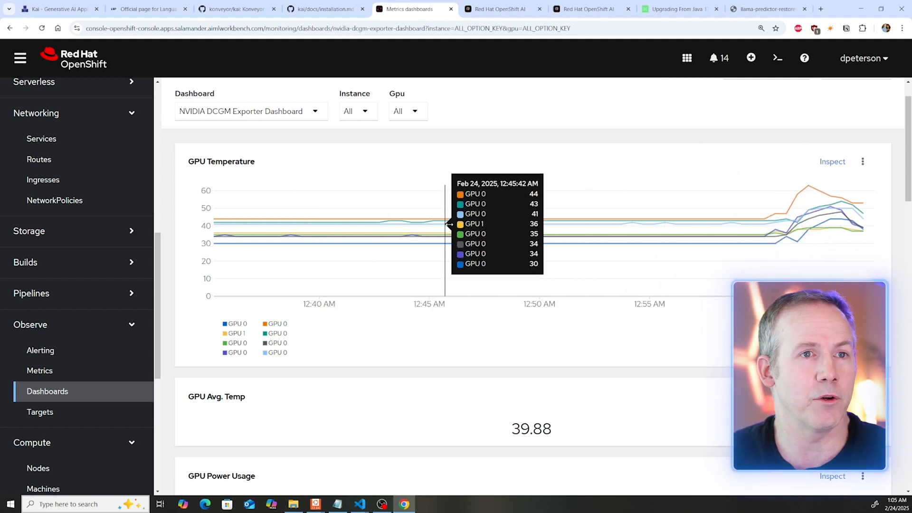
{"action": "mouse_move", "coordinate": [480, 237]}
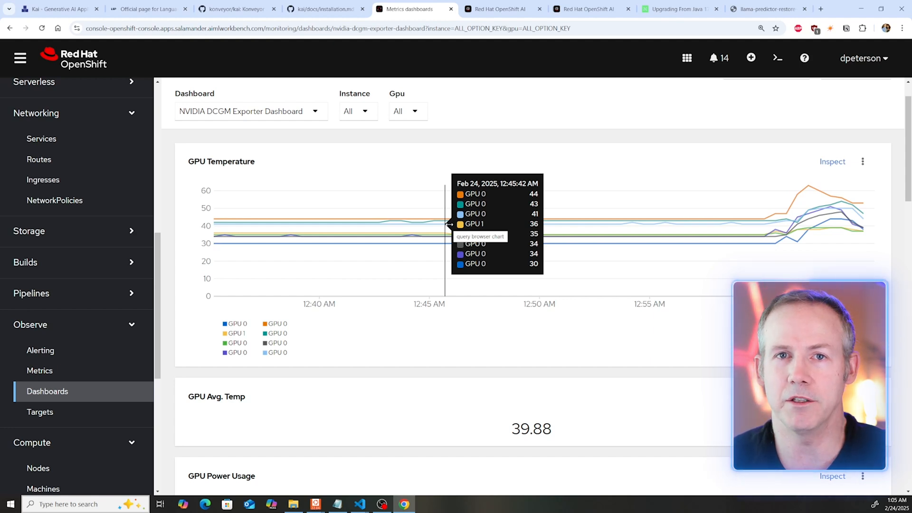
{"action": "mouse_move", "coordinate": [435, 227]}
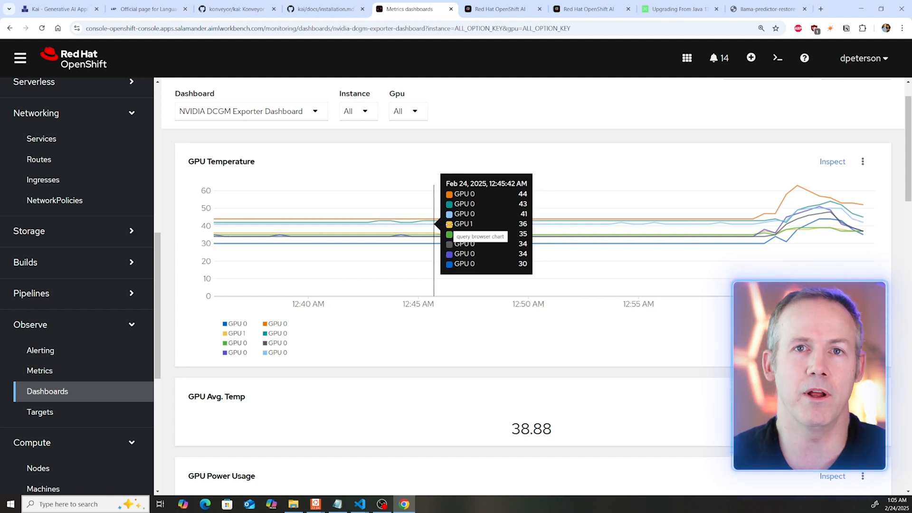